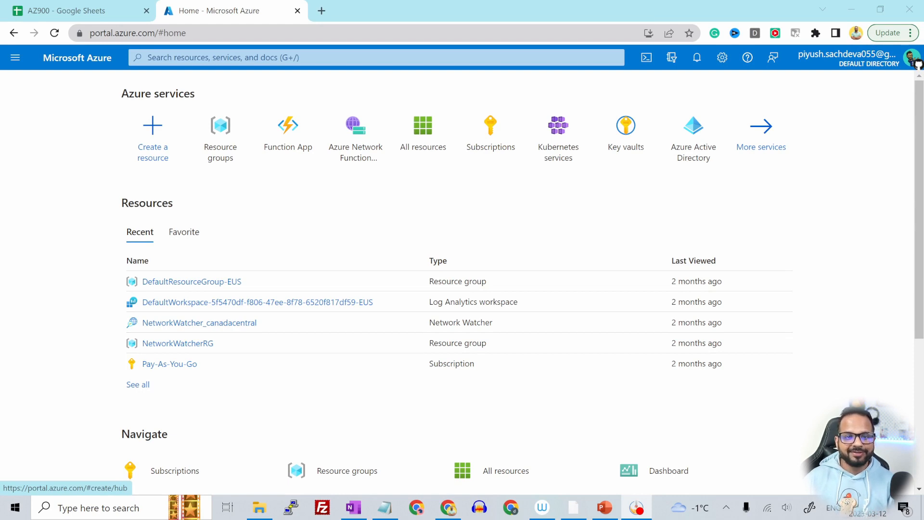
Search the portal for 'virtual' and open the Virtual machines page.
type("virtual")
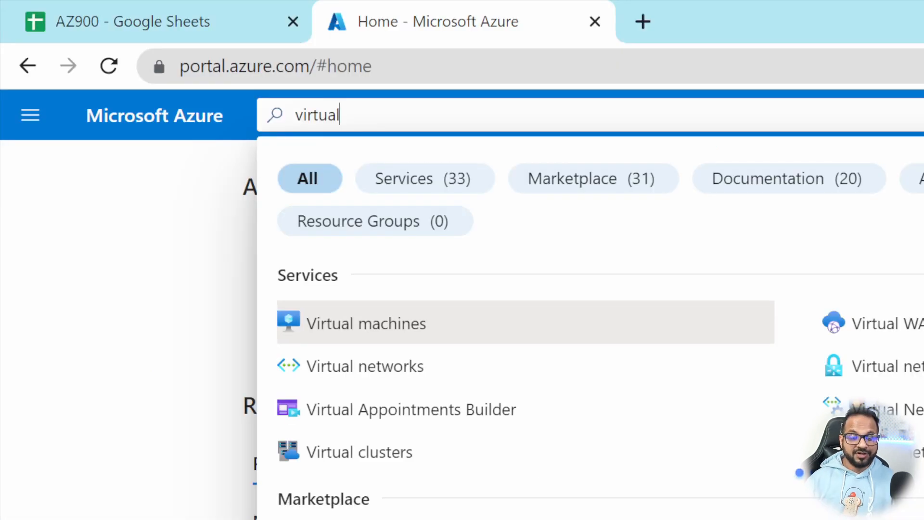
mouse_move(376, 331)
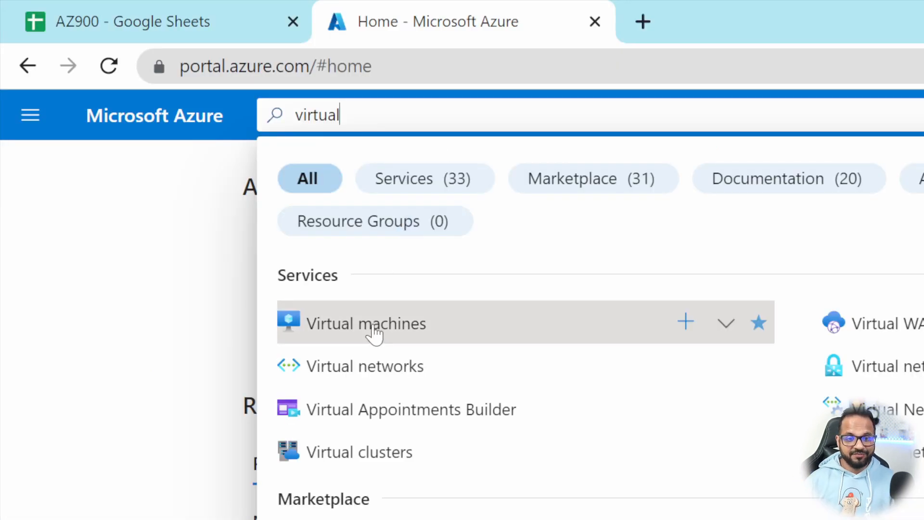
left_click(365, 323)
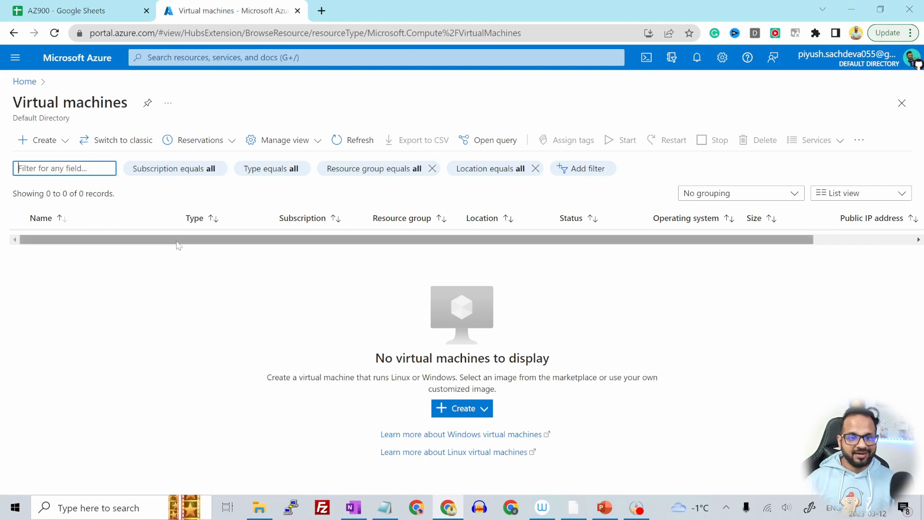
mouse_move(43, 140)
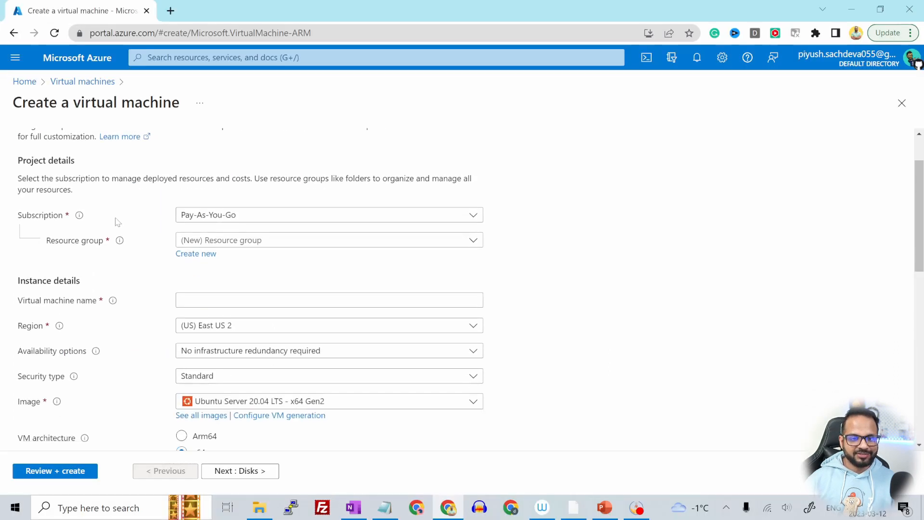
mouse_move(129, 221)
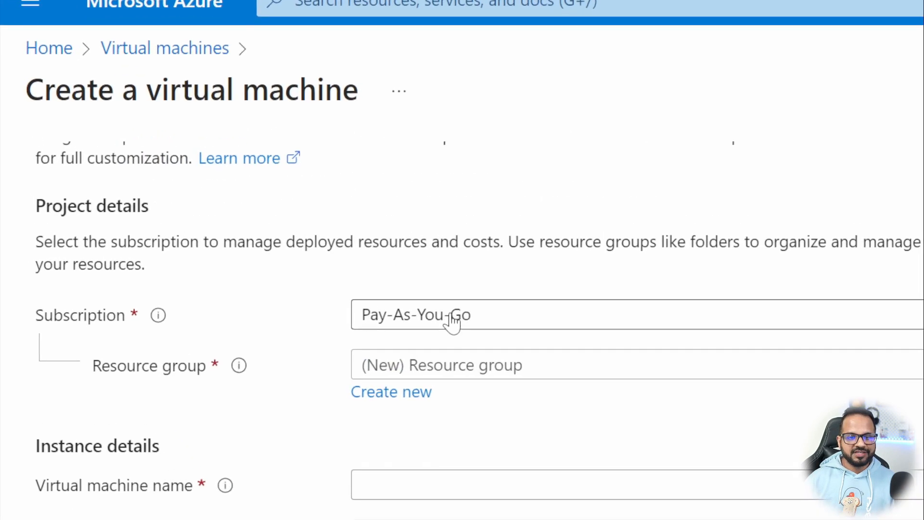
mouse_move(457, 327)
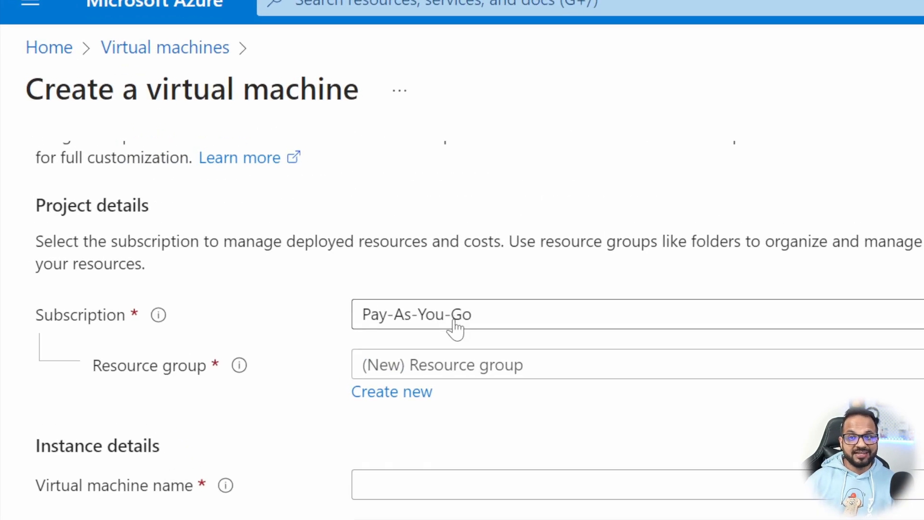
mouse_move(465, 327)
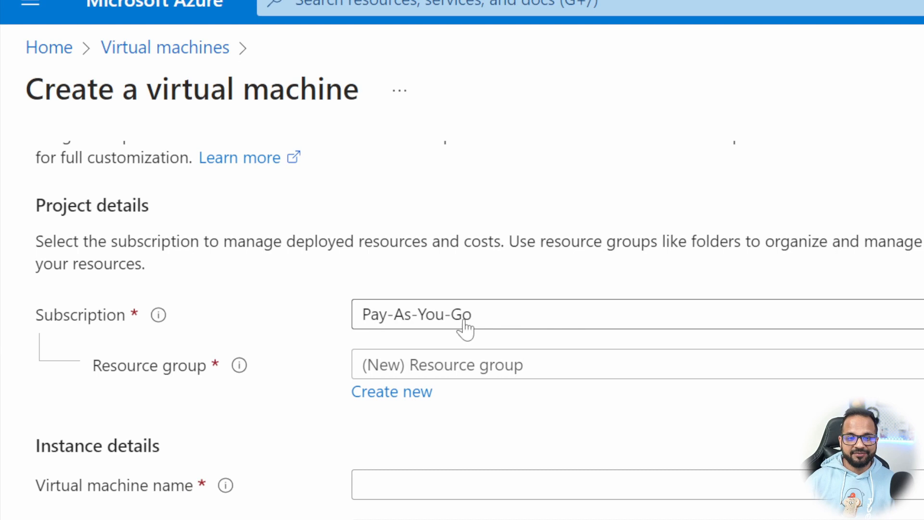
mouse_move(483, 324)
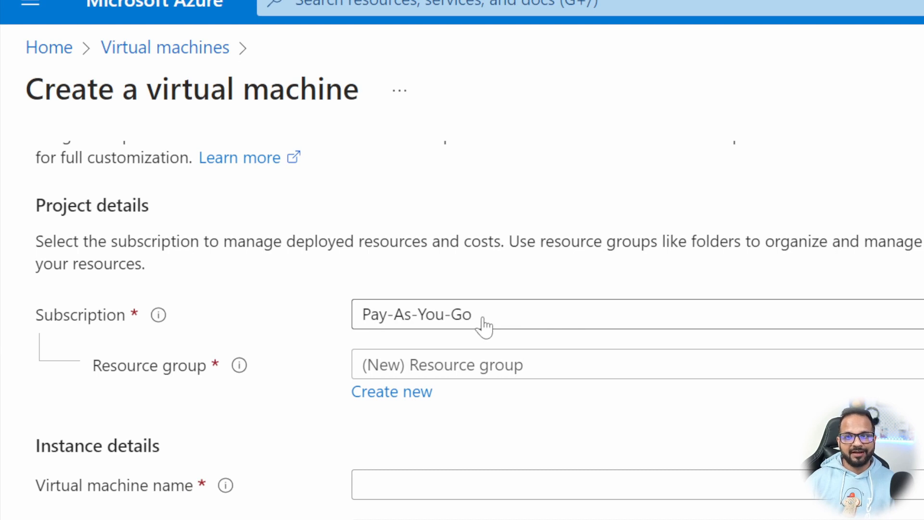
mouse_move(495, 324)
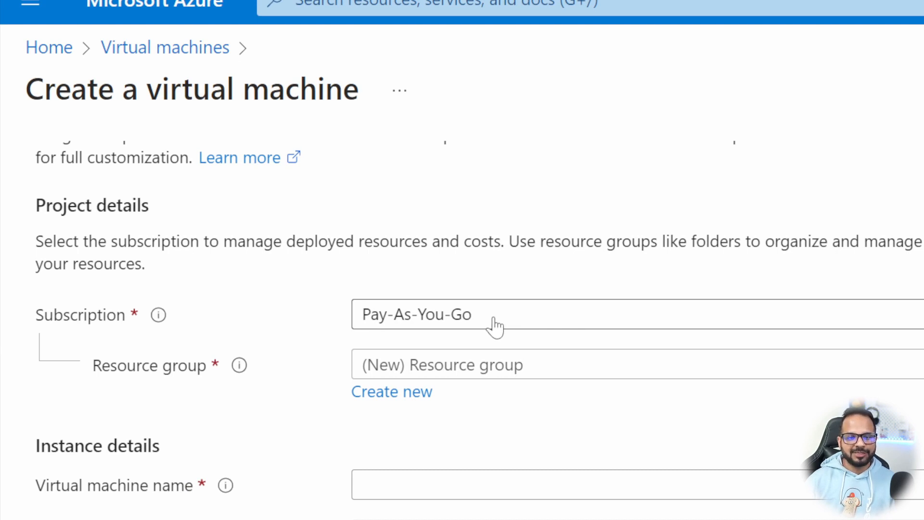
scroll("down", 3)
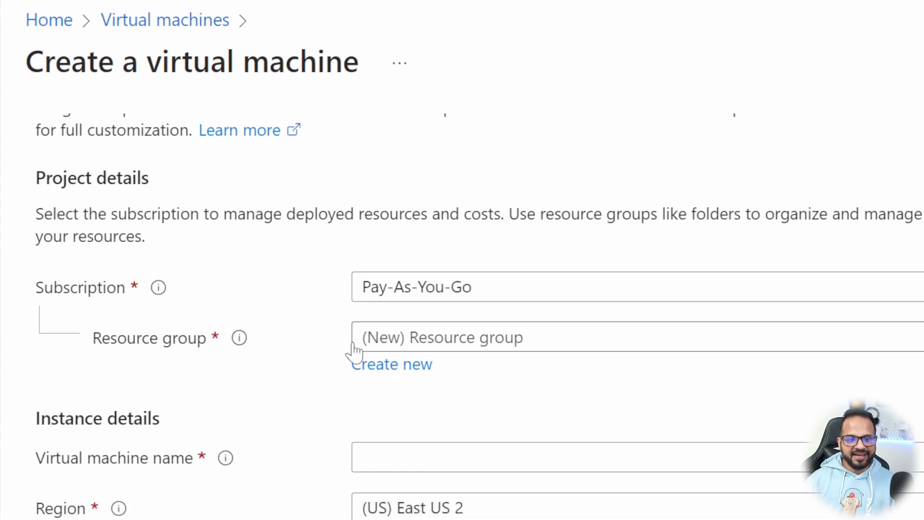
mouse_move(413, 344)
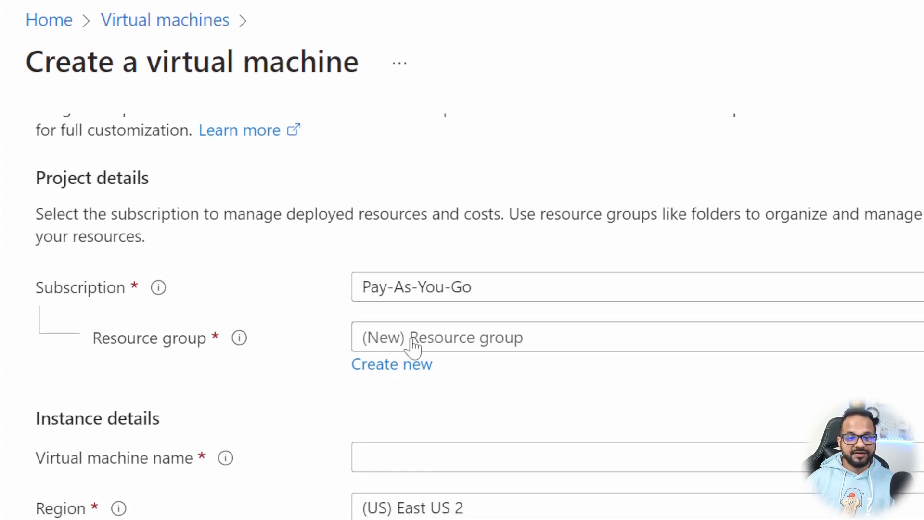
mouse_move(440, 347)
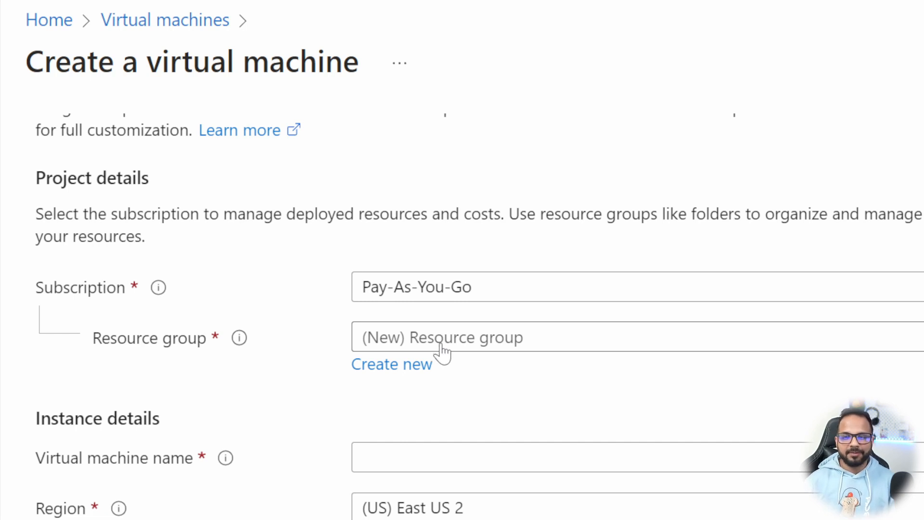
mouse_move(465, 342)
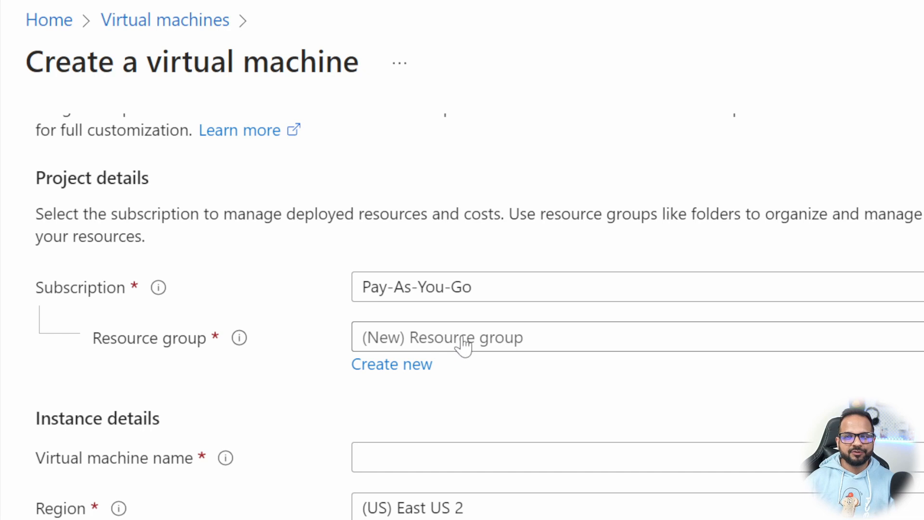
mouse_move(476, 347)
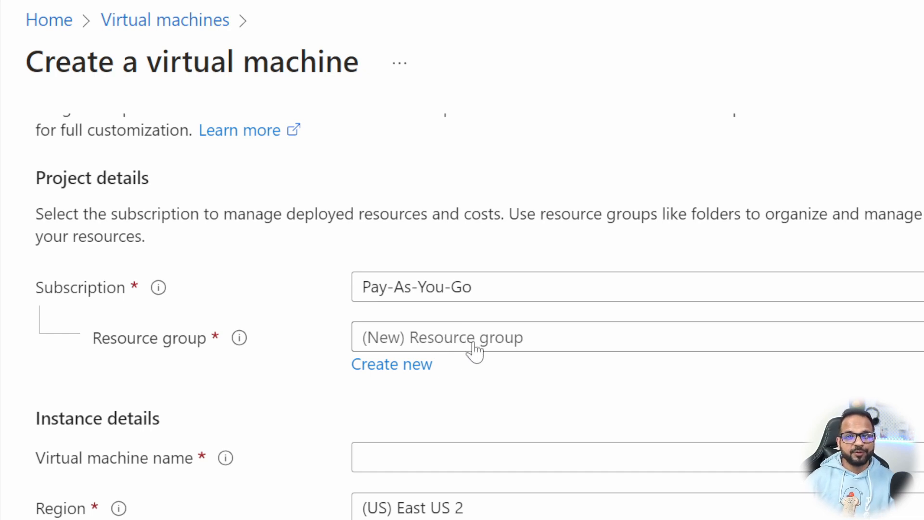
mouse_move(508, 338)
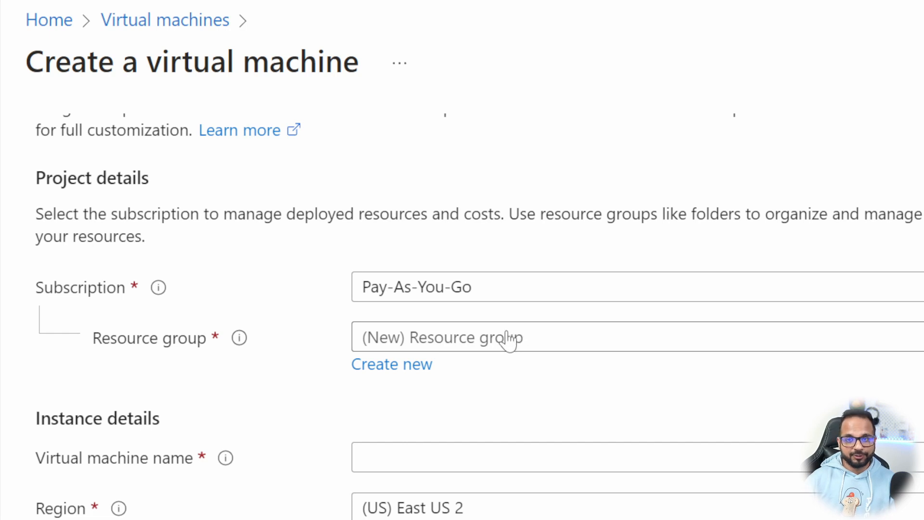
left_click(571, 337)
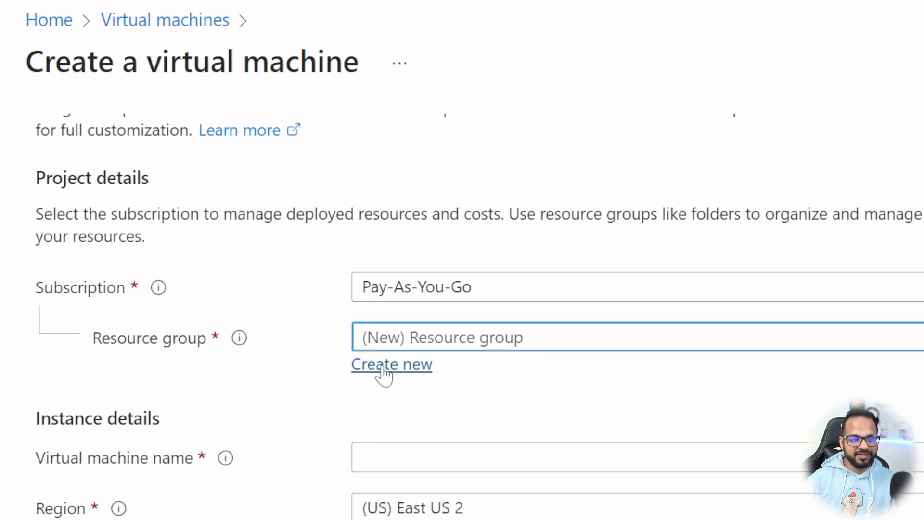
Create resource group 'demo-piyush' and enter 'test-vm-piyush' as the virtual machine name.
left_click(391, 364)
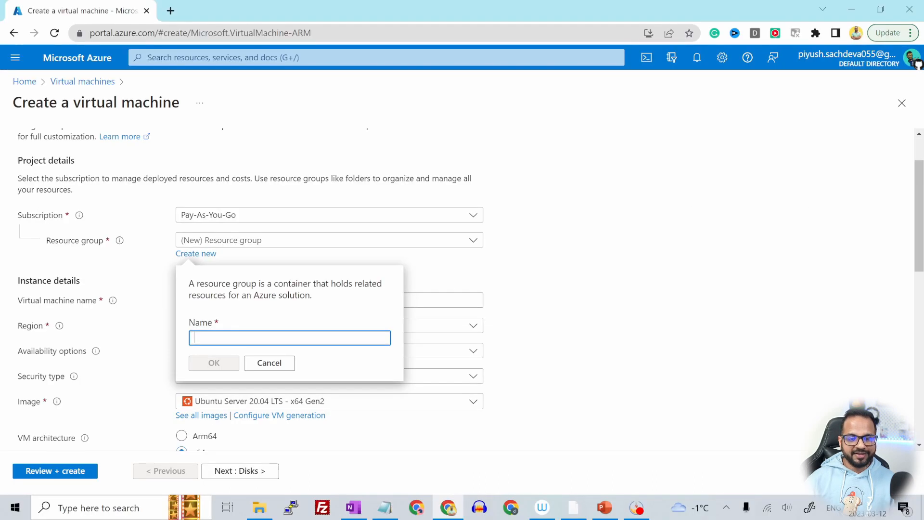
type("demo-piyu")
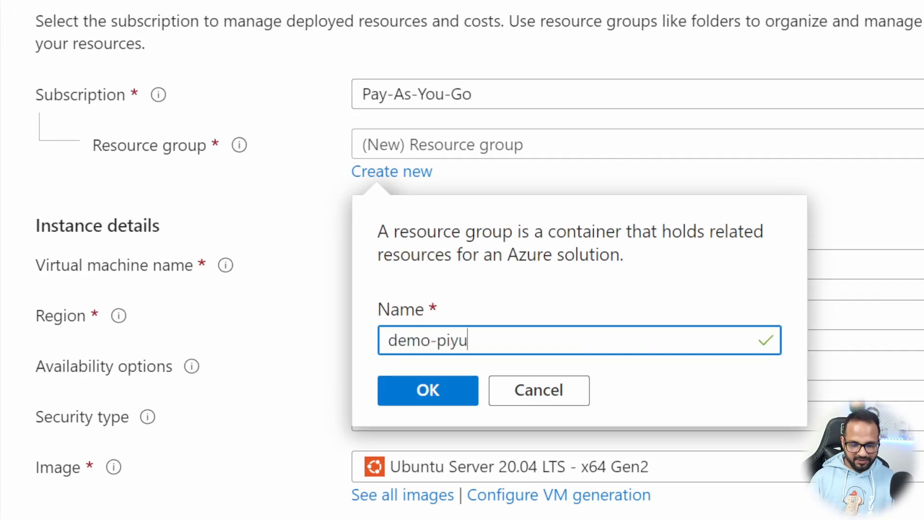
type("sh")
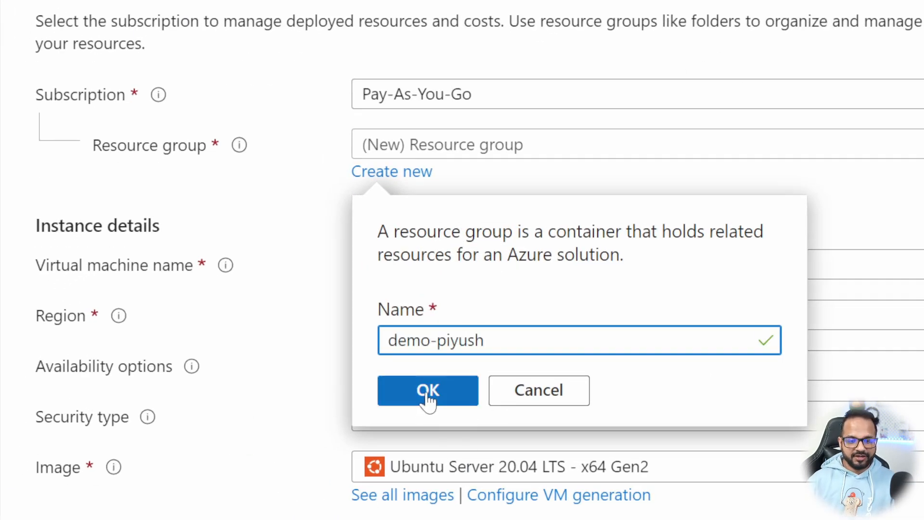
left_click(428, 390)
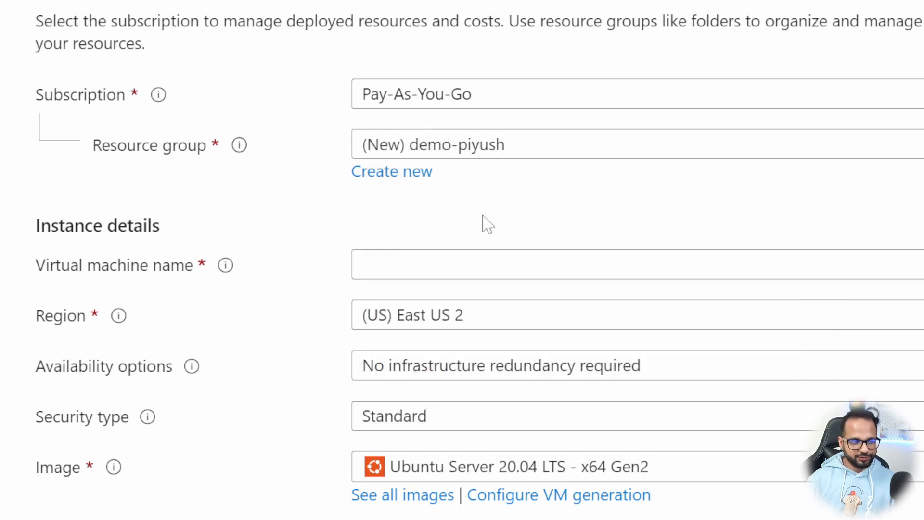
mouse_move(489, 174)
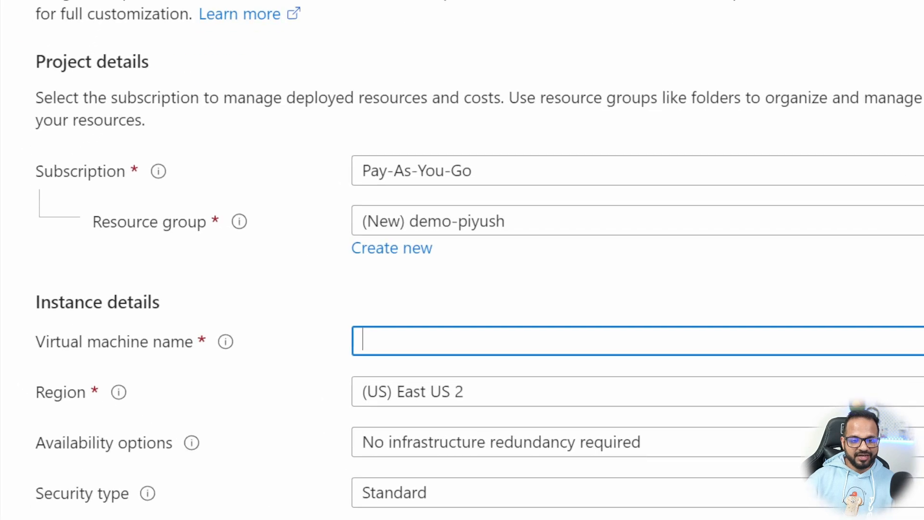
type("test-vm-piyush")
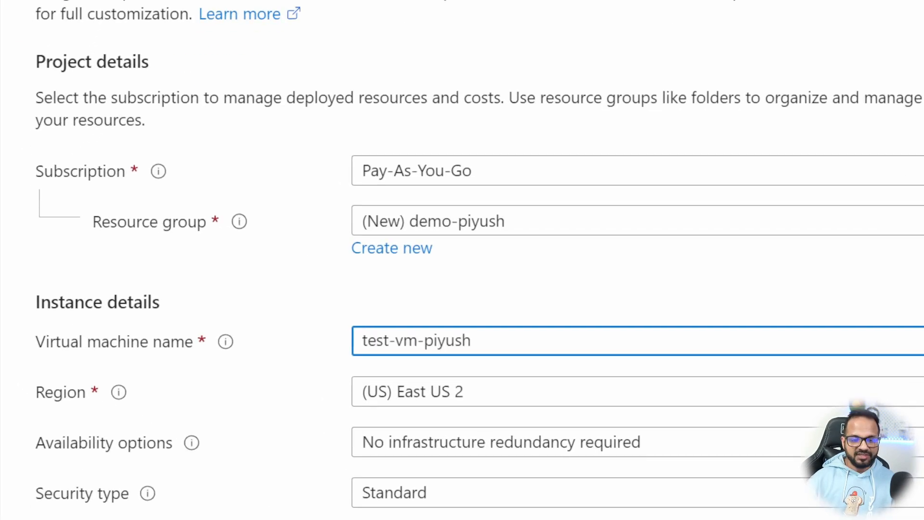
scroll("down", 3)
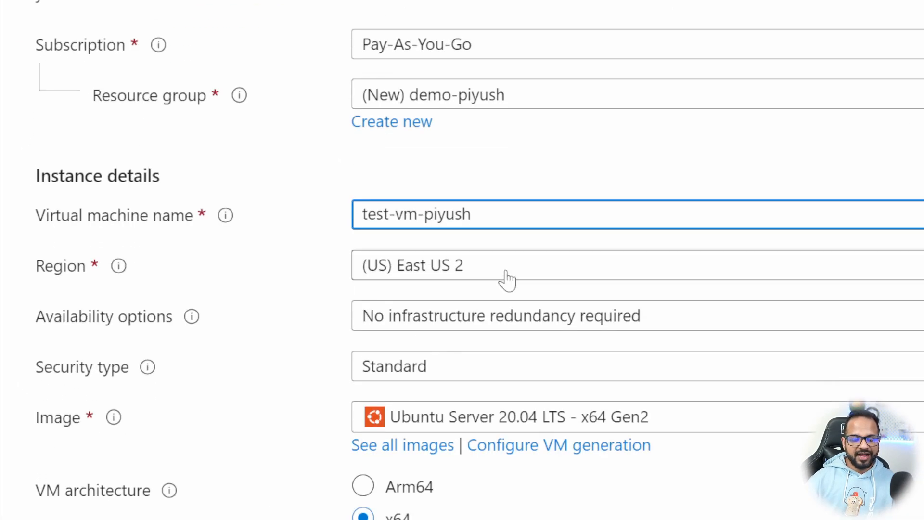
Pick (US) East US from the Recommended list in the Region dropdown.
left_click(507, 265)
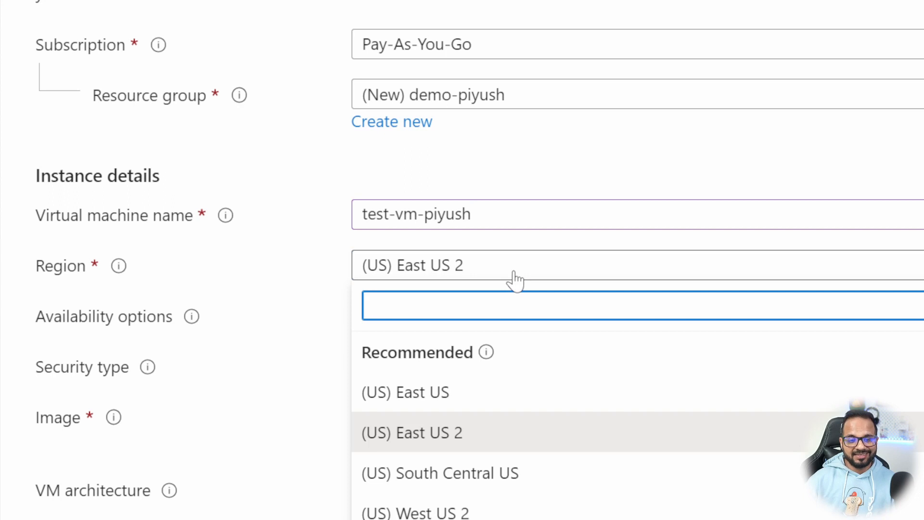
mouse_move(442, 392)
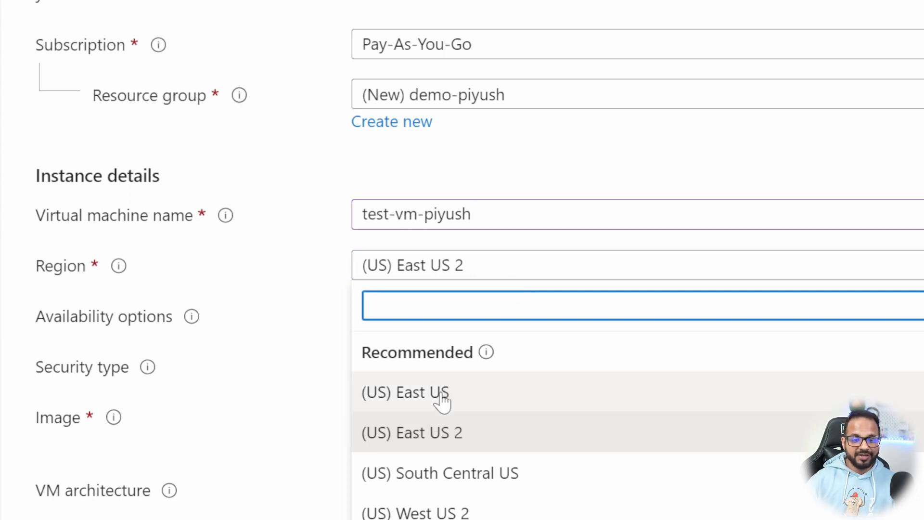
left_click(405, 392)
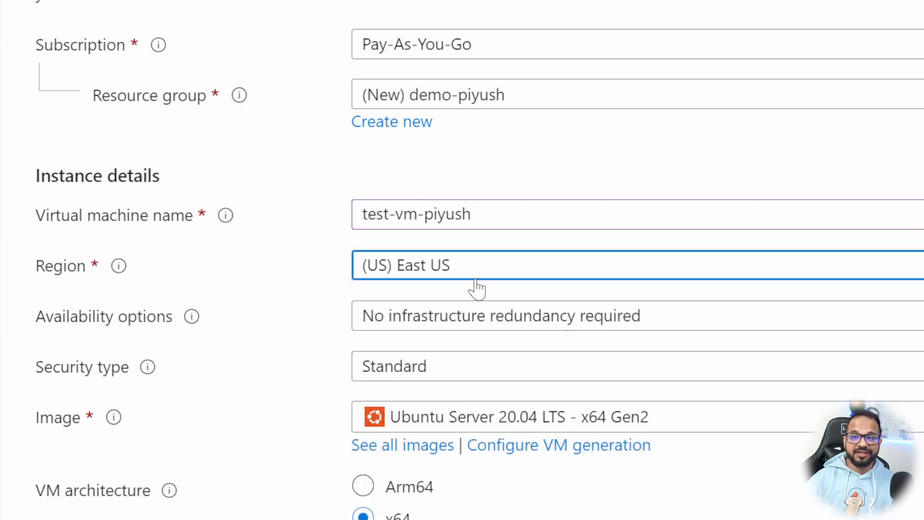
mouse_move(475, 297)
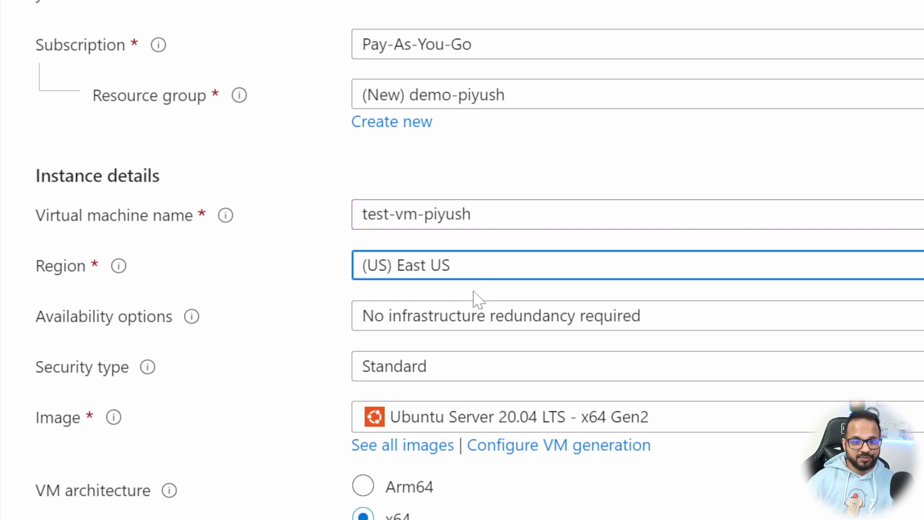
mouse_move(241, 344)
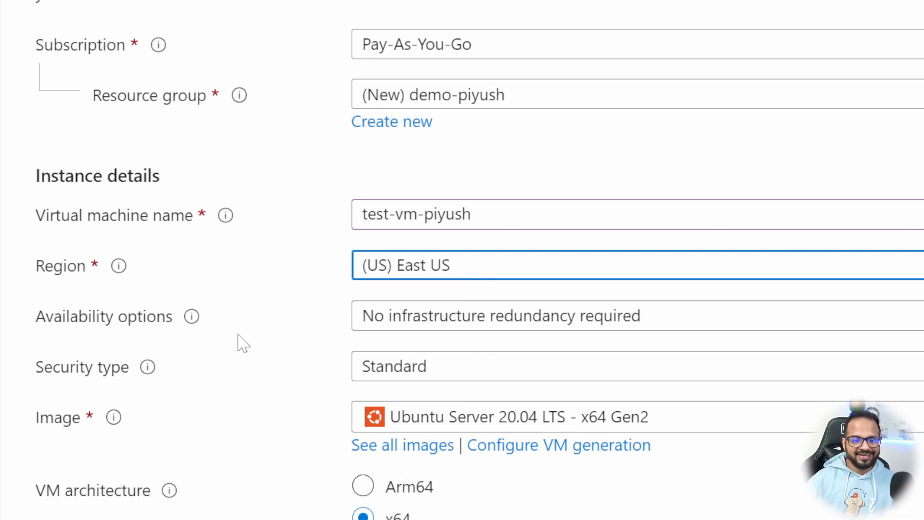
mouse_move(538, 327)
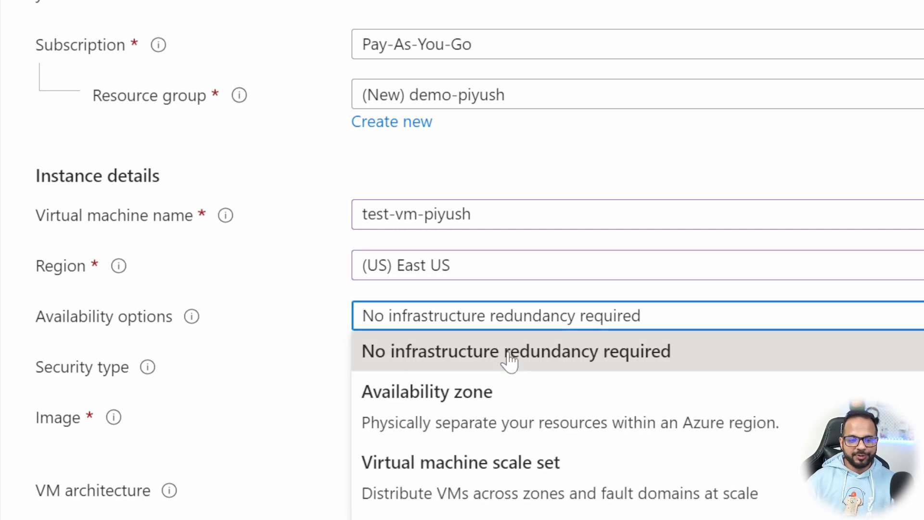
mouse_move(491, 487)
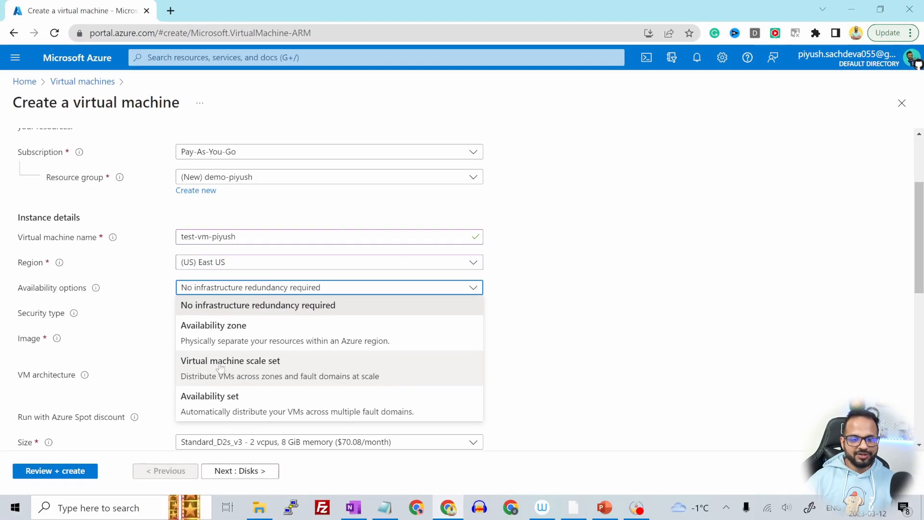
mouse_move(223, 404)
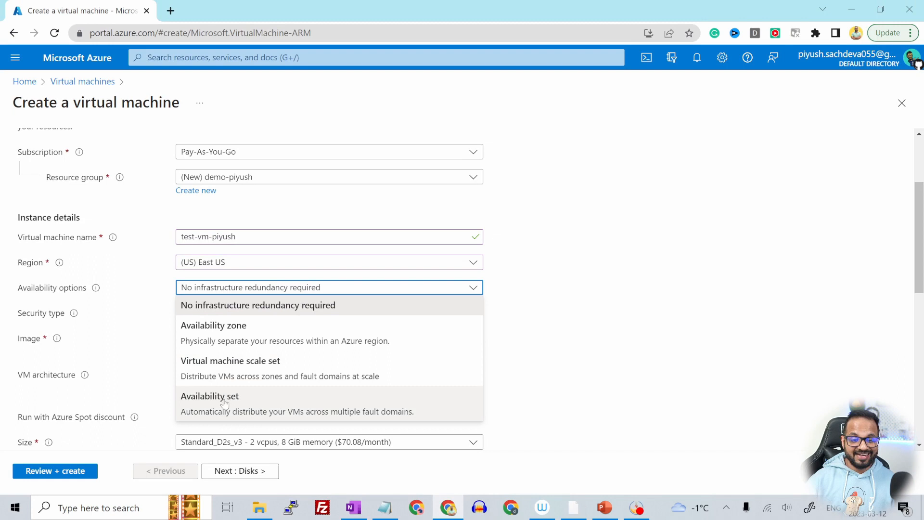
mouse_move(240, 375)
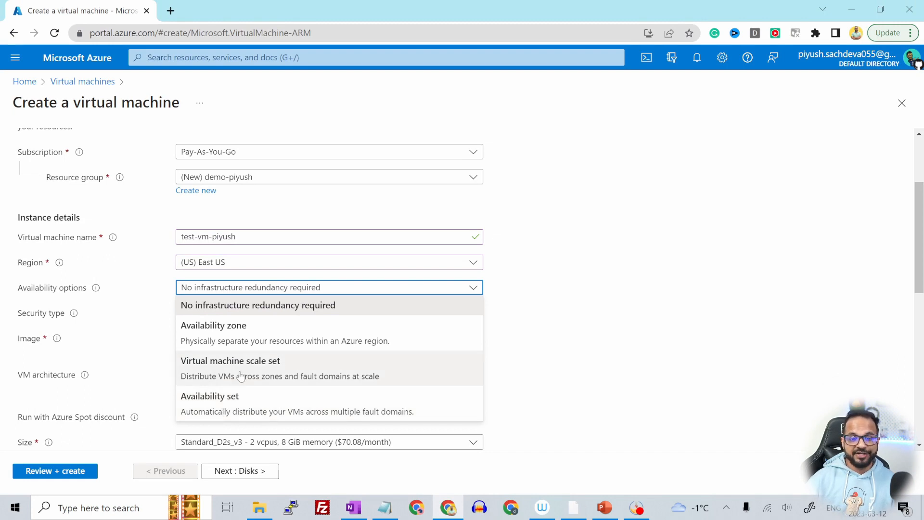
mouse_move(221, 336)
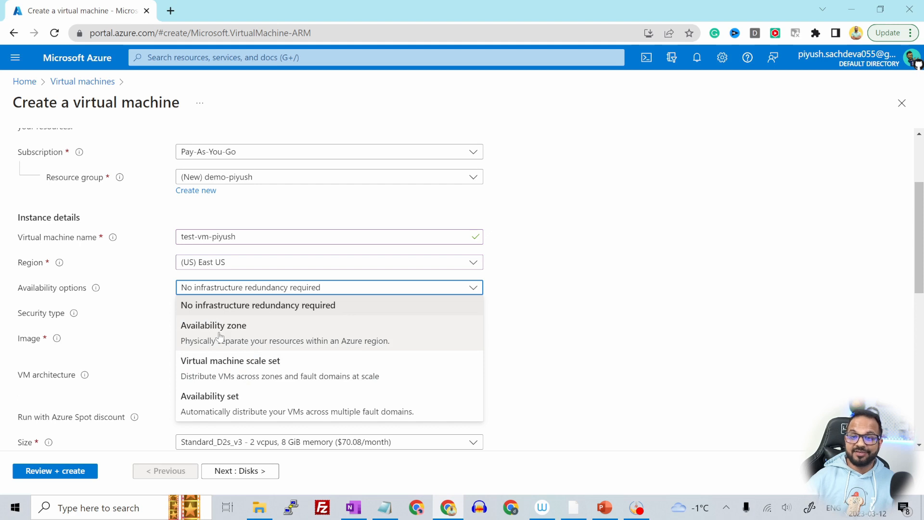
Use availability zone Zone 1 and keep the Standard security type.
left_click(213, 325)
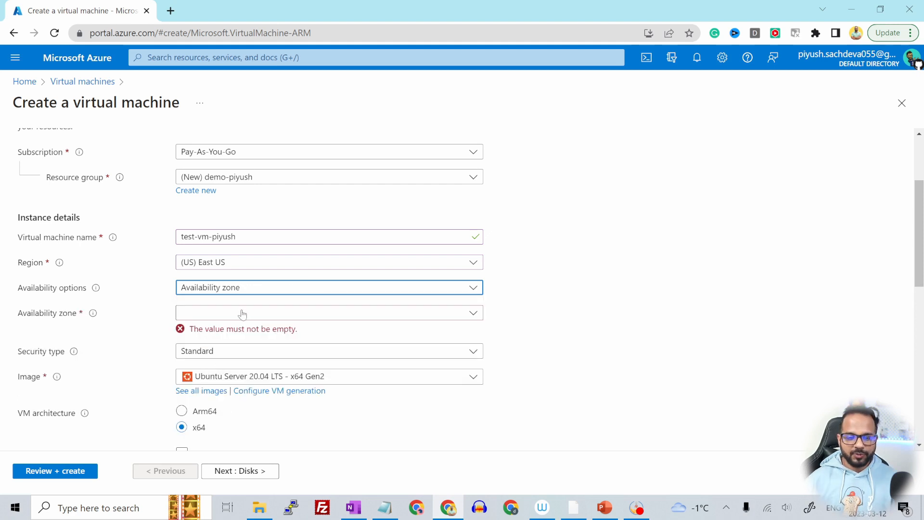
left_click(328, 312)
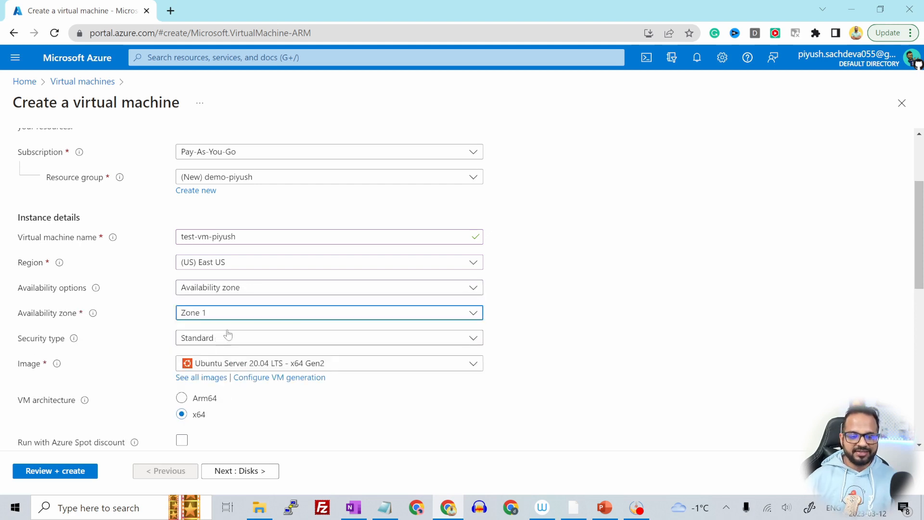
mouse_move(250, 318)
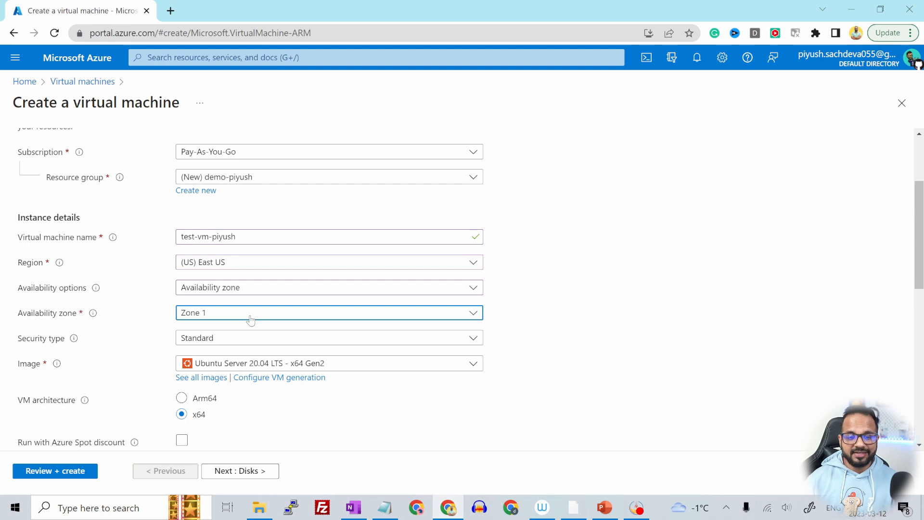
scroll("down", 3)
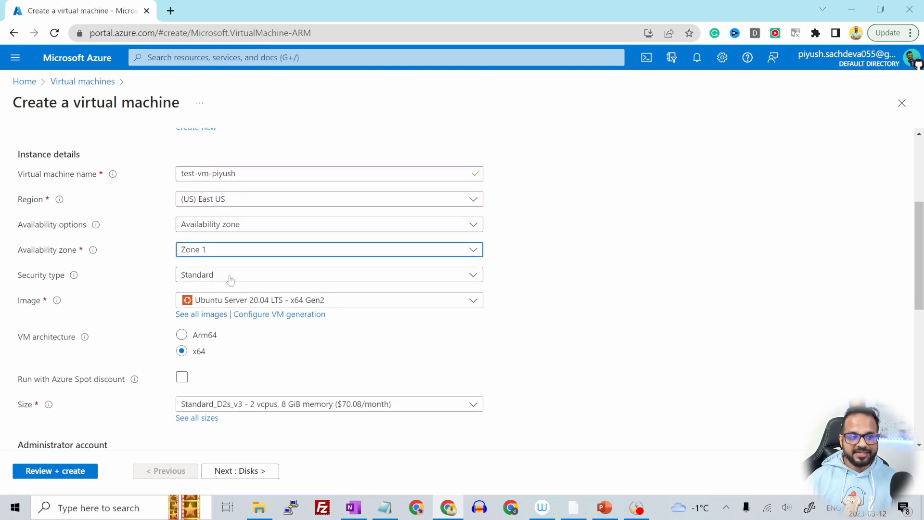
left_click(328, 274)
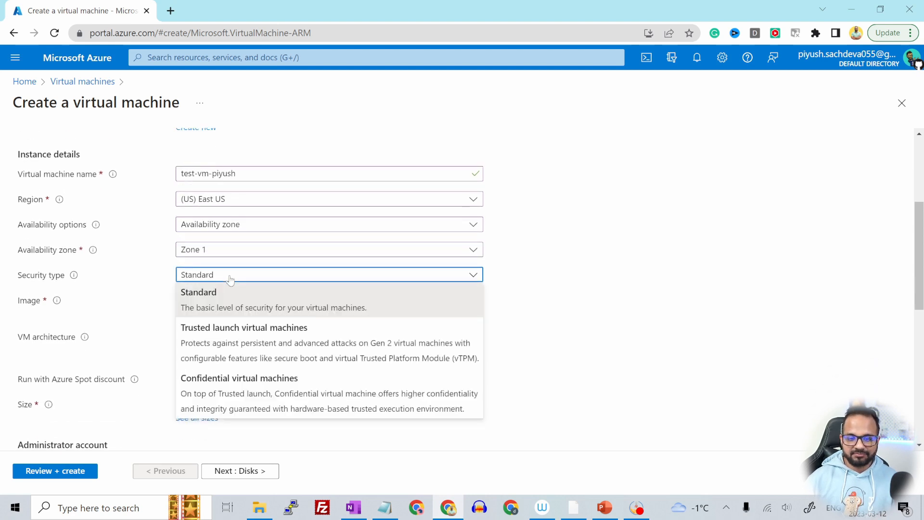
left_click(199, 292)
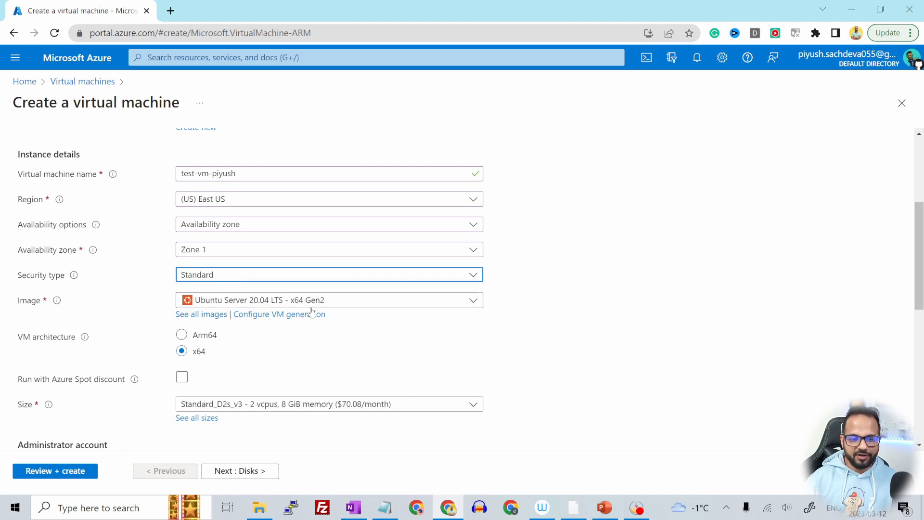
scroll("down", 3)
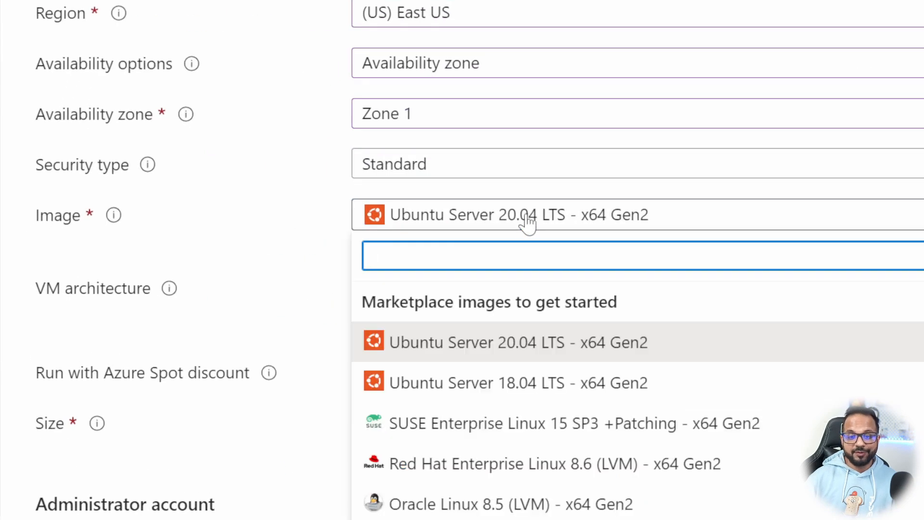
mouse_move(519, 423)
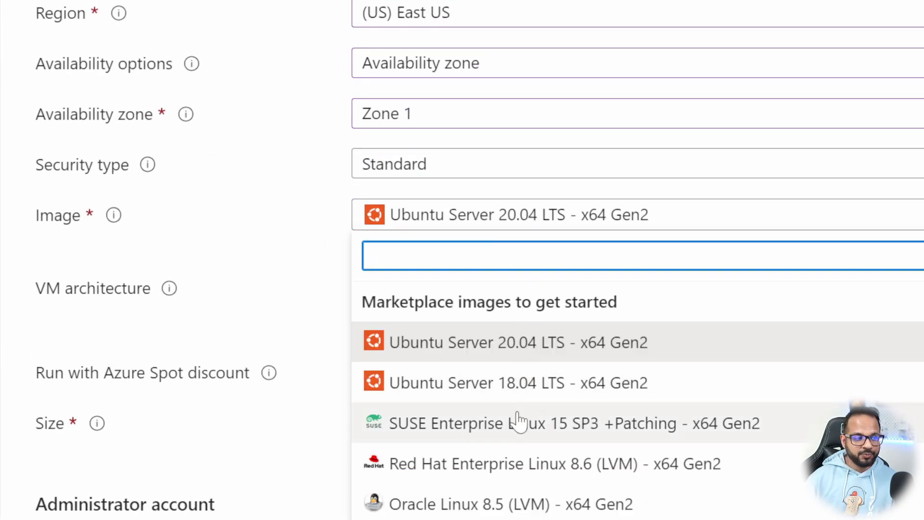
mouse_move(527, 475)
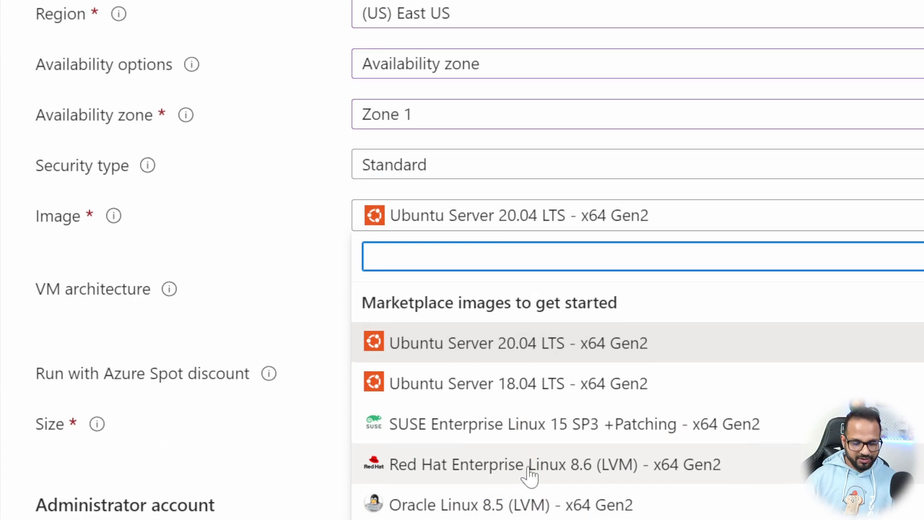
scroll("down", 3)
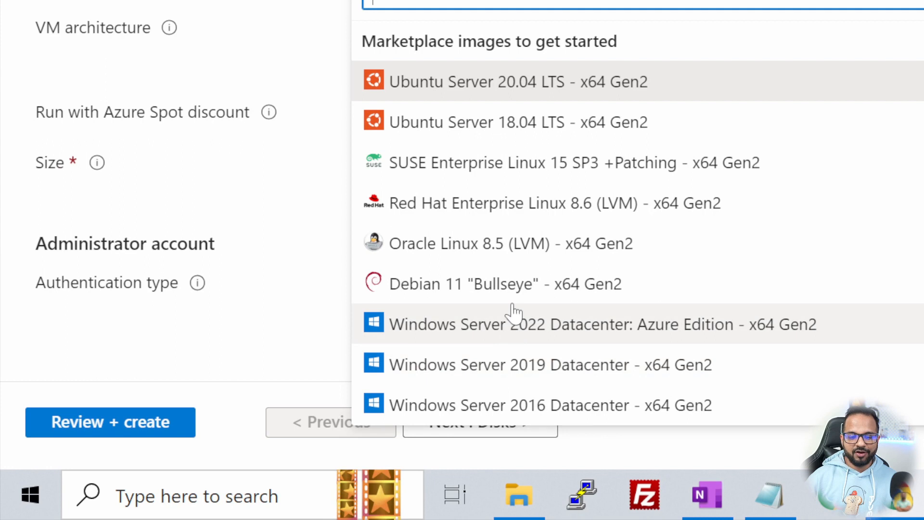
mouse_move(513, 349)
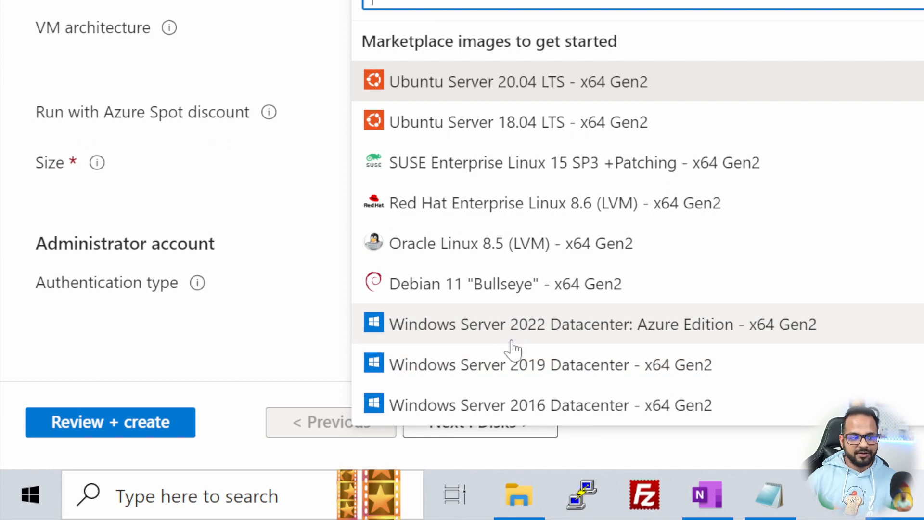
mouse_move(475, 81)
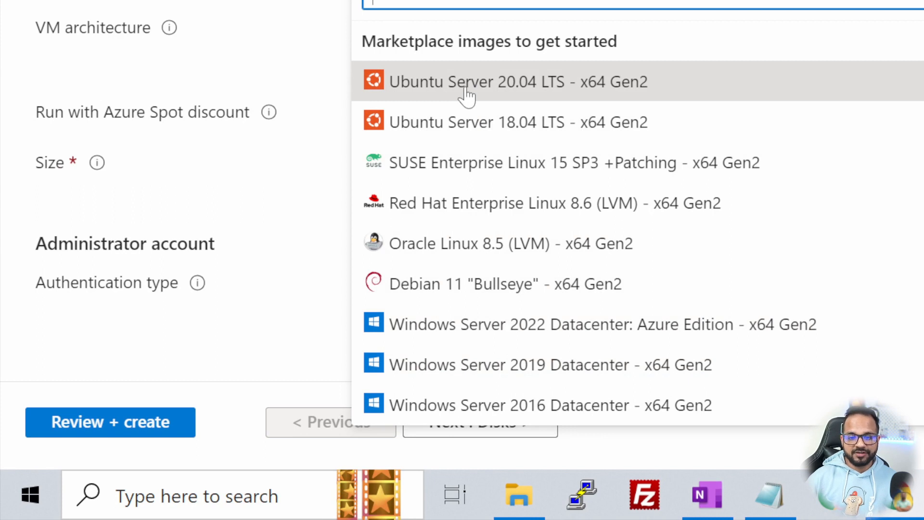
left_click(493, 81)
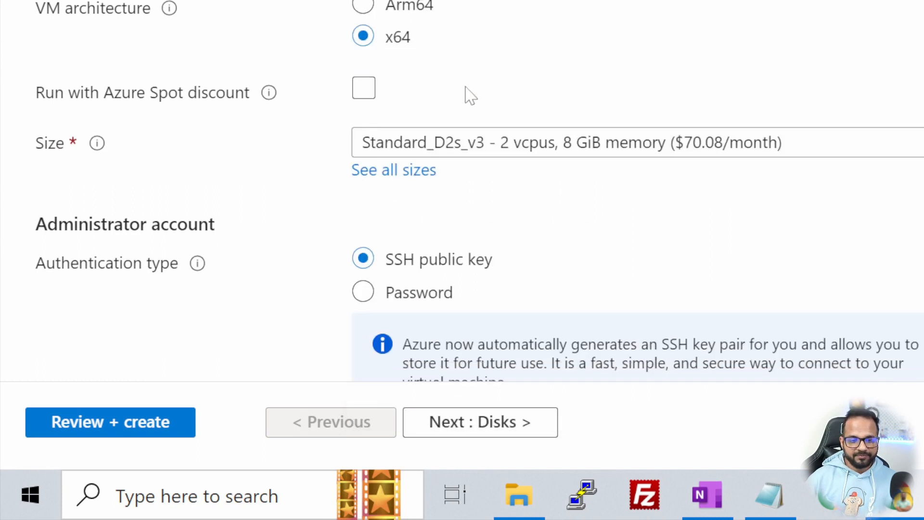
scroll("down", 3)
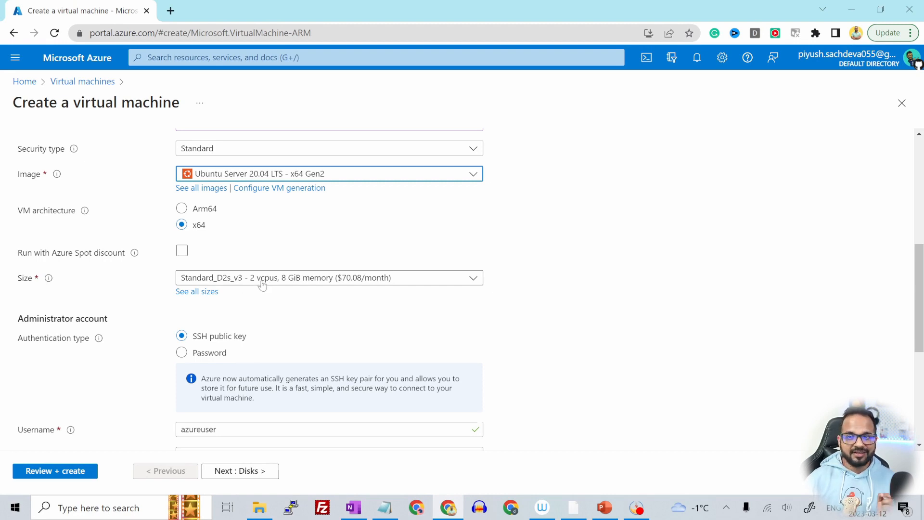
Select Standard_B1ls (1 vCPU, 0.5 GiB, $3.80/month) from the full VM size list.
left_click(329, 277)
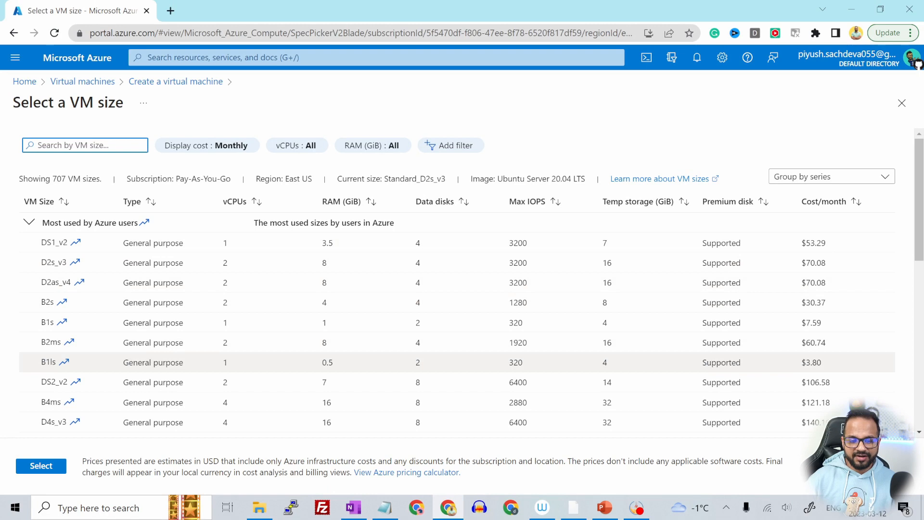
left_click(48, 362)
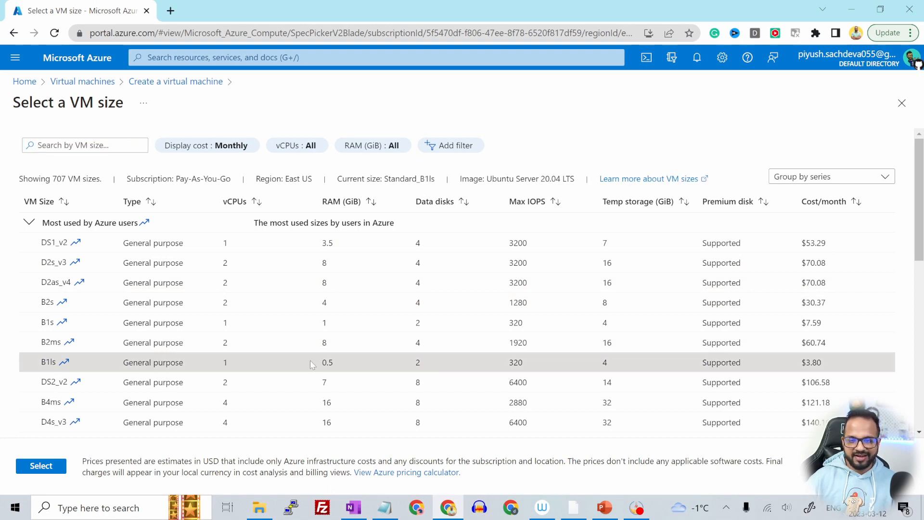
mouse_move(426, 365)
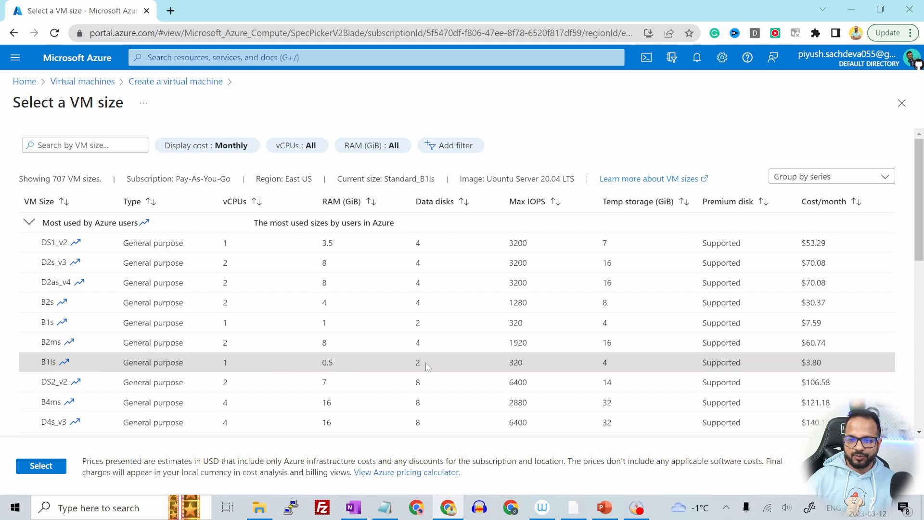
mouse_move(210, 364)
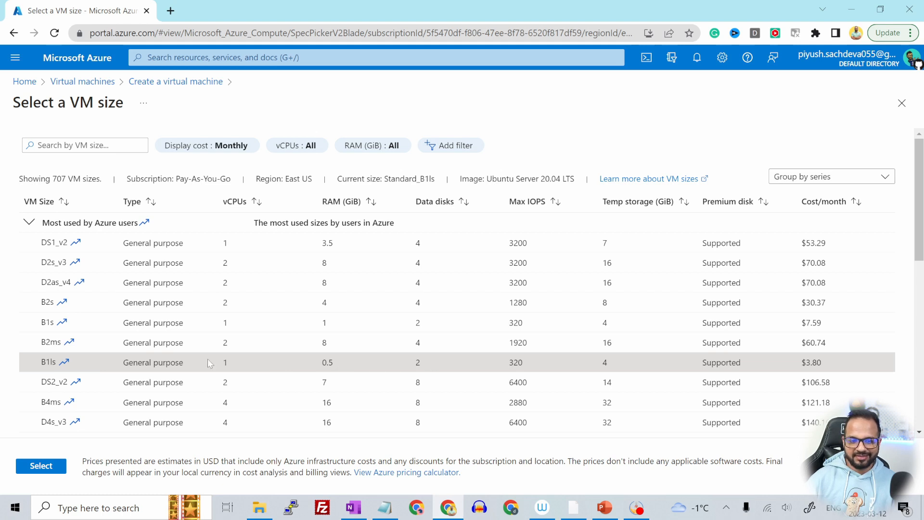
scroll("down", 3)
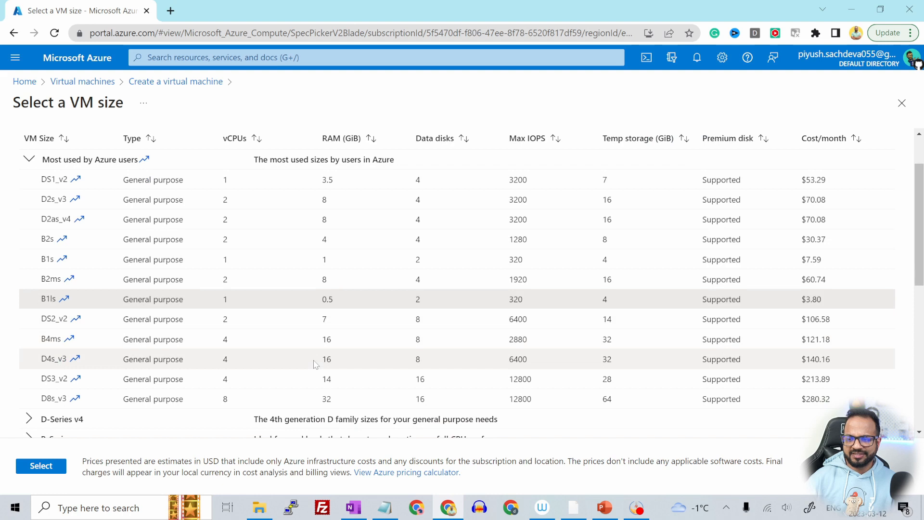
scroll("down", 3)
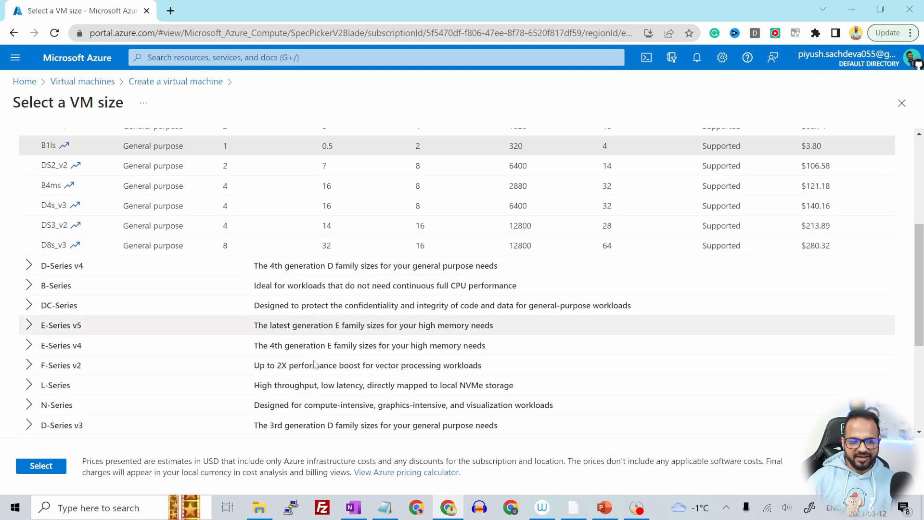
scroll("down", 3)
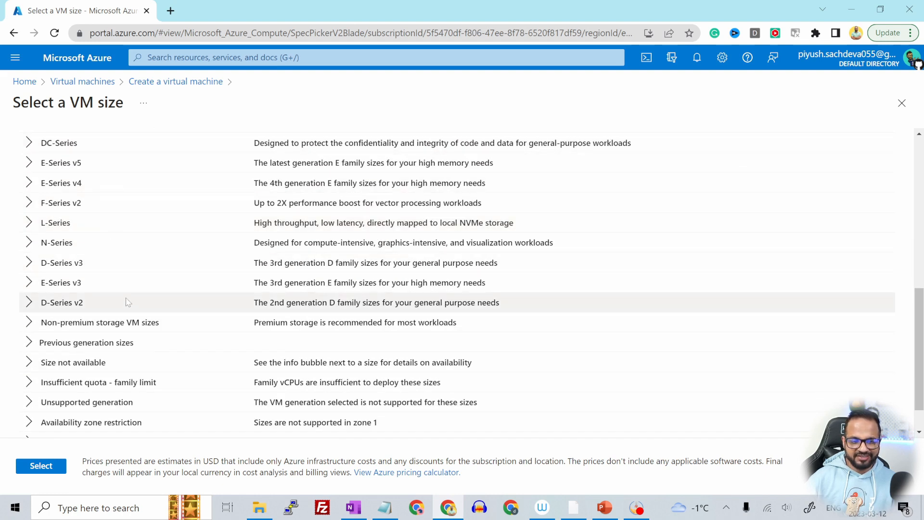
scroll("down", 3)
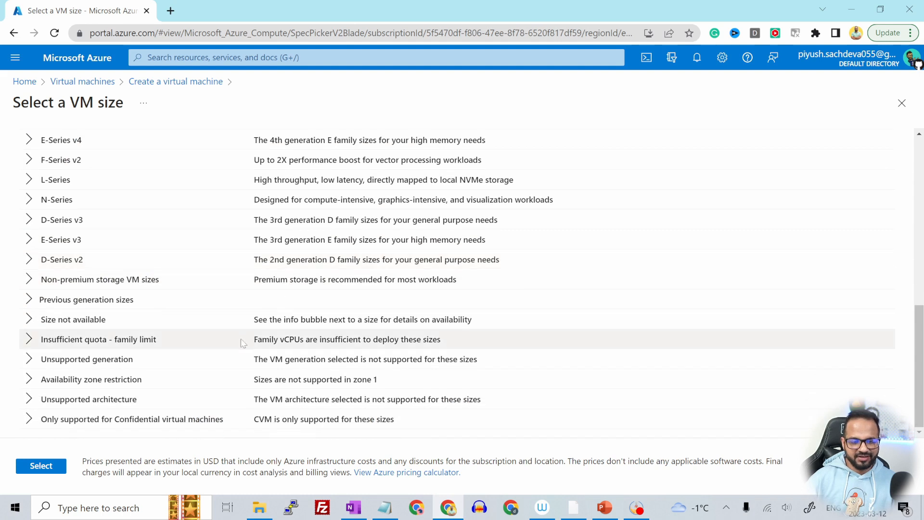
scroll("up", 3)
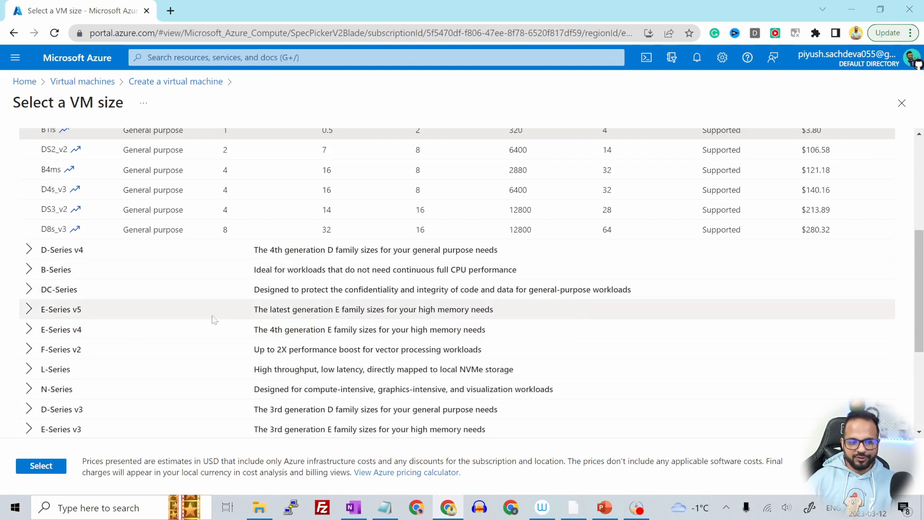
scroll("up", 3)
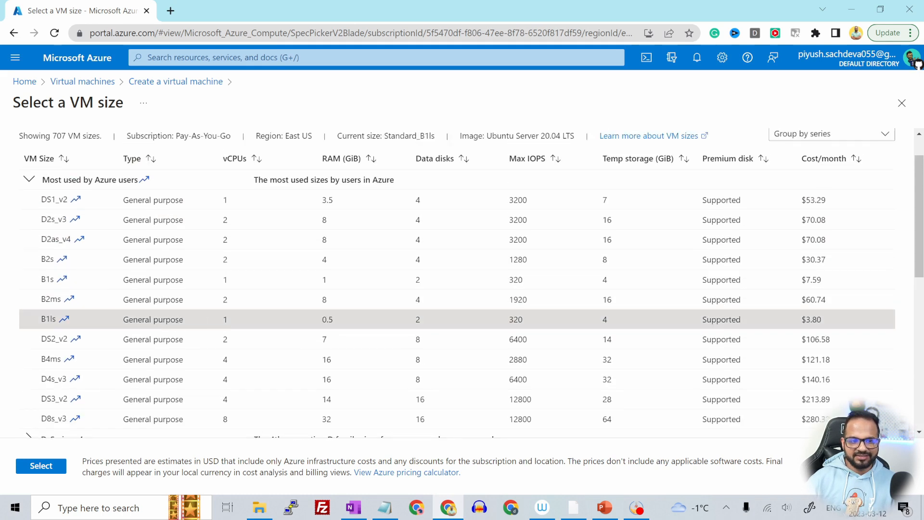
scroll("down", 3)
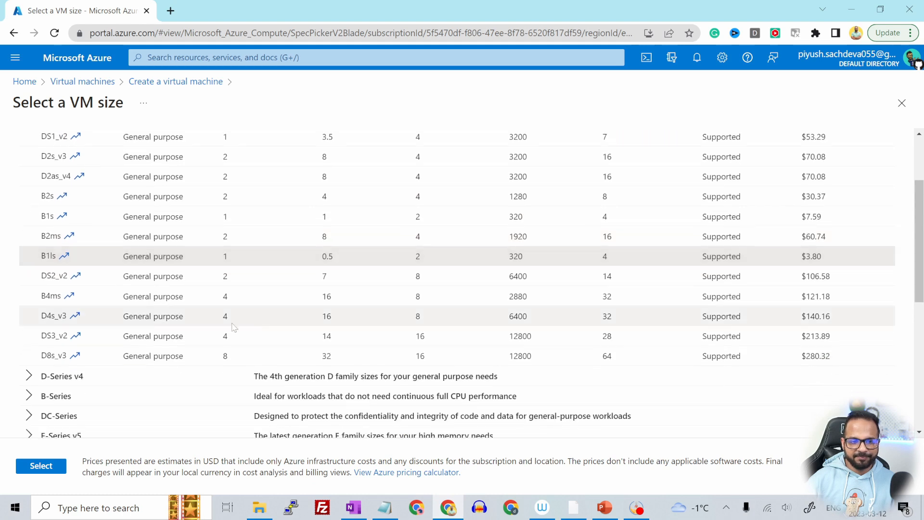
mouse_move(41, 465)
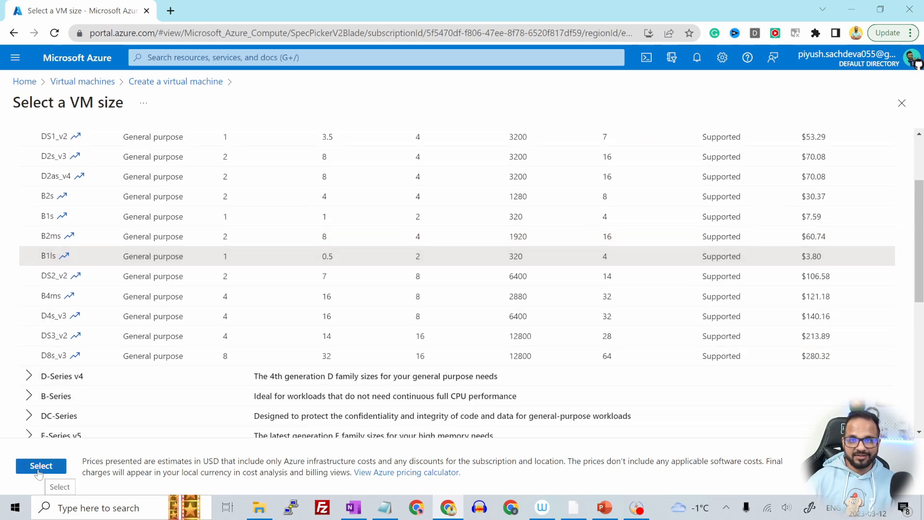
left_click(40, 465)
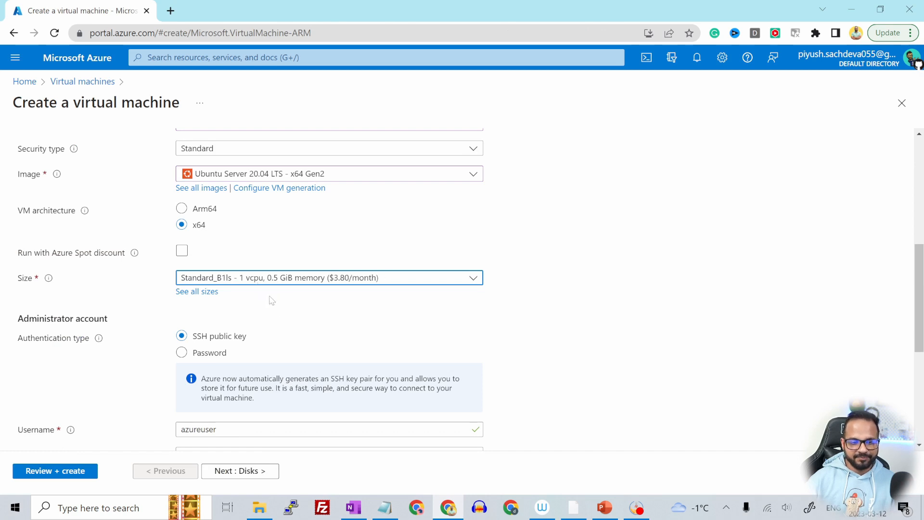
scroll("down", 3)
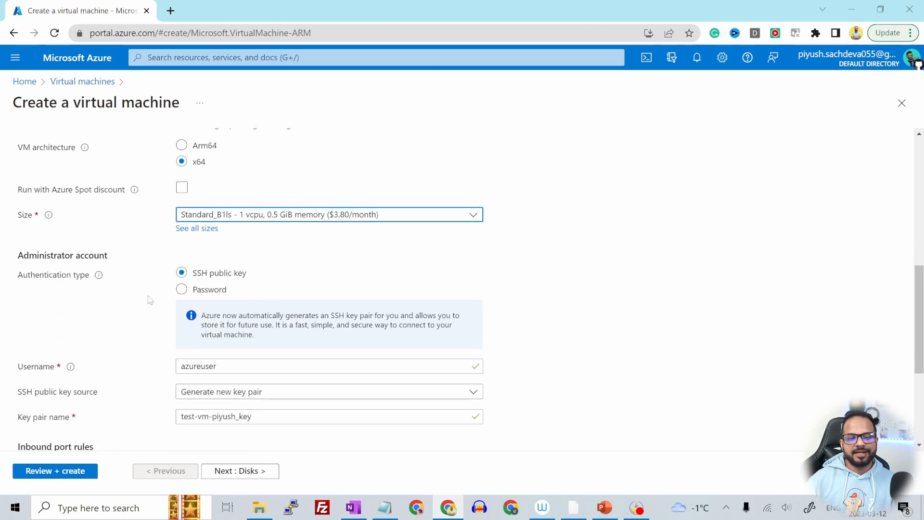
mouse_move(236, 286)
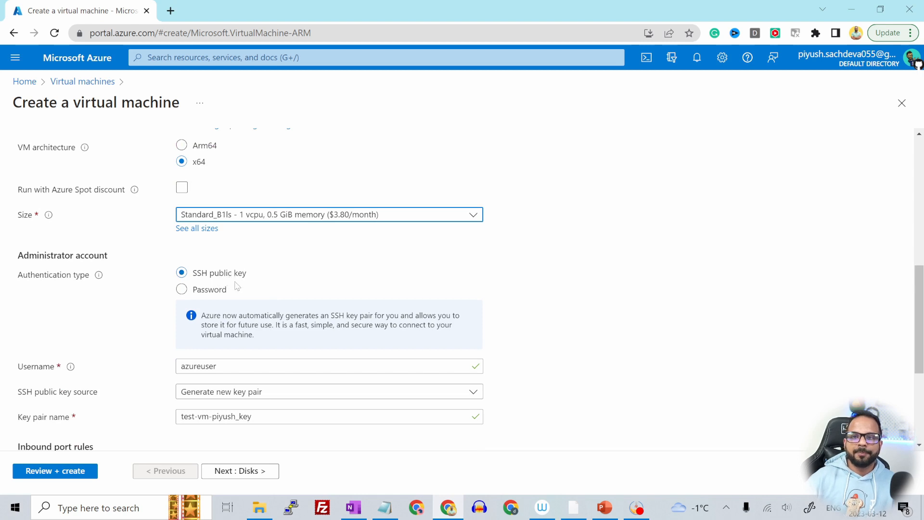
mouse_move(225, 278)
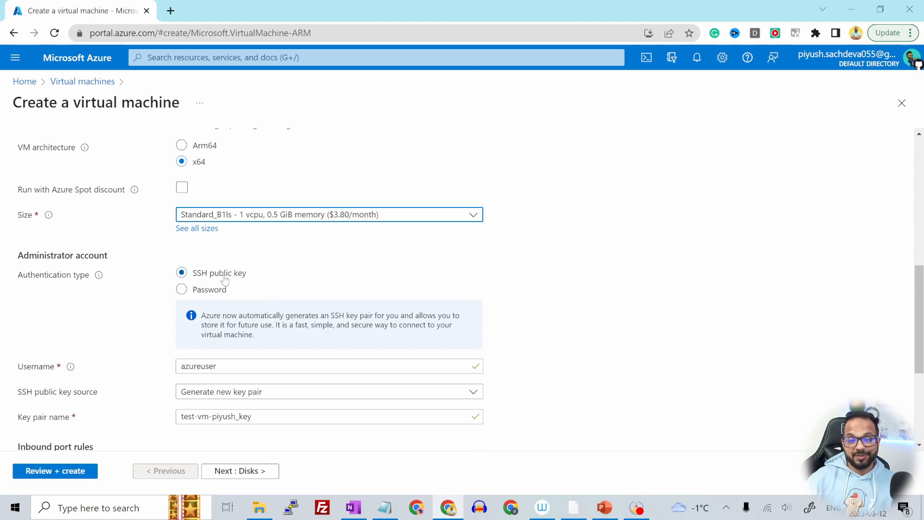
scroll("down", 3)
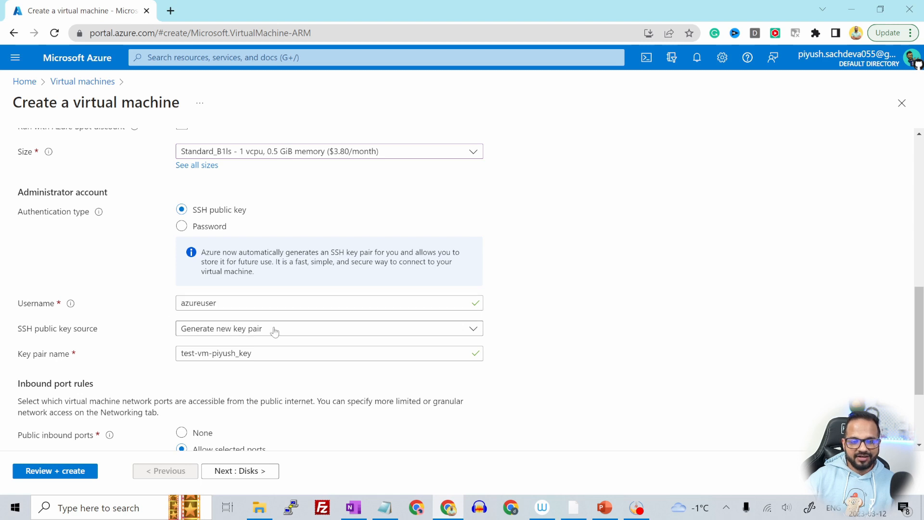
left_click(329, 328)
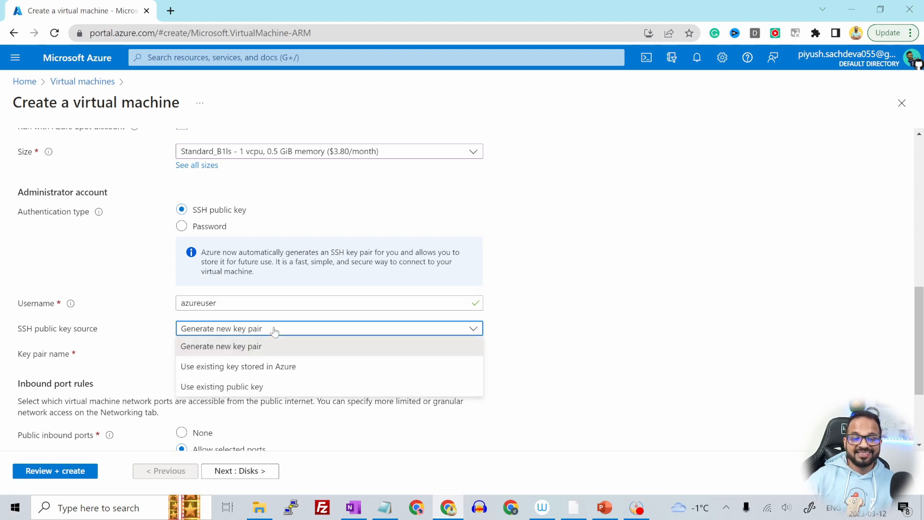
left_click(221, 346)
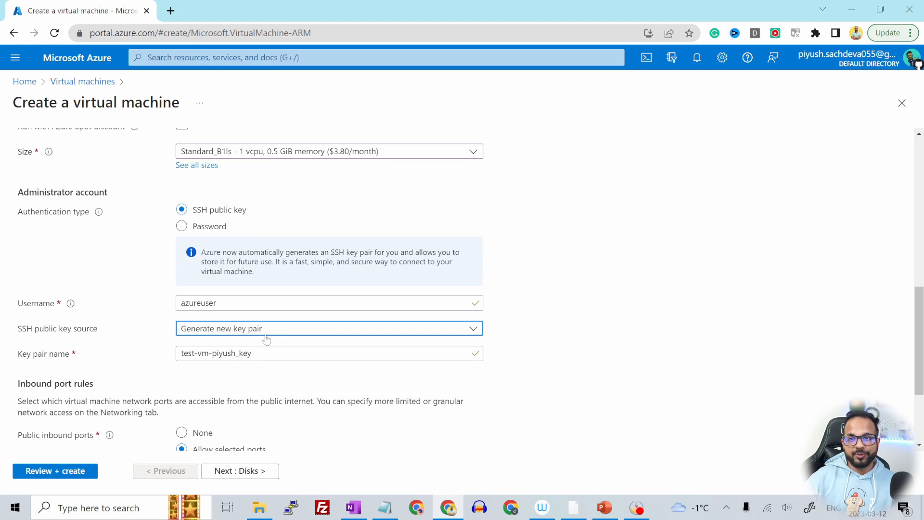
mouse_move(235, 340)
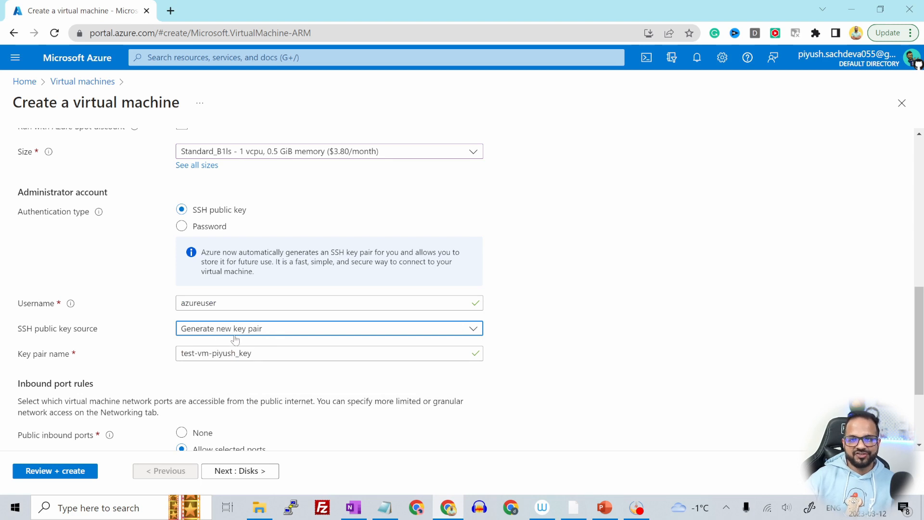
scroll("down", 3)
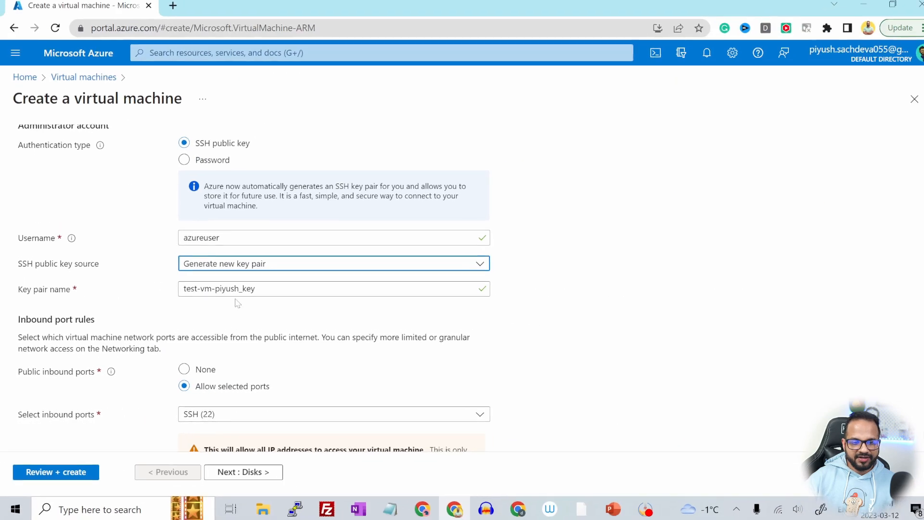
Keep inbound port SSH (22) allowed and advance to the Disks step.
scroll("down", 3)
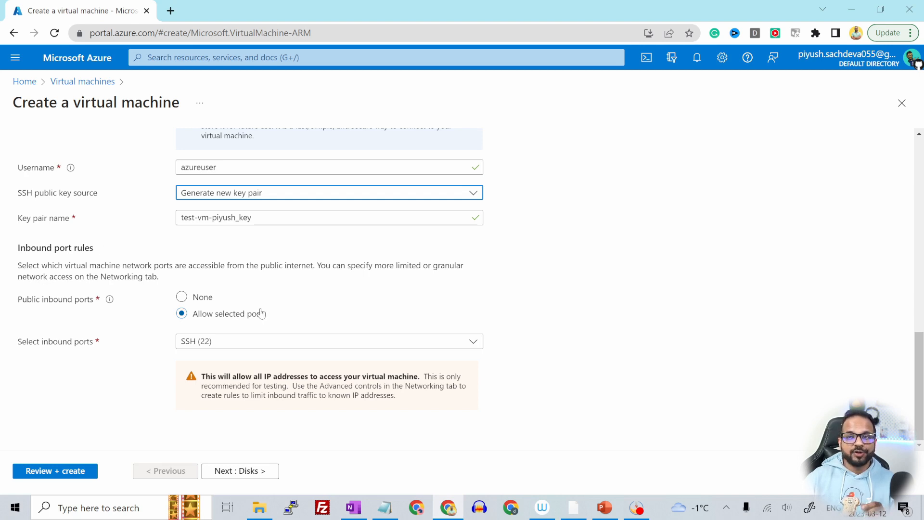
mouse_move(256, 314)
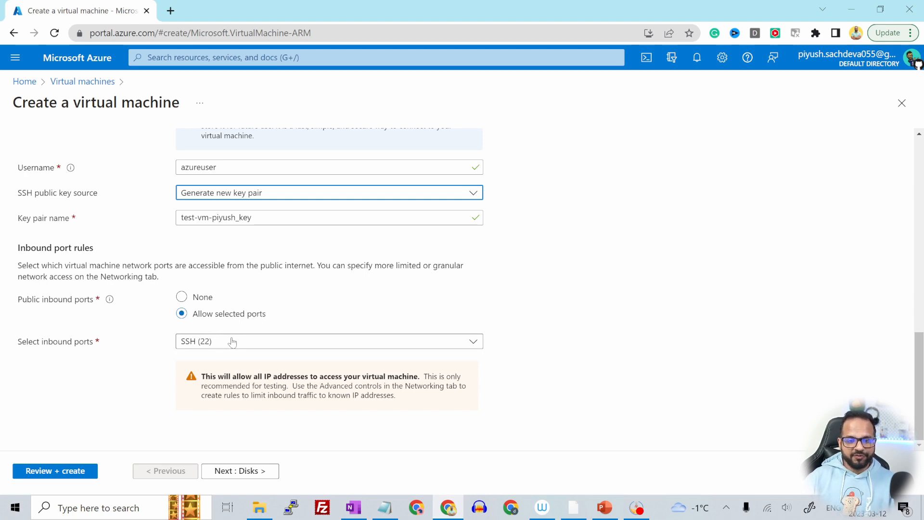
mouse_move(218, 336)
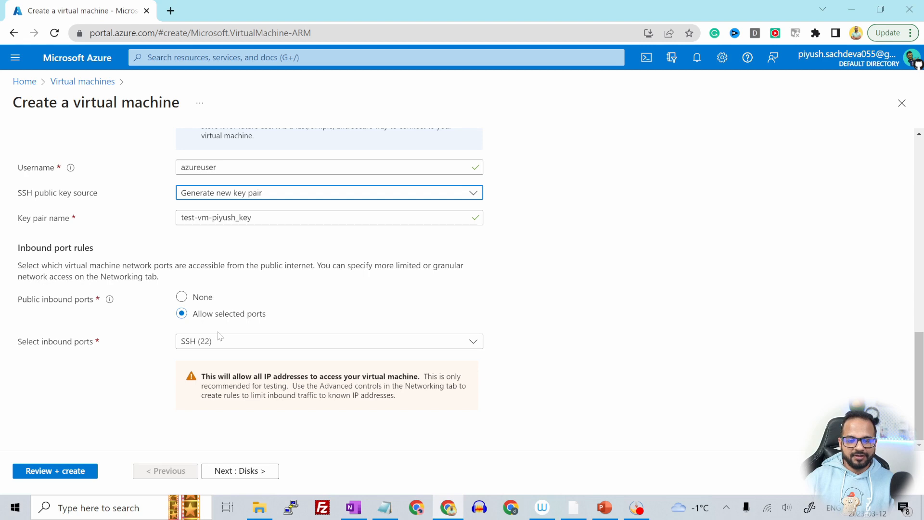
mouse_move(71, 466)
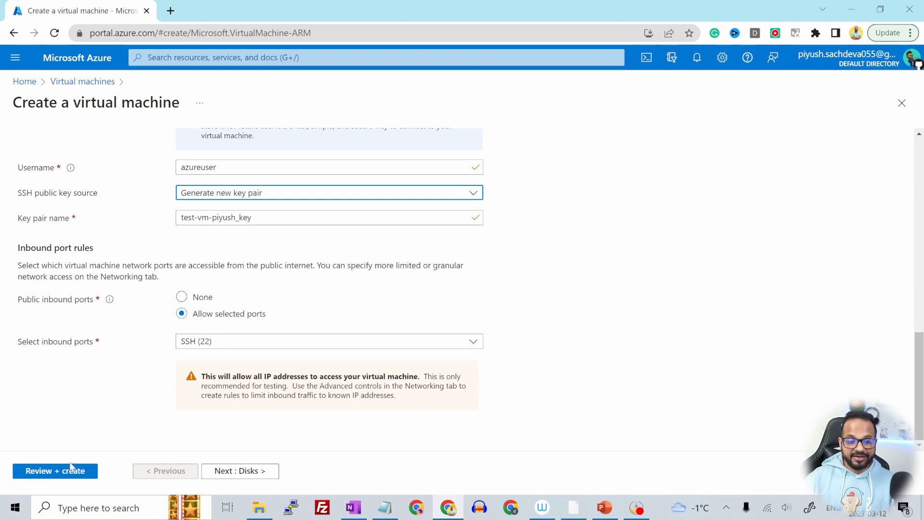
left_click(239, 470)
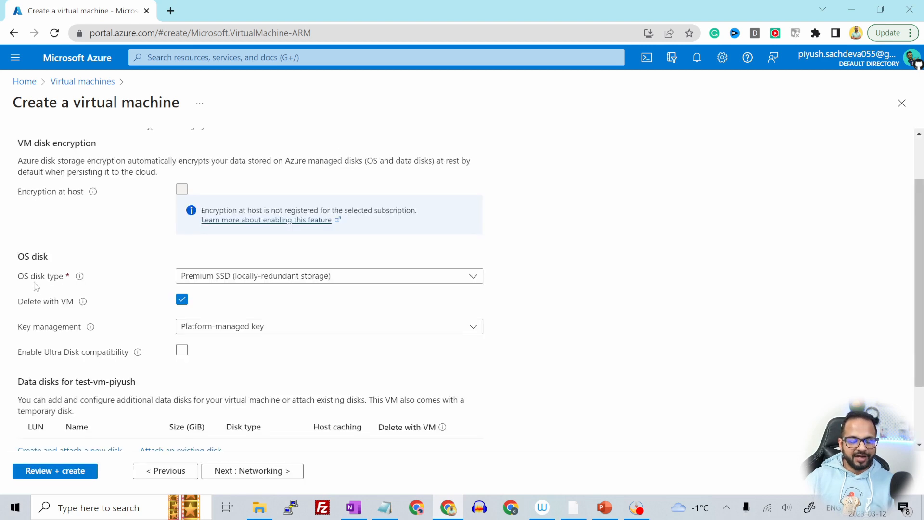
mouse_move(167, 280)
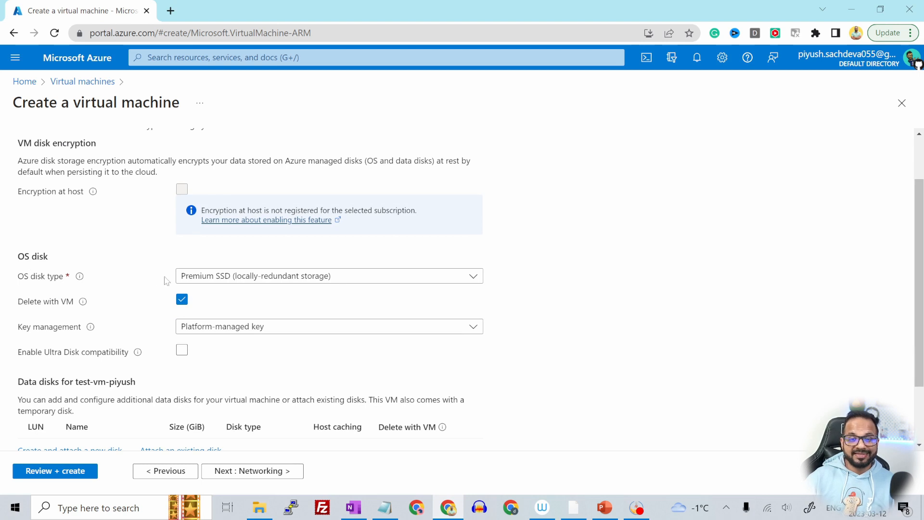
Change the OS disk type from Premium SSD to Standard SSD (locally-redundant).
left_click(328, 275)
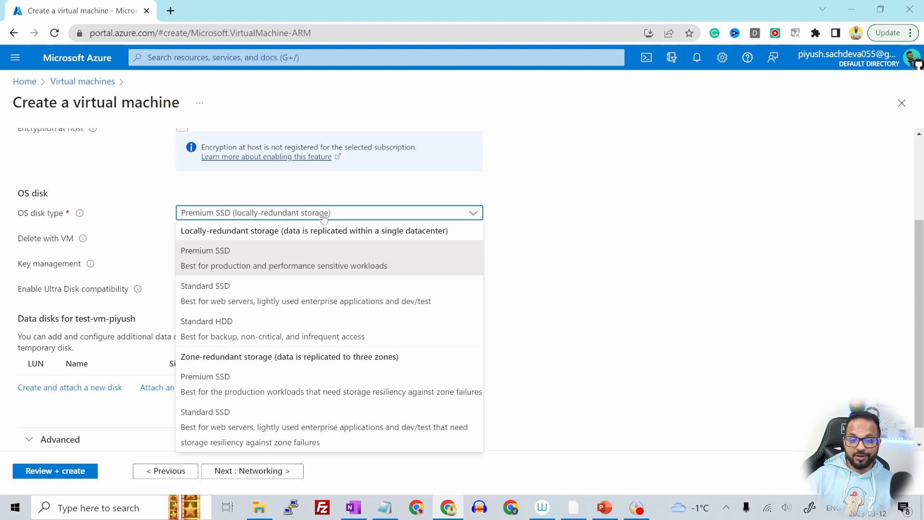
mouse_move(283, 300)
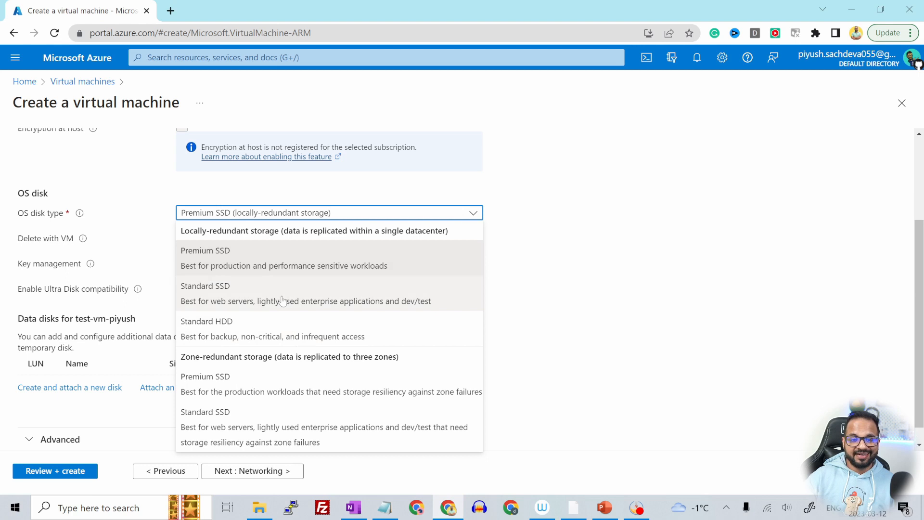
mouse_move(265, 258)
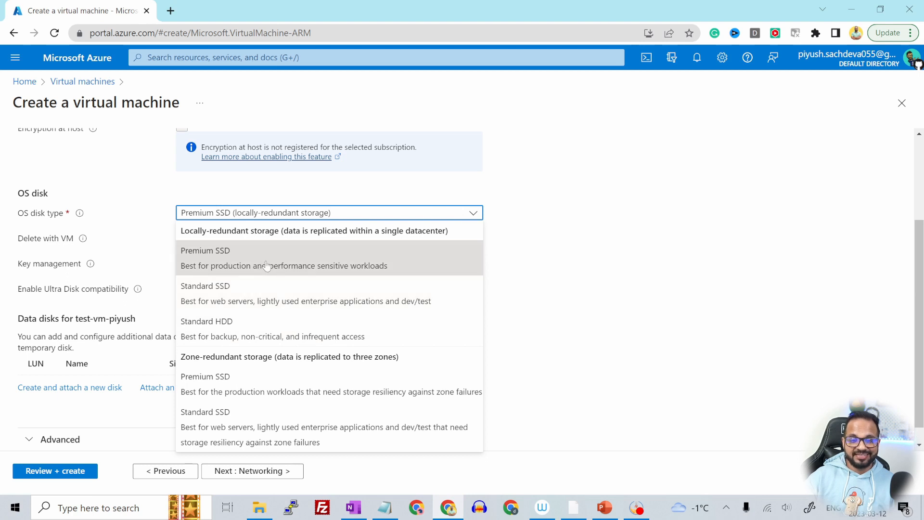
mouse_move(294, 259)
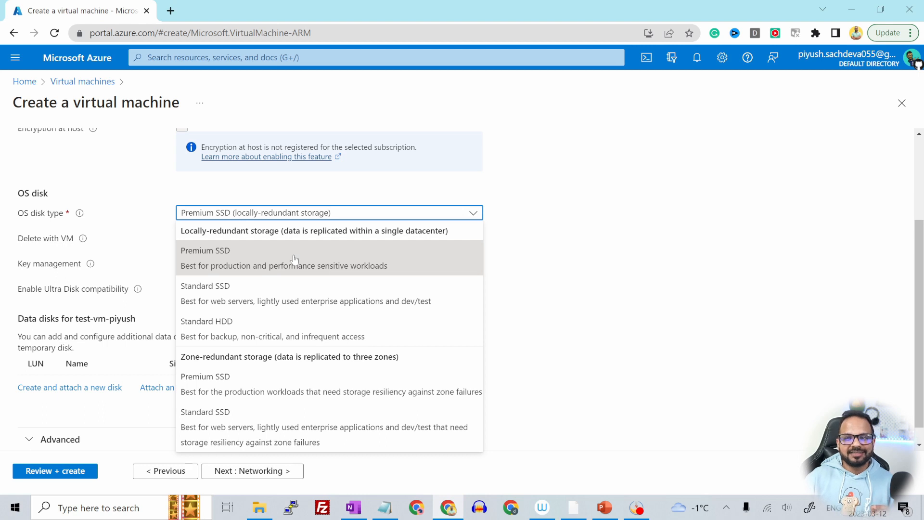
mouse_move(273, 236)
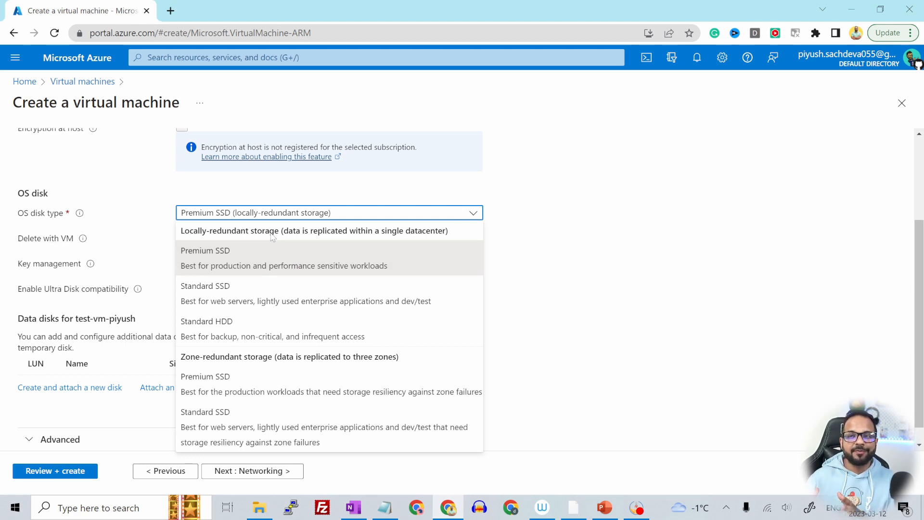
mouse_move(294, 265)
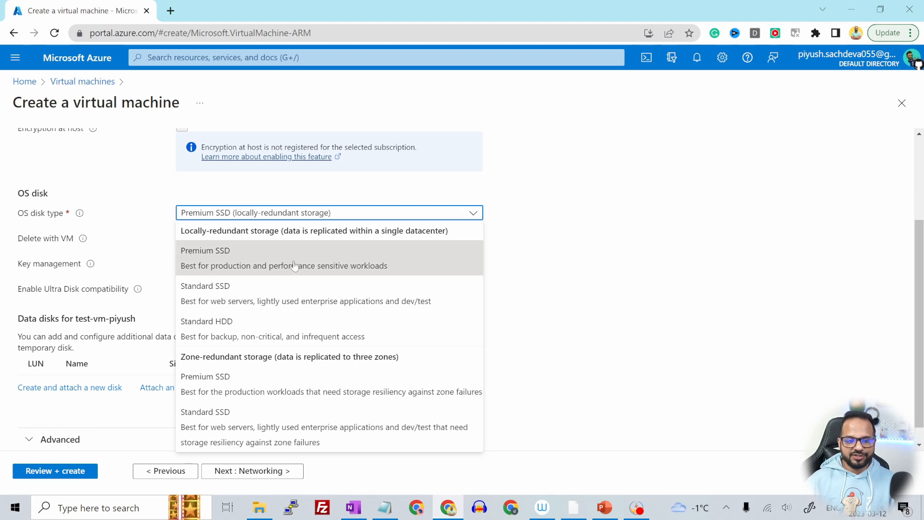
mouse_move(223, 301)
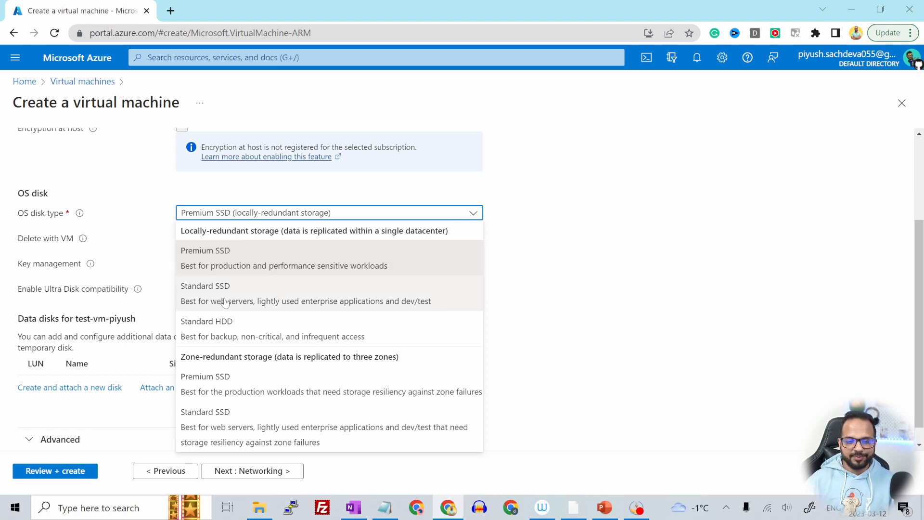
mouse_move(236, 306)
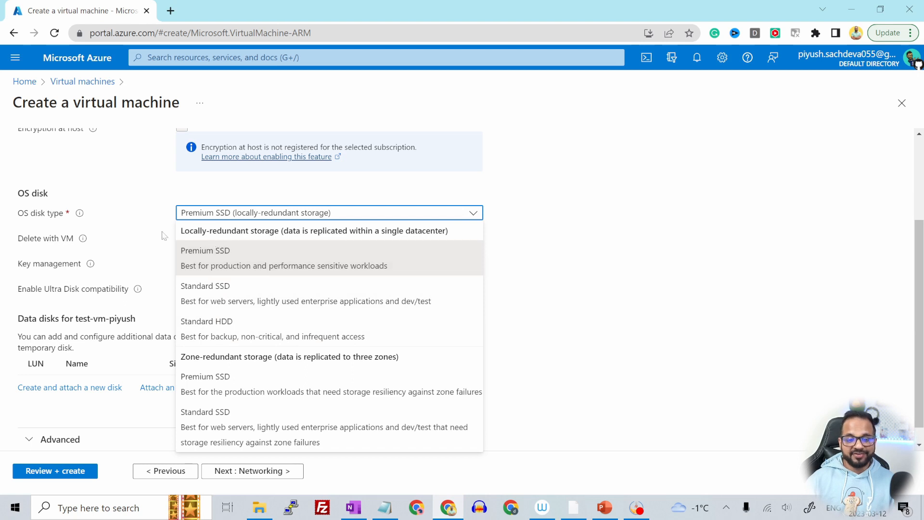
mouse_move(204, 238)
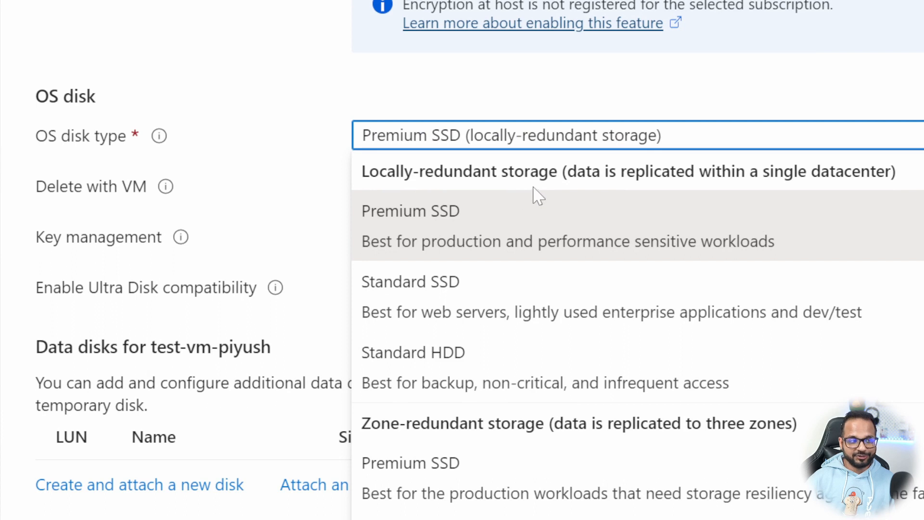
mouse_move(544, 439)
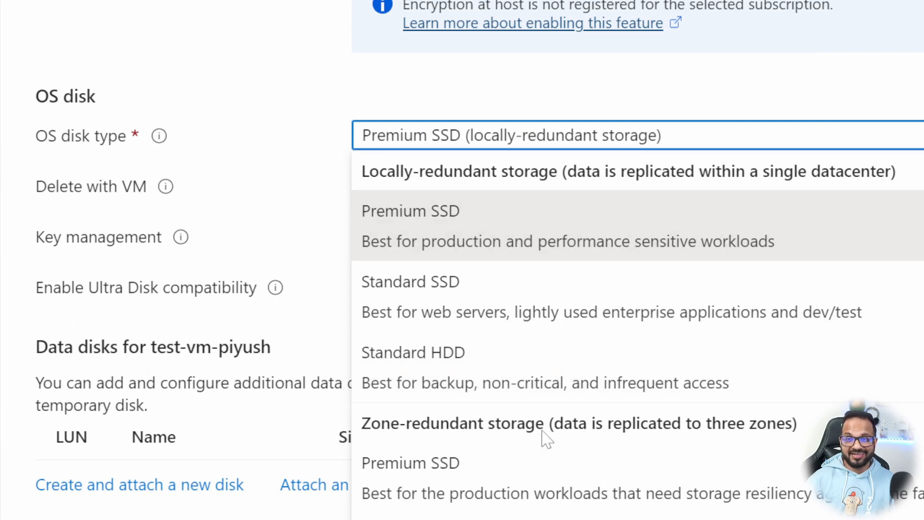
mouse_move(519, 200)
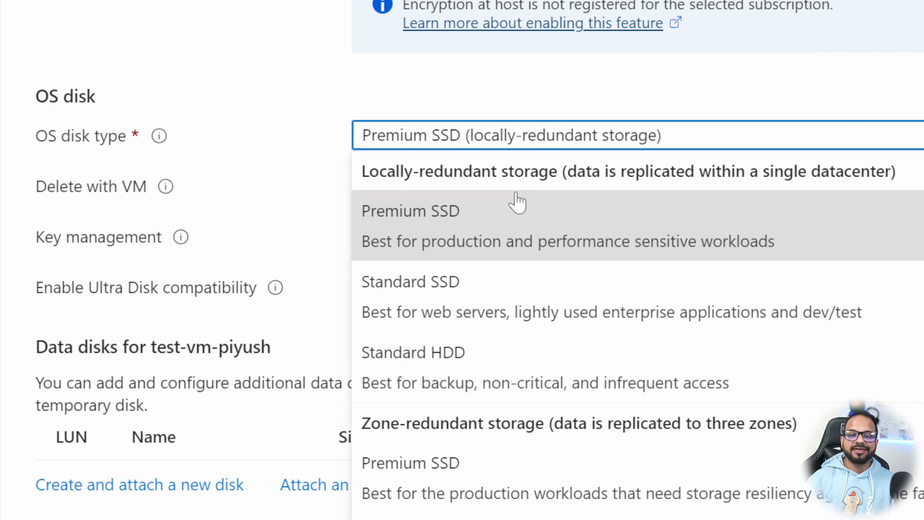
mouse_move(598, 186)
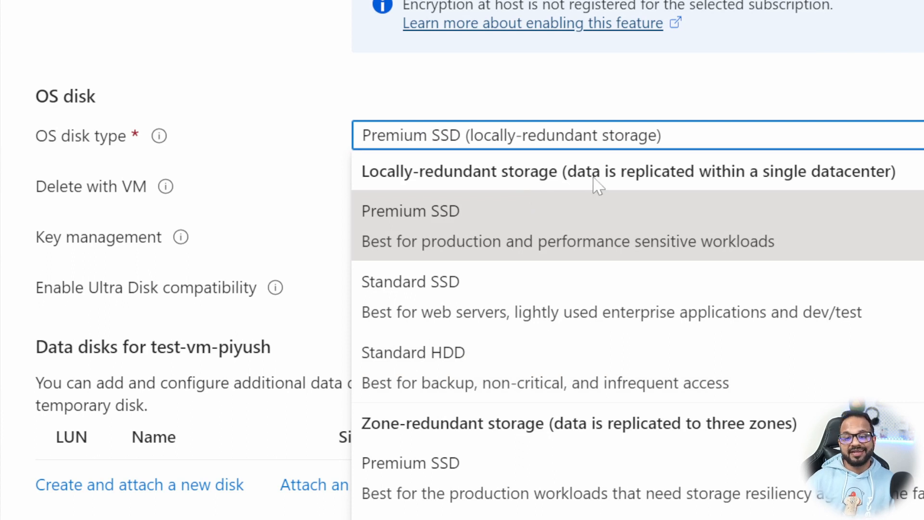
mouse_move(787, 210)
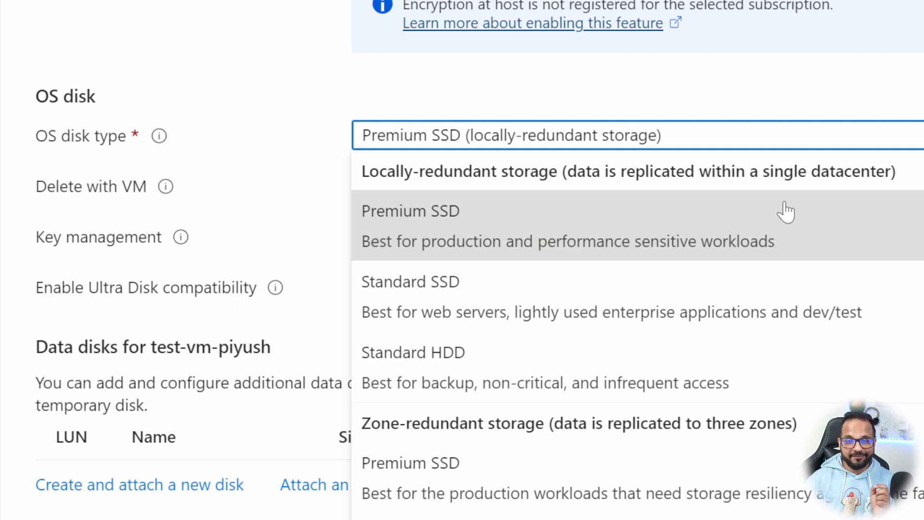
mouse_move(787, 230)
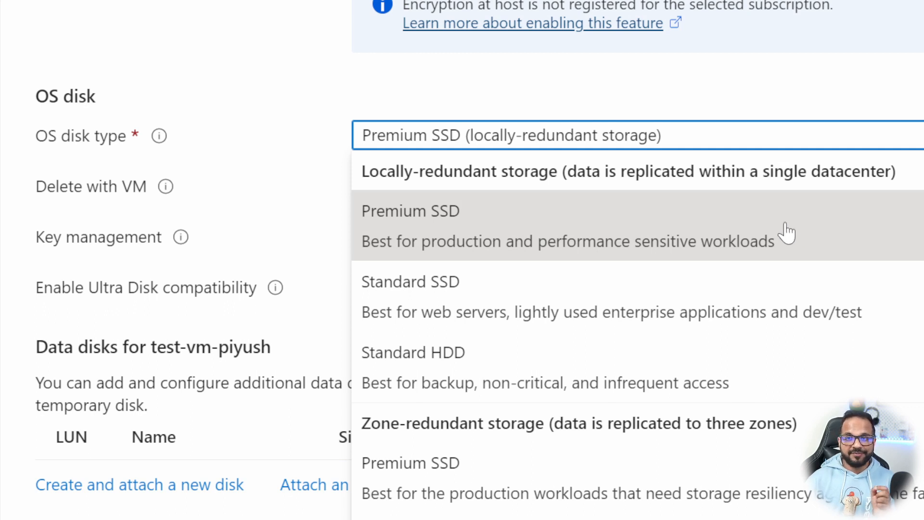
mouse_move(748, 230)
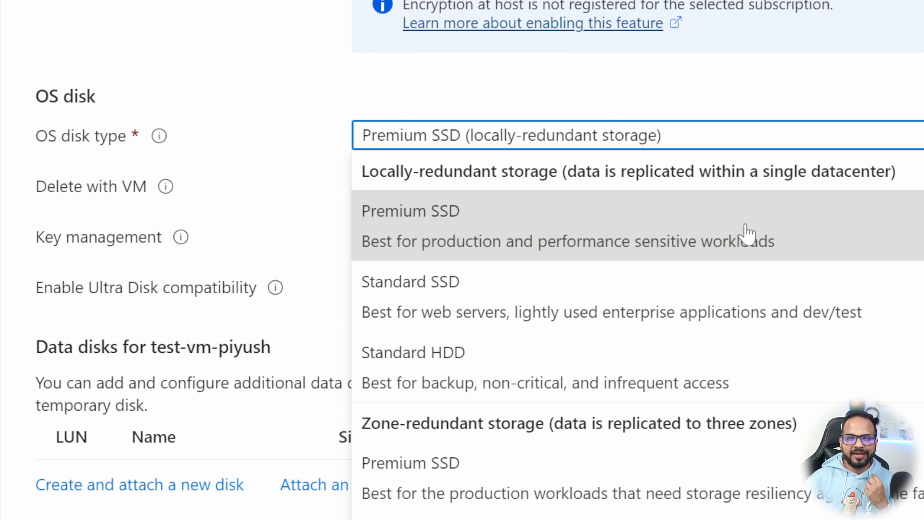
mouse_move(591, 448)
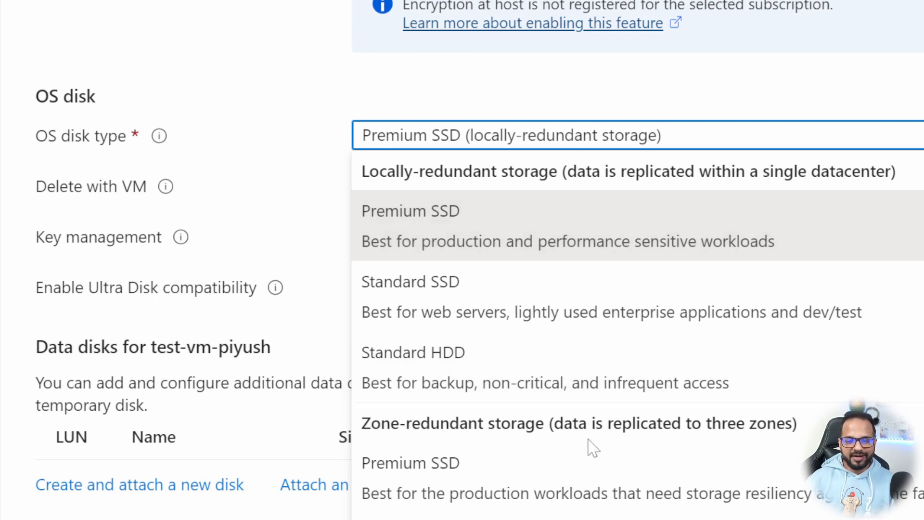
mouse_move(583, 443)
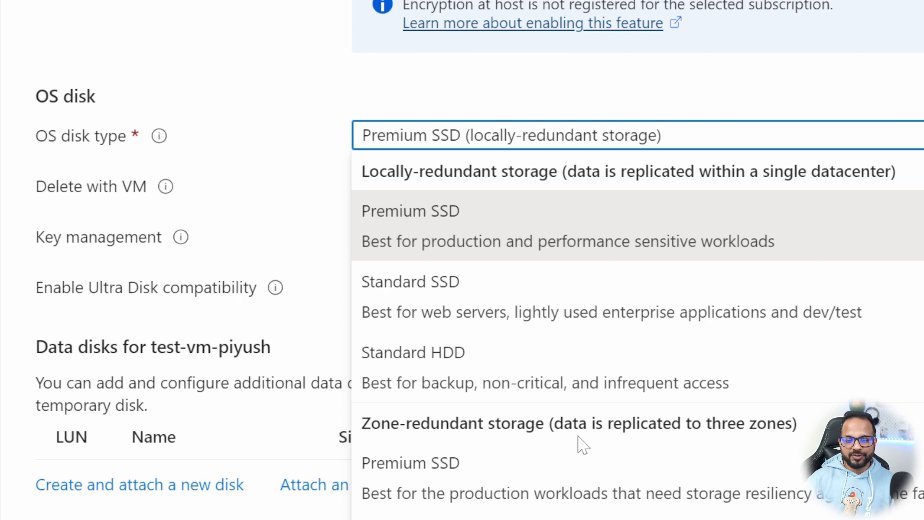
mouse_move(731, 445)
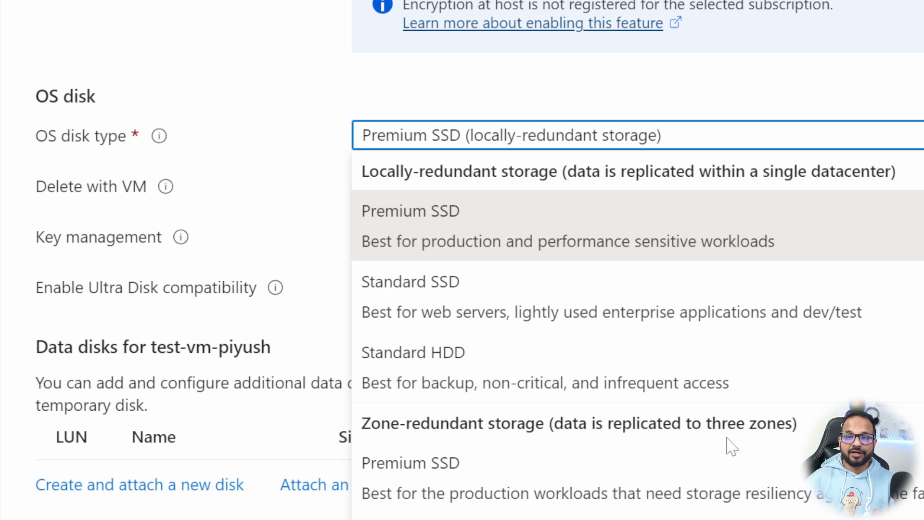
mouse_move(728, 454)
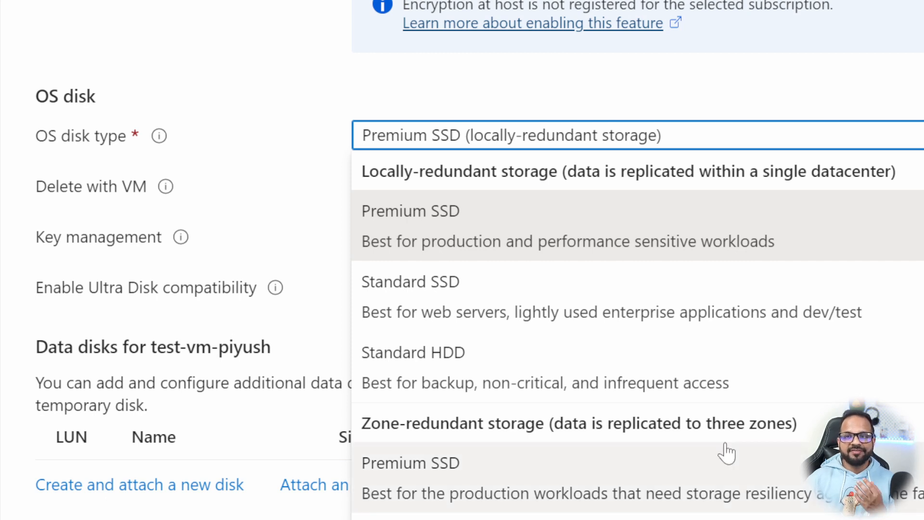
mouse_move(726, 452)
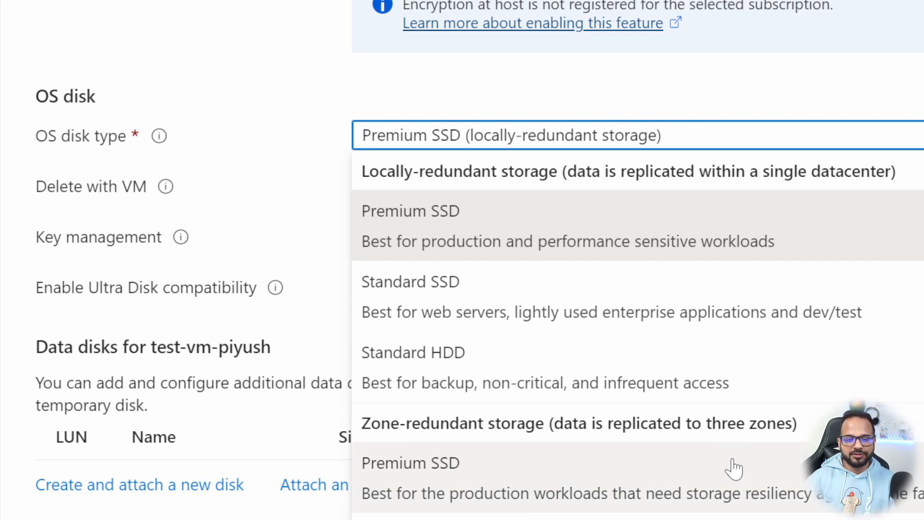
mouse_move(595, 212)
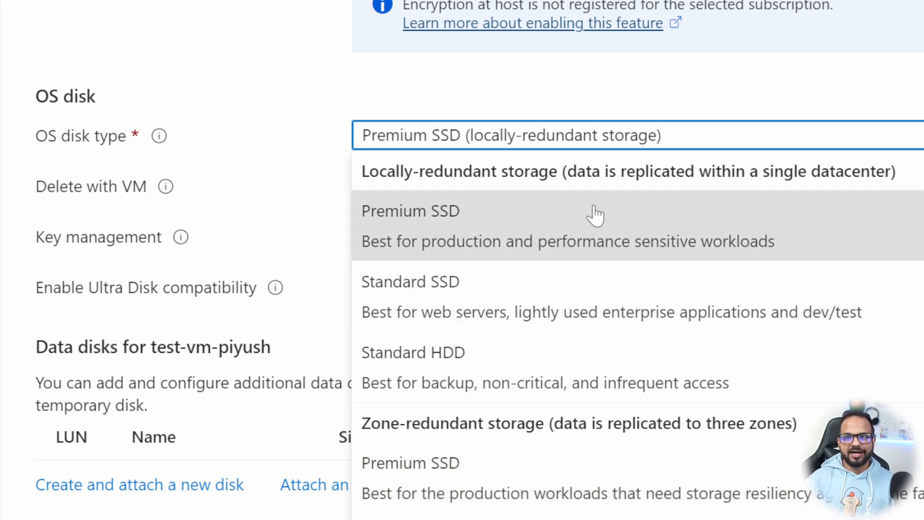
mouse_move(475, 281)
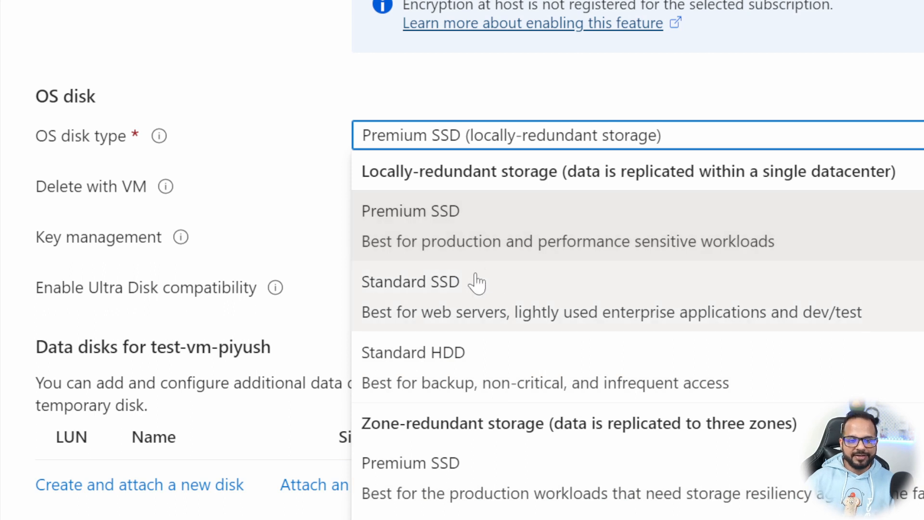
mouse_move(451, 302)
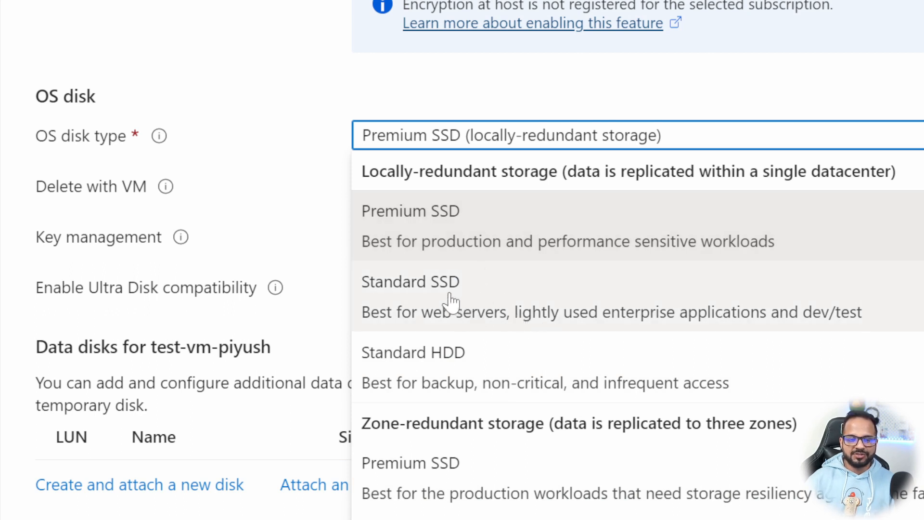
left_click(410, 281)
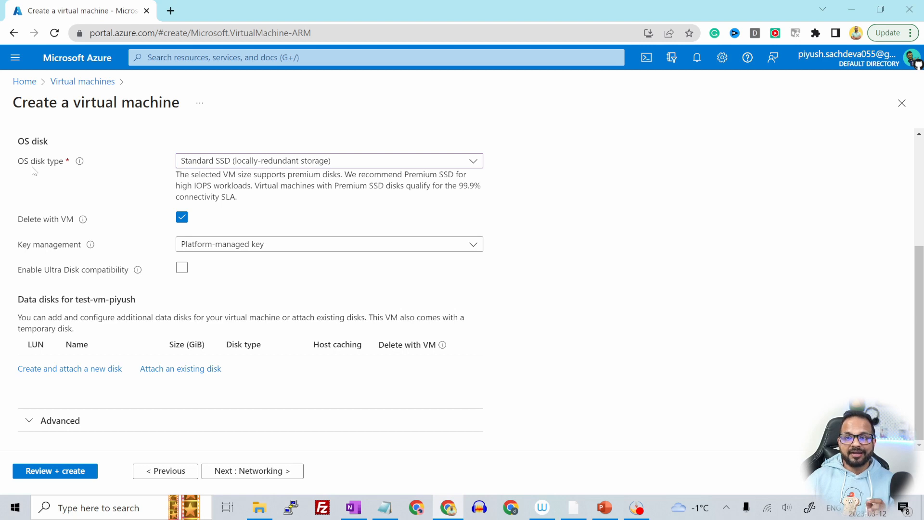
mouse_move(68, 229)
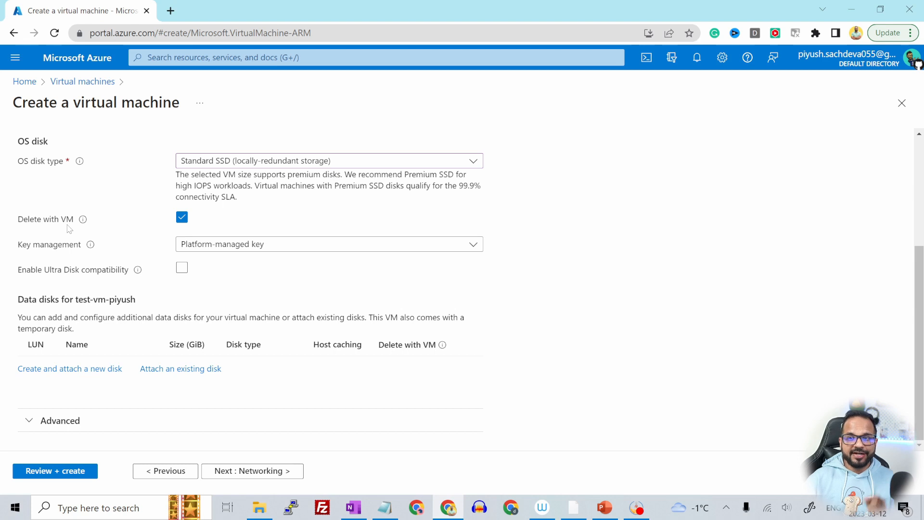
mouse_move(37, 172)
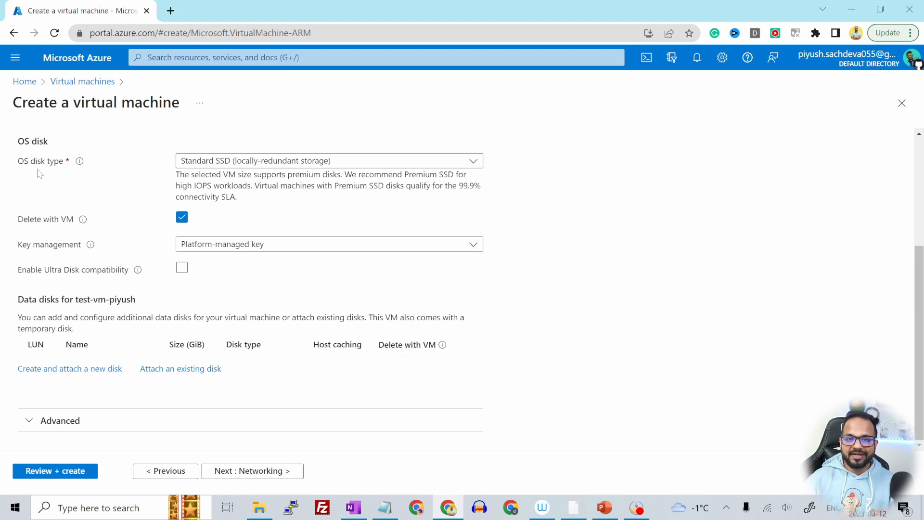
left_click(182, 217)
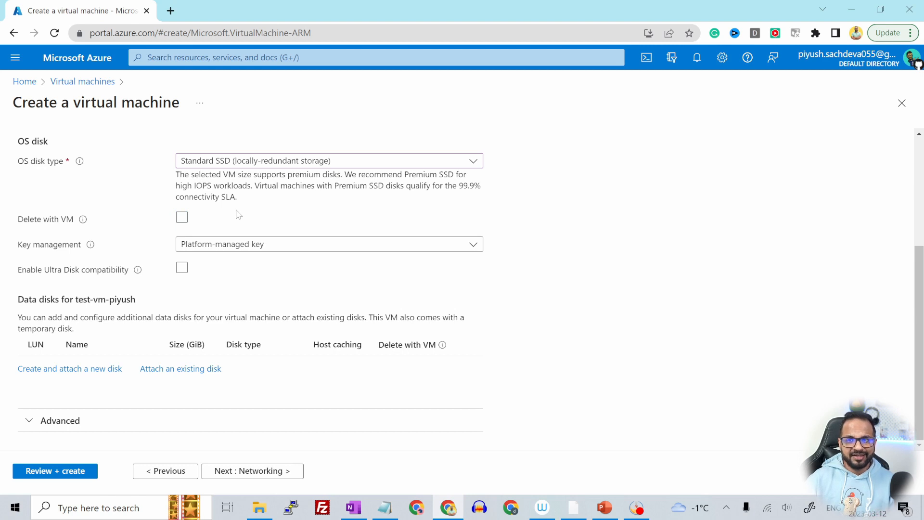
left_click(181, 217)
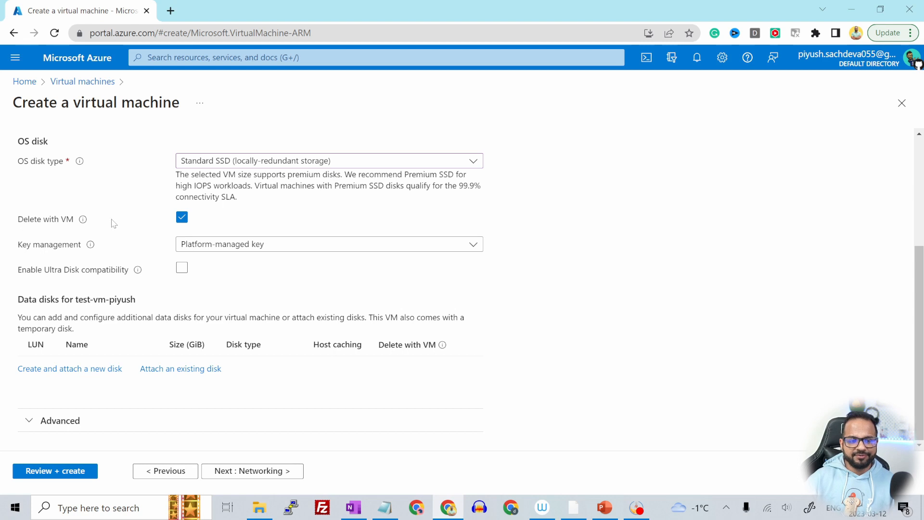
mouse_move(113, 291)
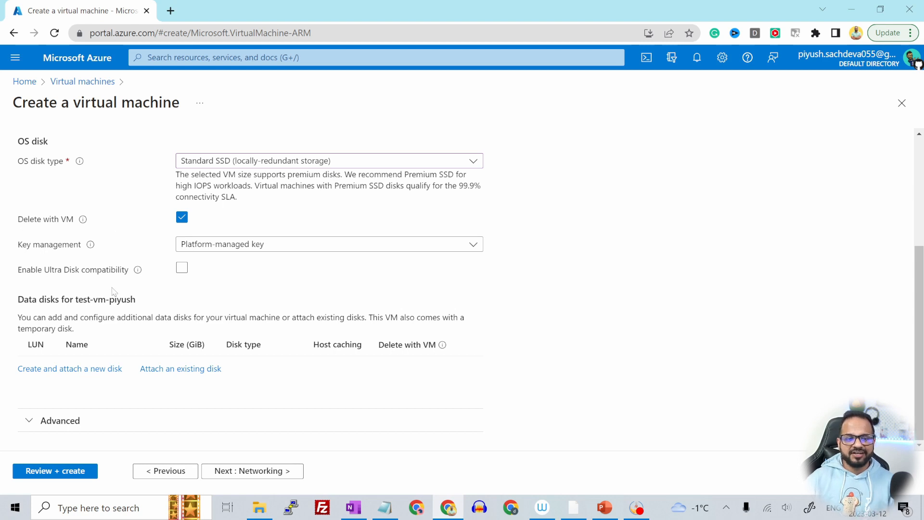
mouse_move(69, 368)
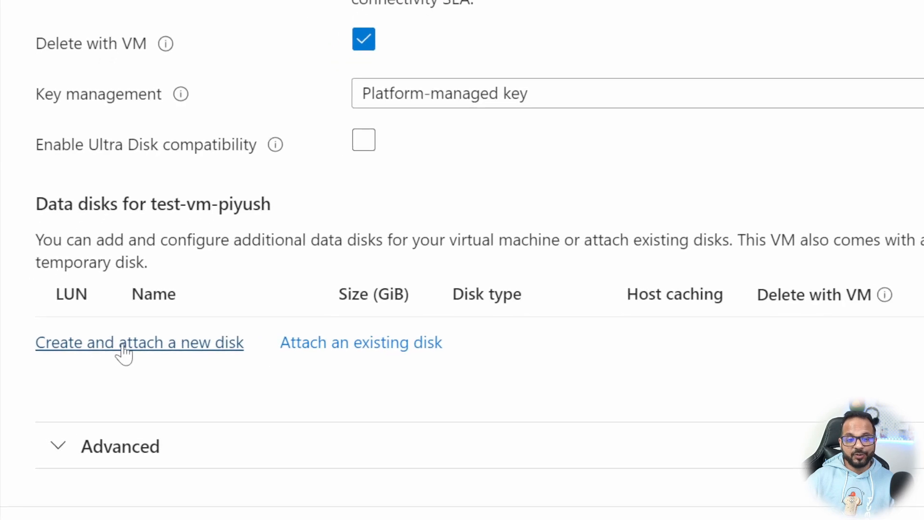
mouse_move(121, 357)
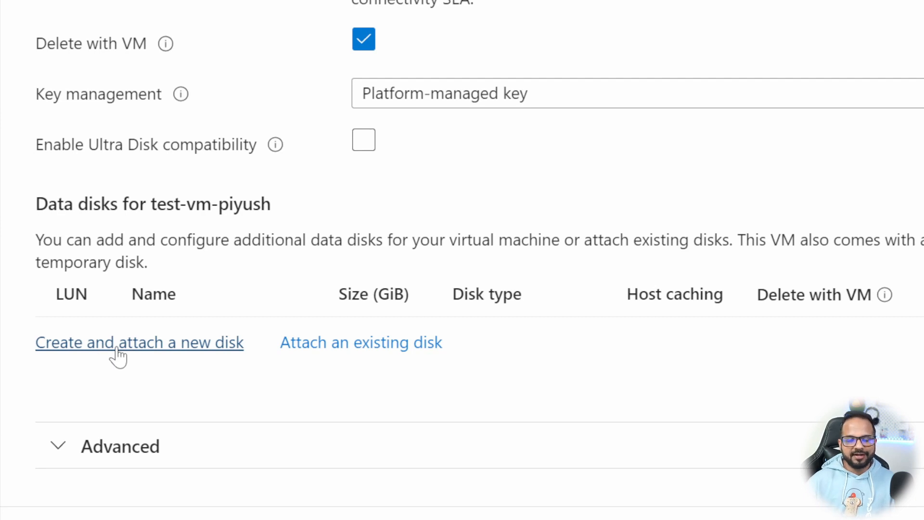
Expand the Advanced disk options, then advance to the Networking step.
scroll("up", 3)
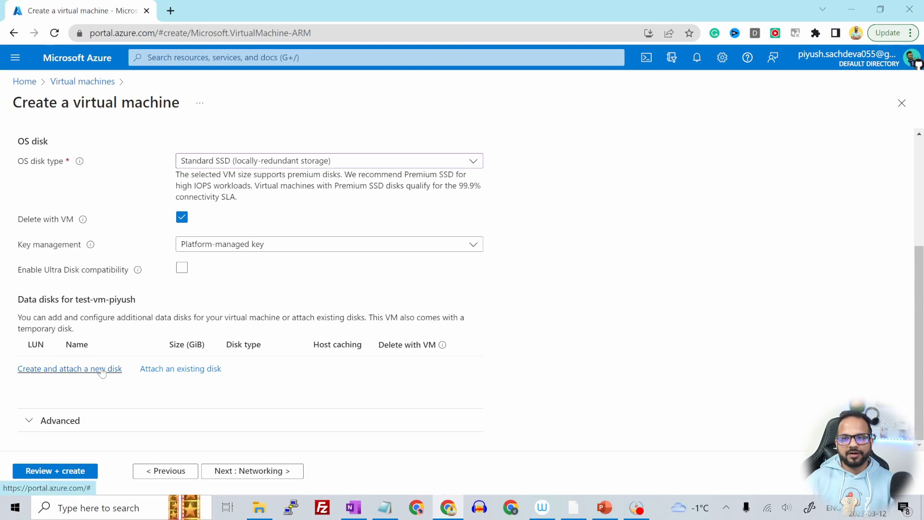
left_click(60, 420)
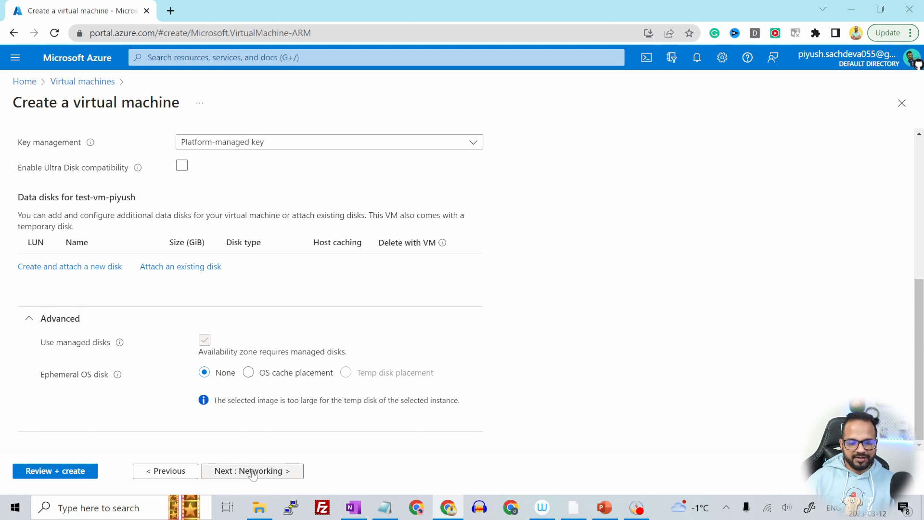
scroll("up", 3)
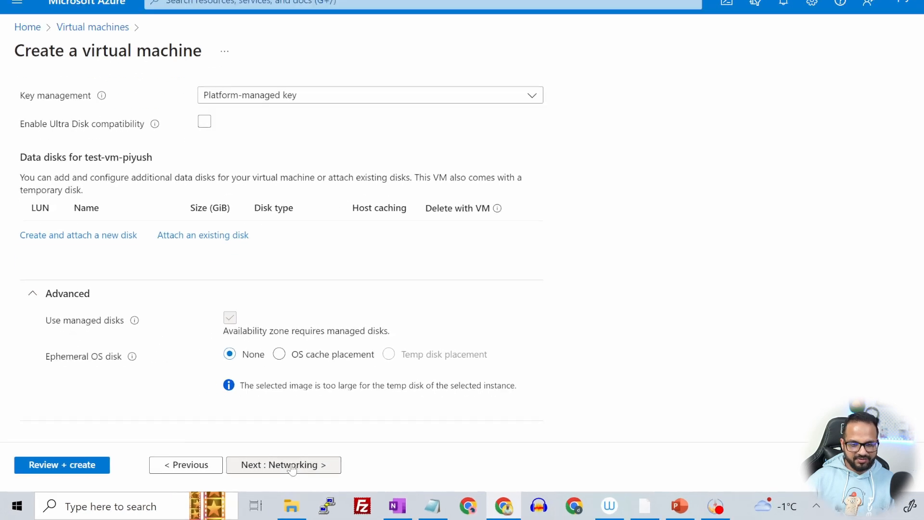
left_click(283, 464)
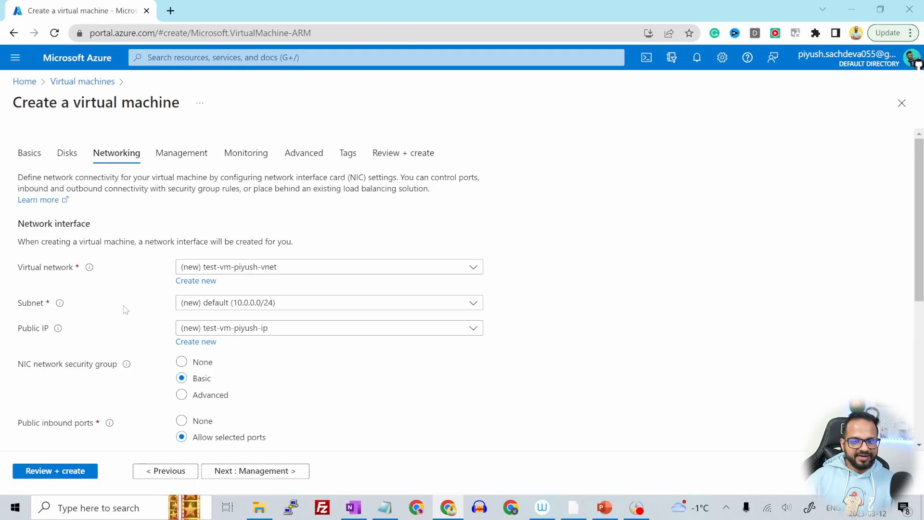
scroll("down", 3)
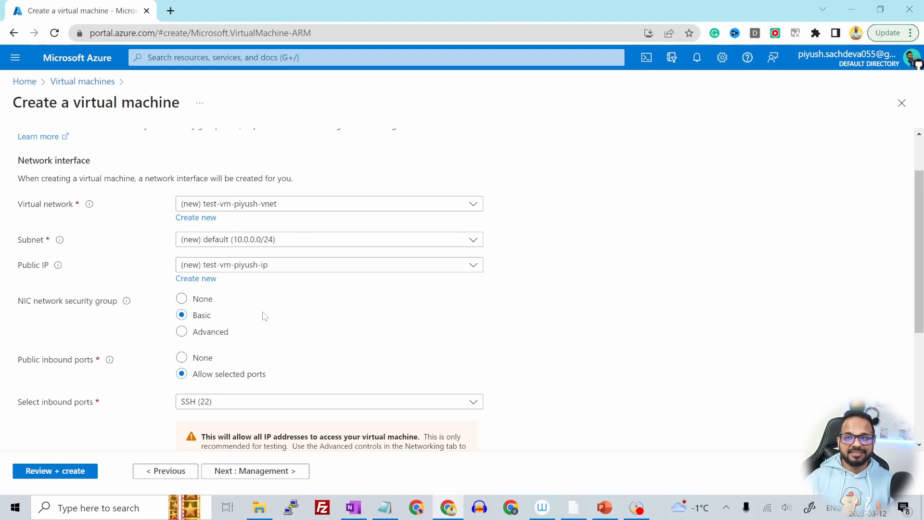
mouse_move(262, 317)
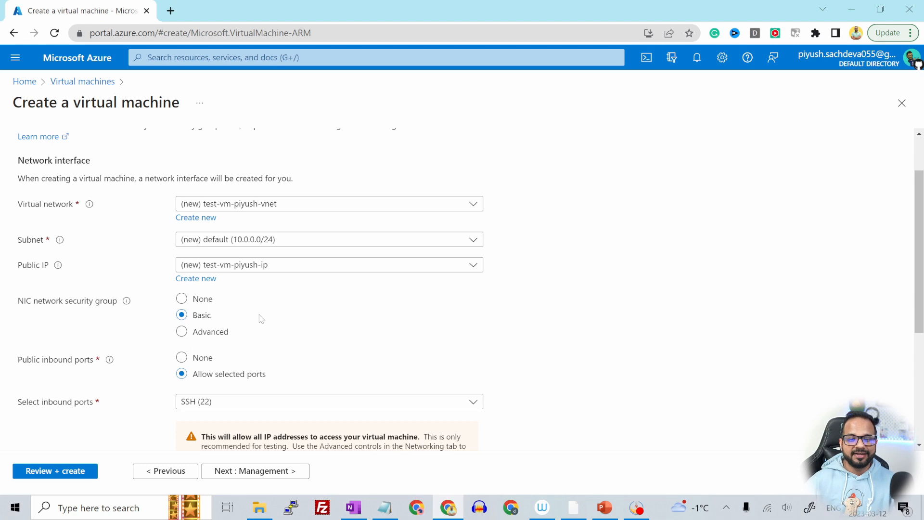
mouse_move(266, 212)
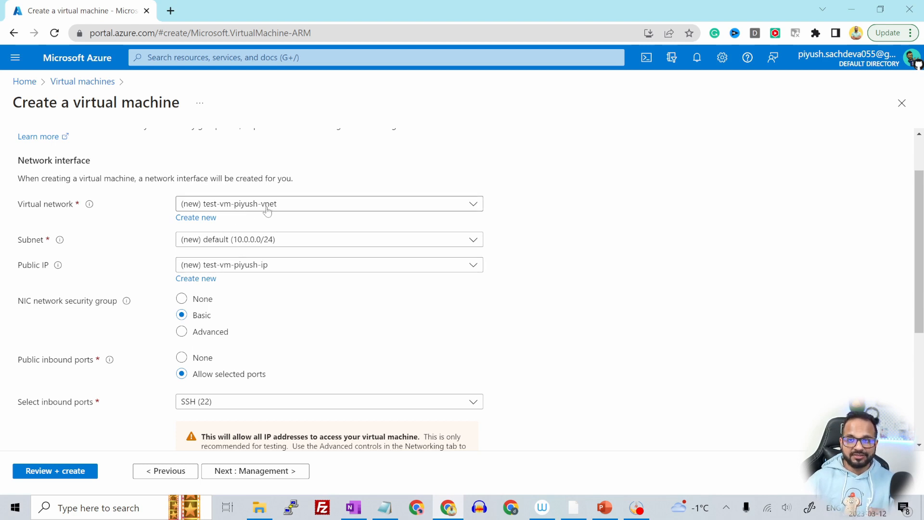
scroll("down", 3)
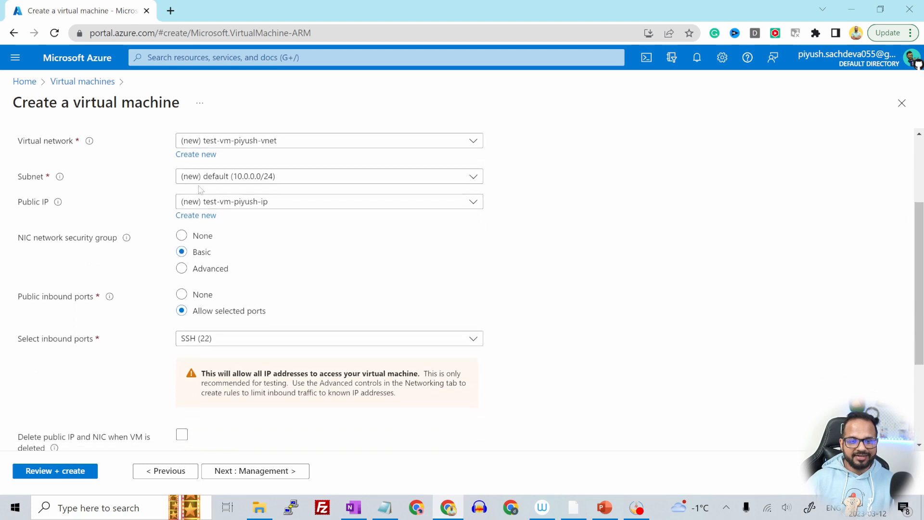
mouse_move(244, 185)
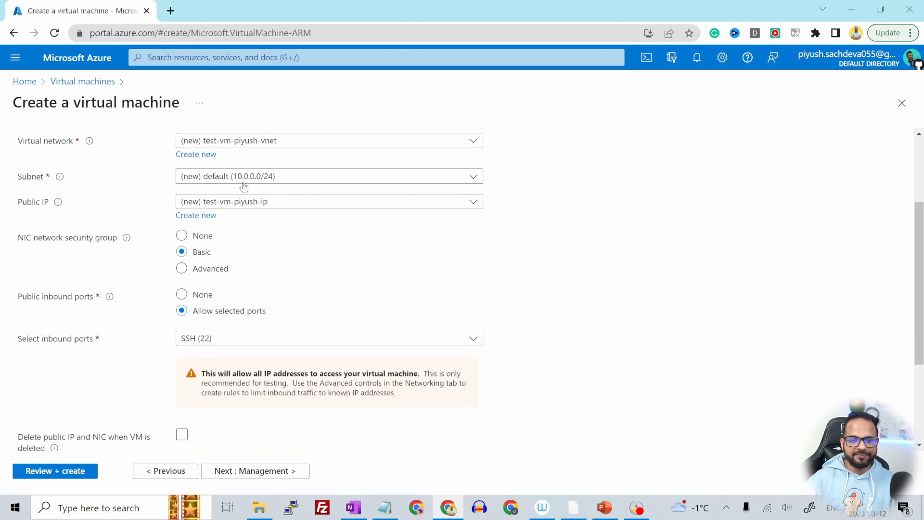
mouse_move(297, 186)
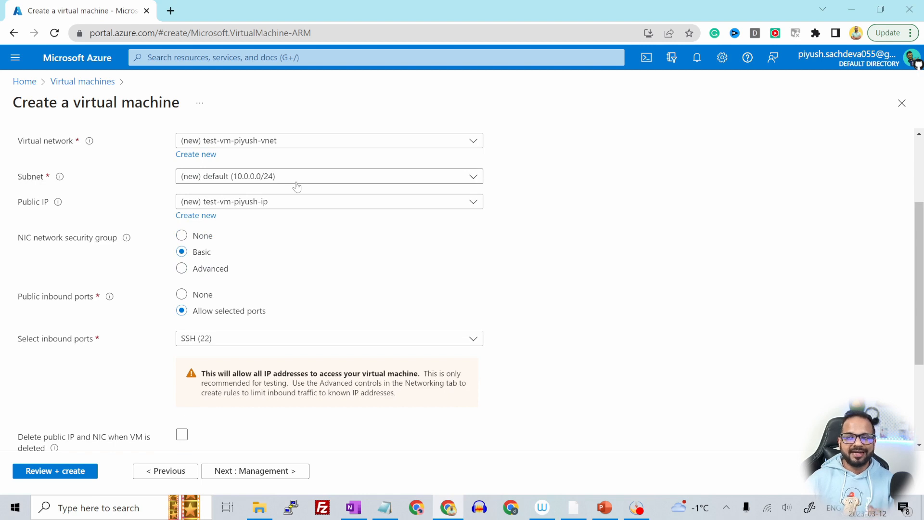
mouse_move(295, 182)
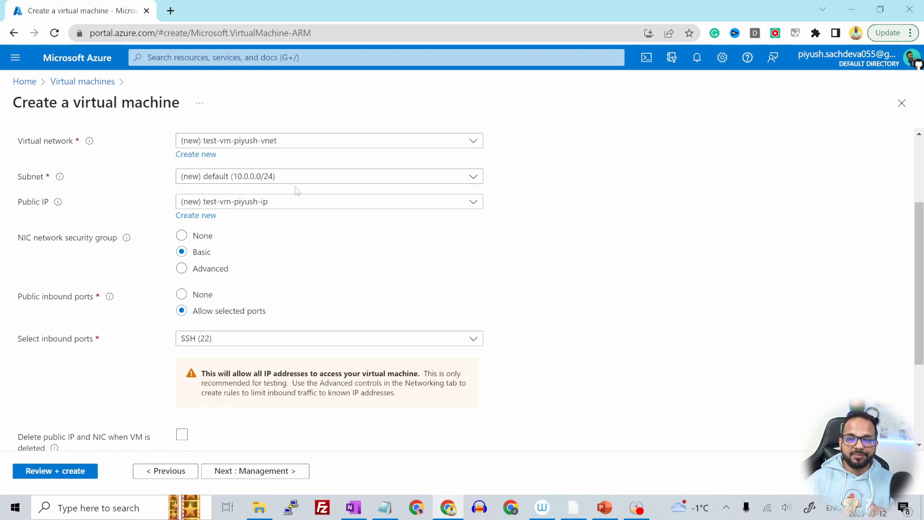
mouse_move(300, 183)
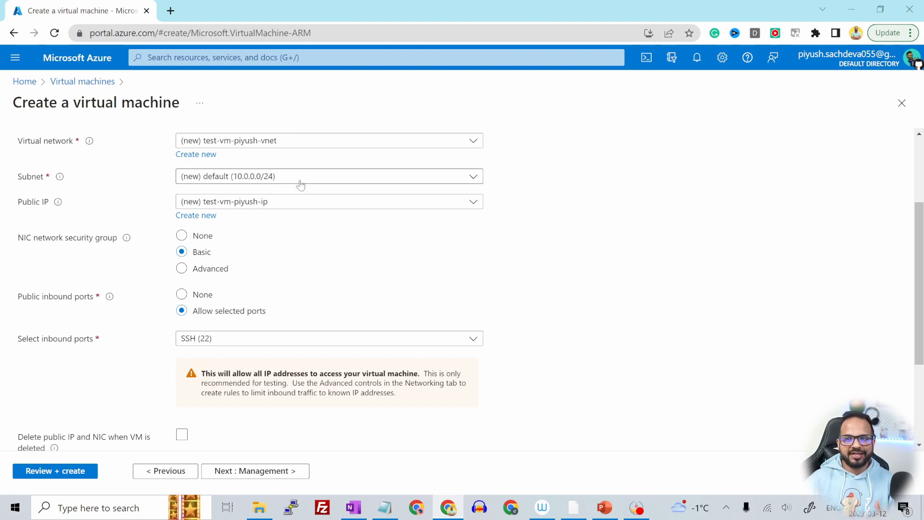
mouse_move(297, 207)
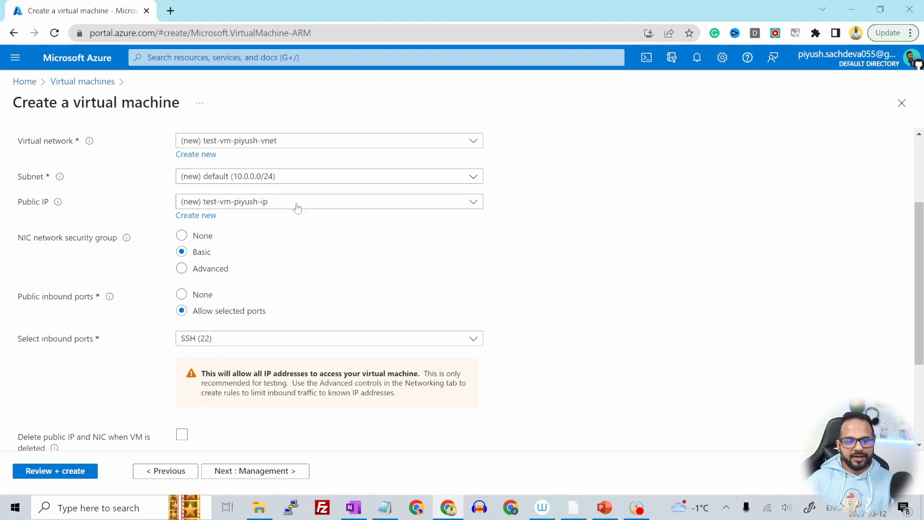
mouse_move(280, 206)
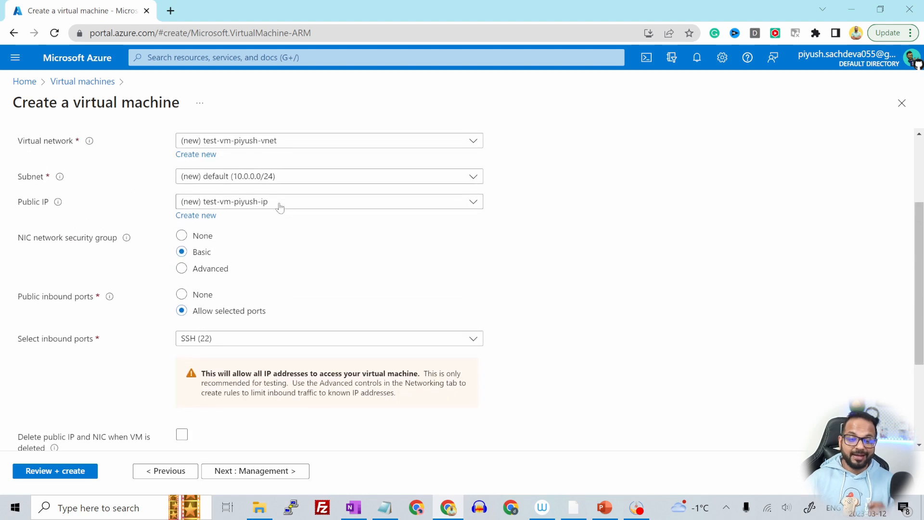
mouse_move(282, 210)
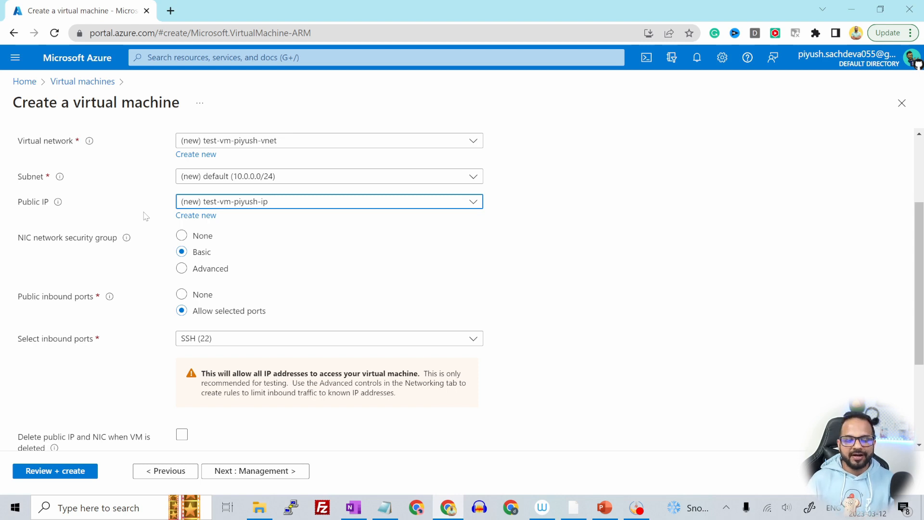
mouse_move(186, 231)
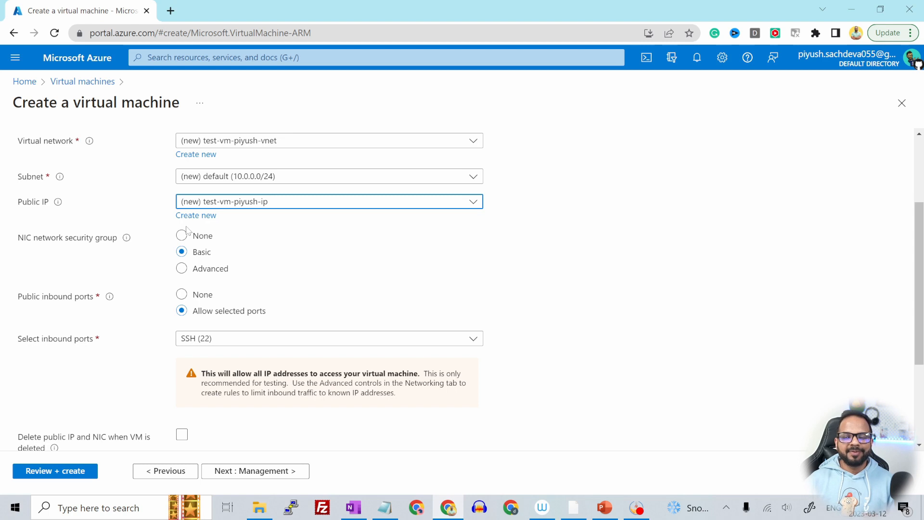
mouse_move(337, 260)
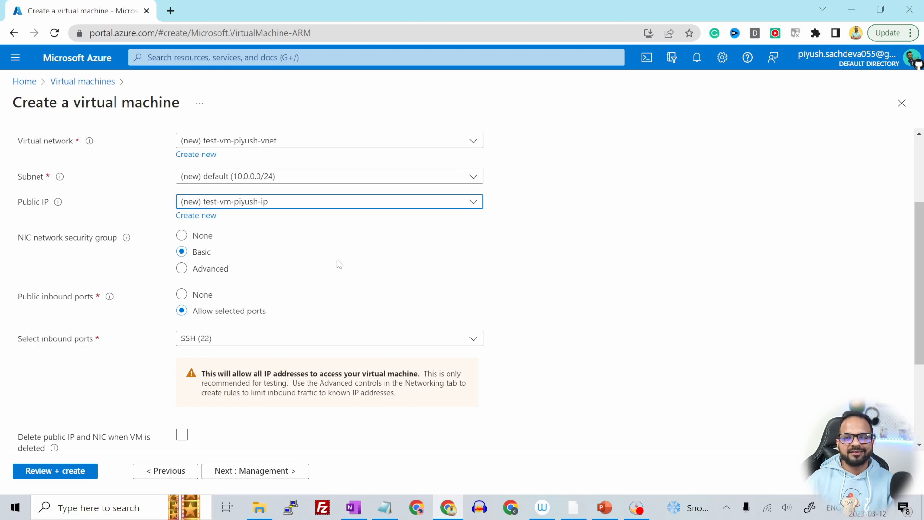
mouse_move(289, 260)
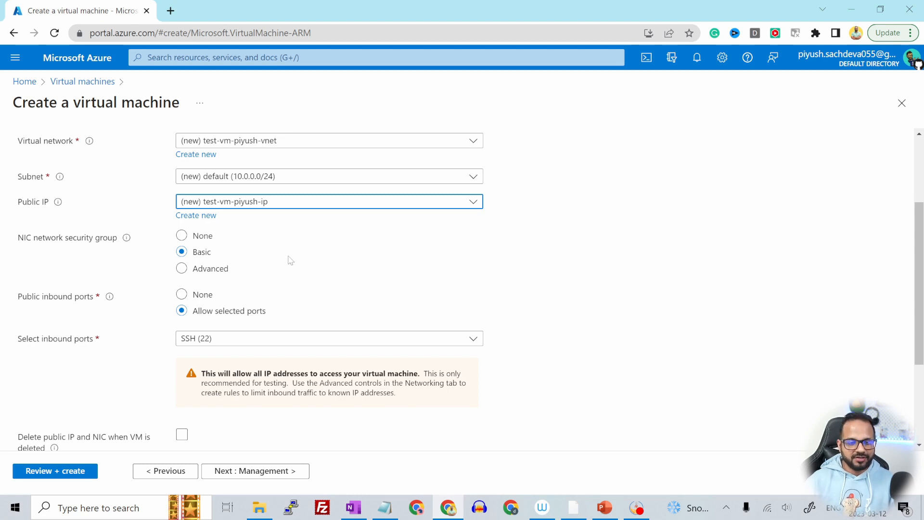
scroll("down", 3)
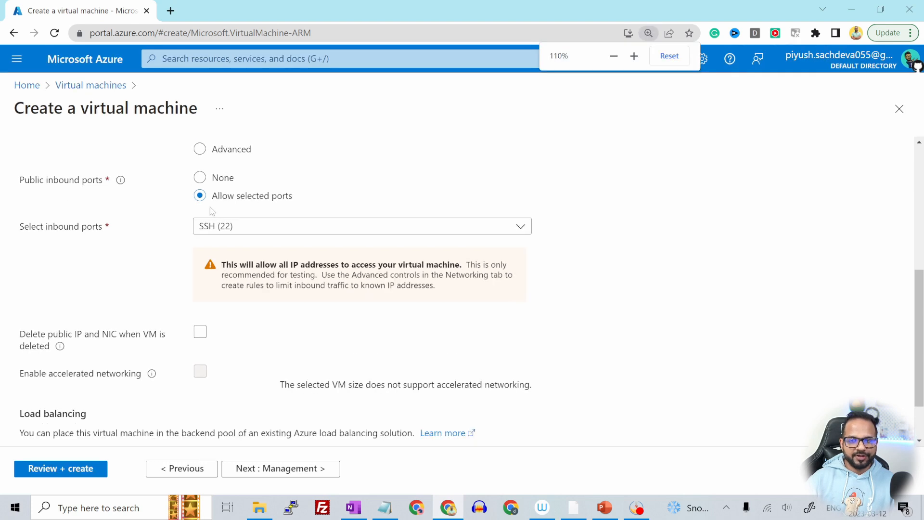
scroll("down", 3)
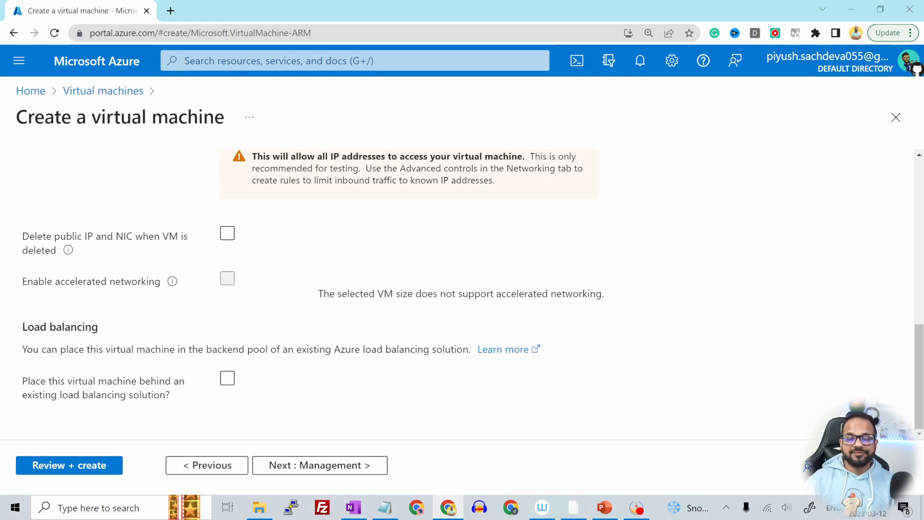
mouse_move(191, 366)
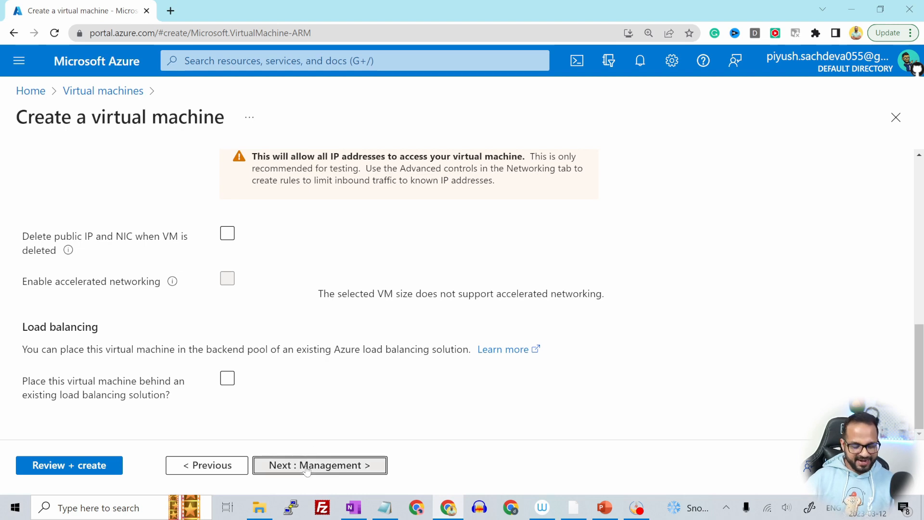
Review Management options: identity, Azure AD login, auto-shutdown, backup and guest OS updates.
left_click(320, 465)
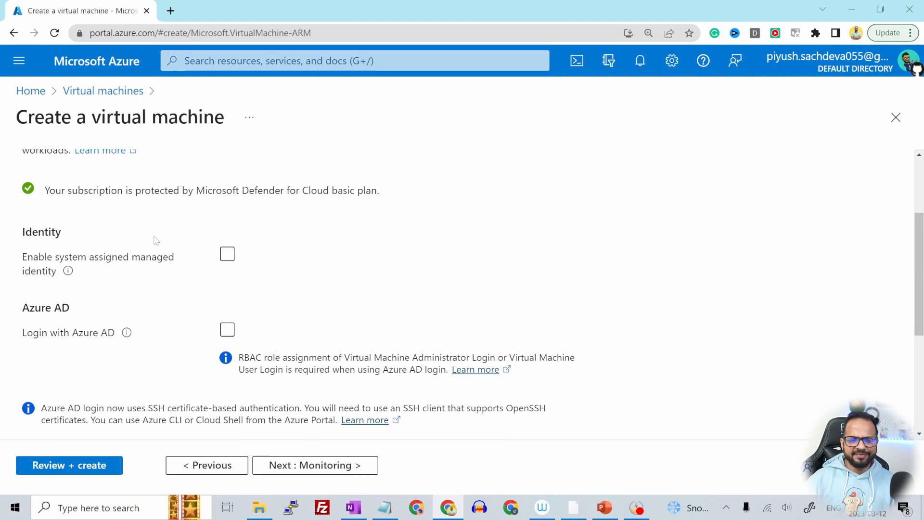
scroll("down", 3)
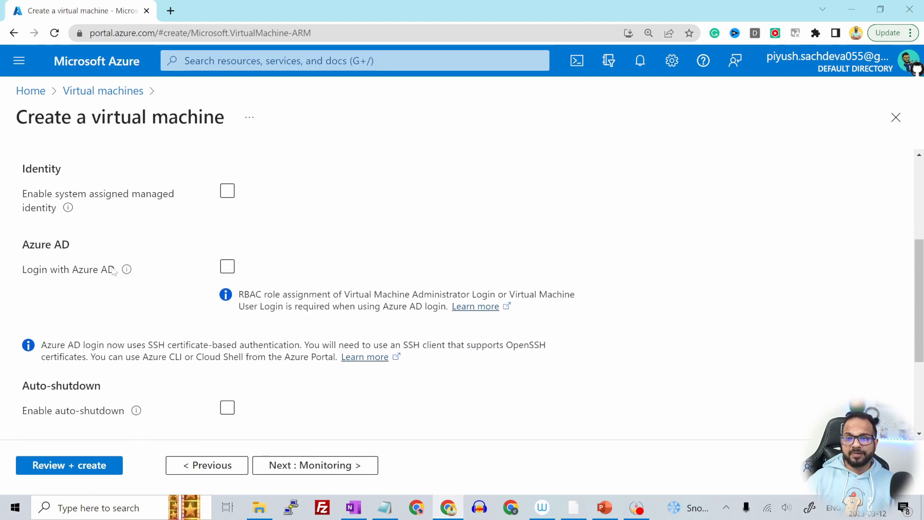
mouse_move(152, 260)
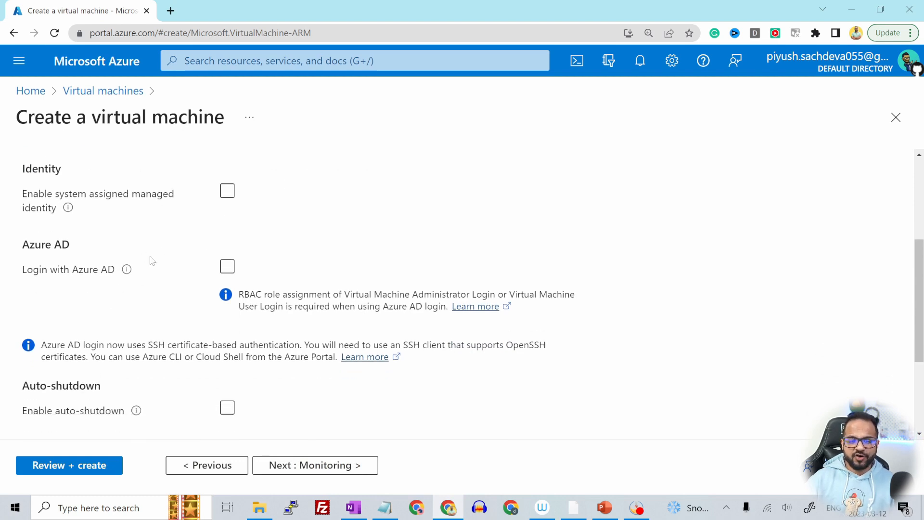
scroll("down", 3)
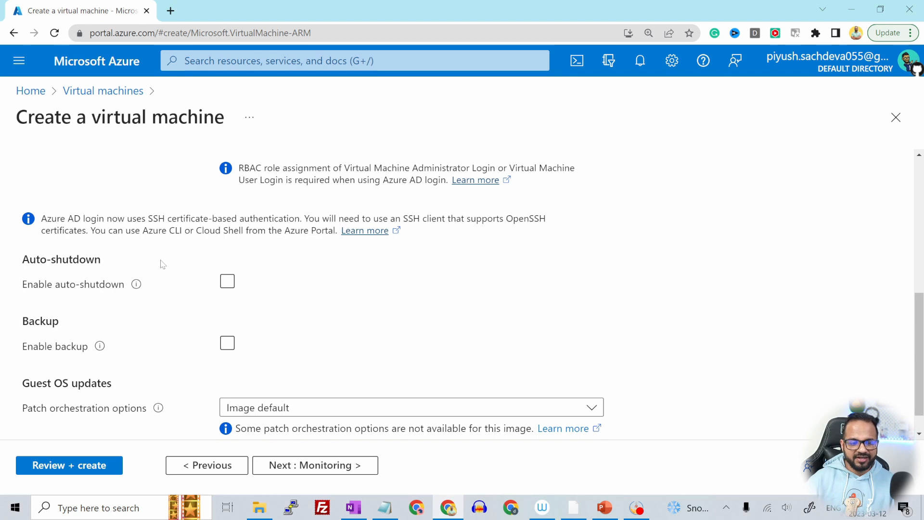
scroll("down", 3)
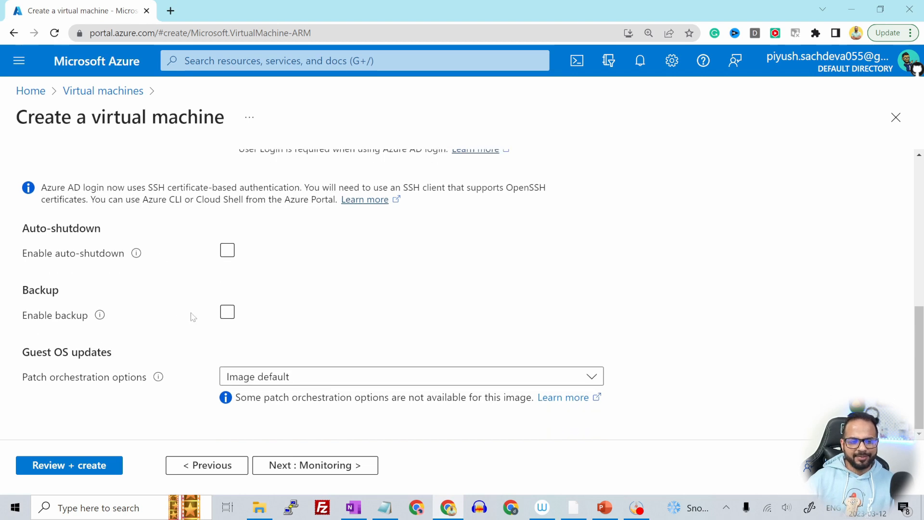
mouse_move(171, 246)
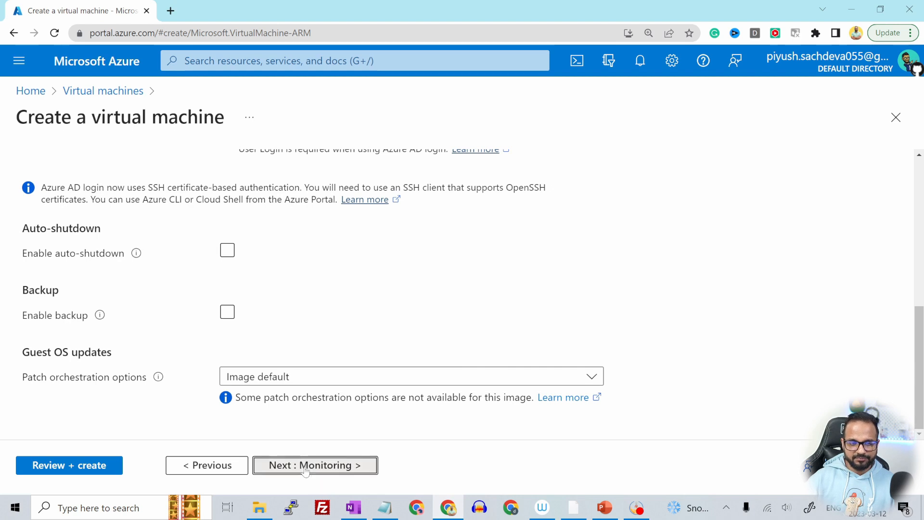
Go to the Monitoring step and set Boot diagnostics to Disable.
left_click(314, 464)
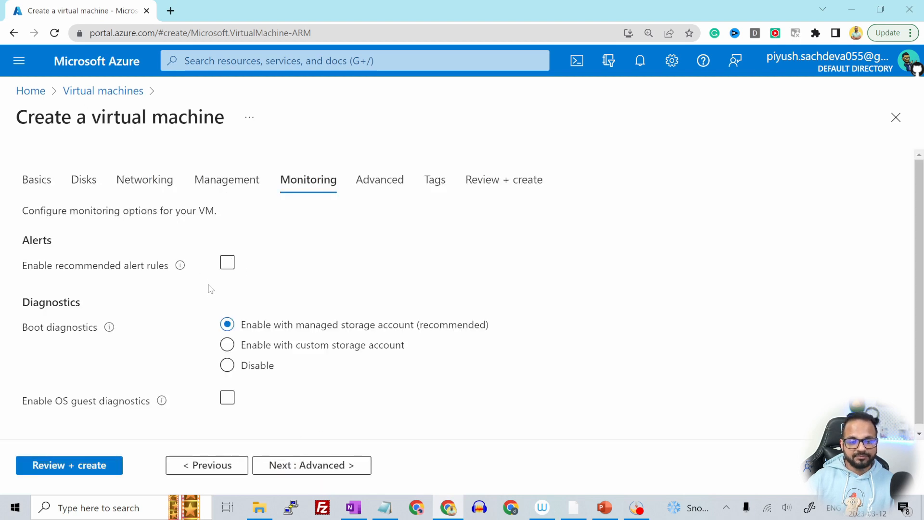
scroll("up", 3)
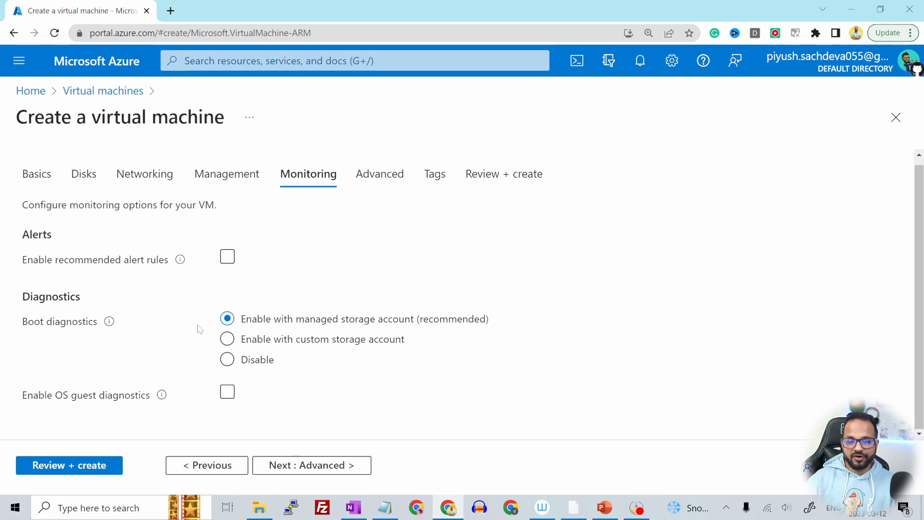
mouse_move(130, 299)
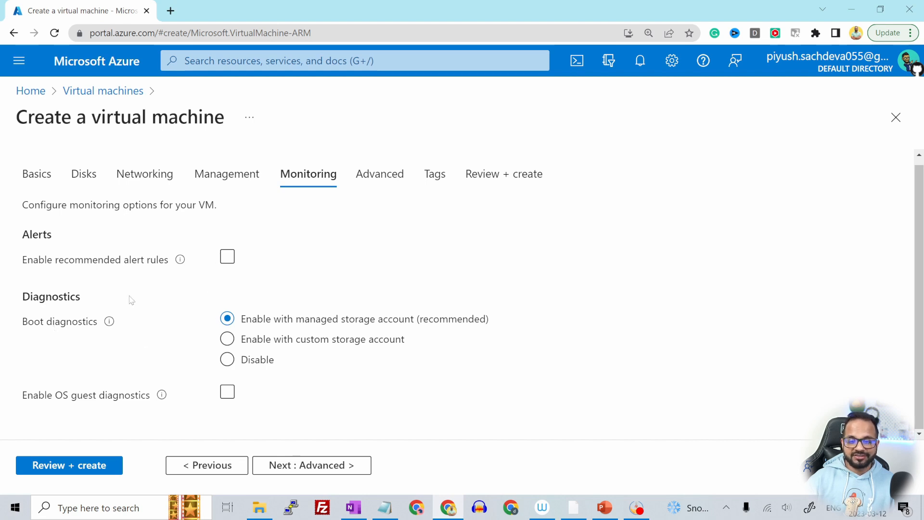
left_click(227, 359)
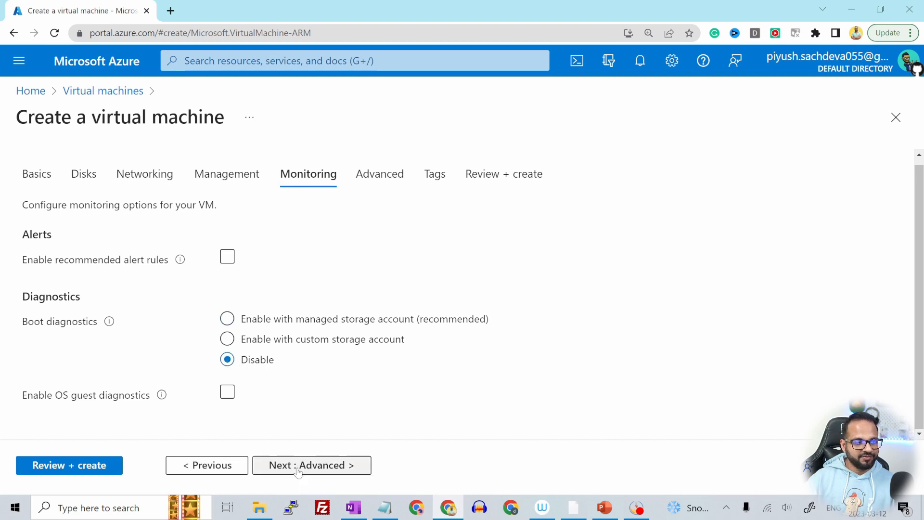
Enter custom data 'sudo apt-get update -y'; leave host, capacity reservation and proximity groups unset.
left_click(311, 464)
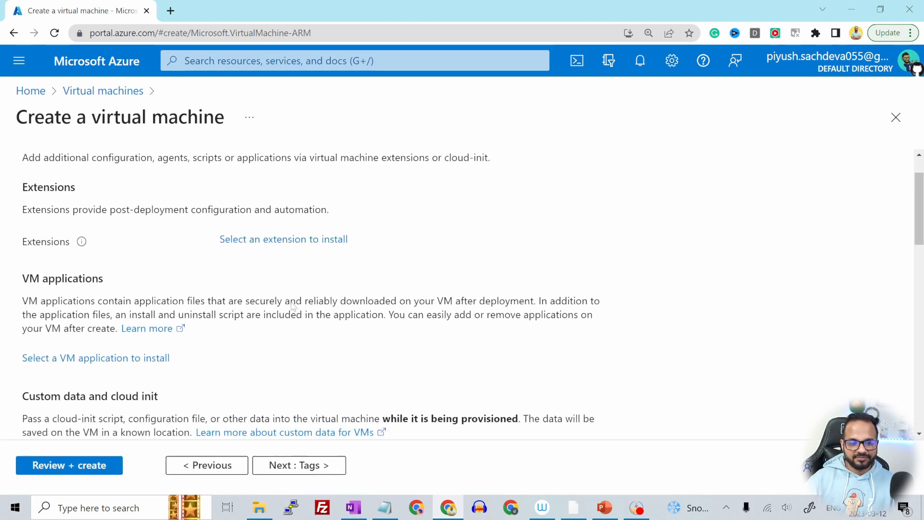
scroll("down", 3)
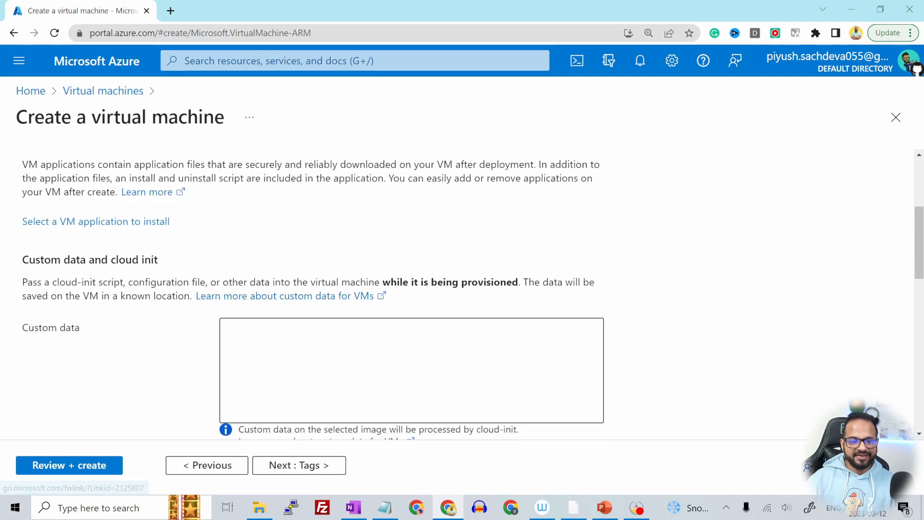
left_click(411, 369)
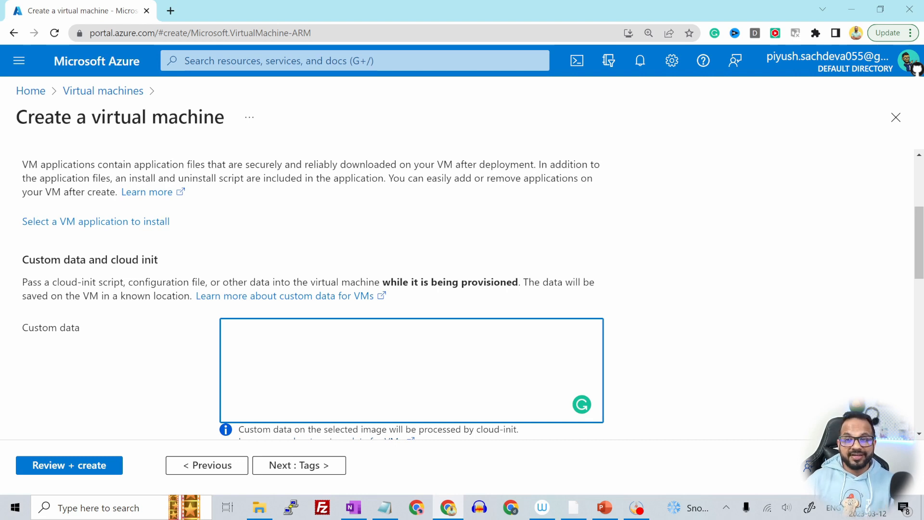
left_click(411, 369)
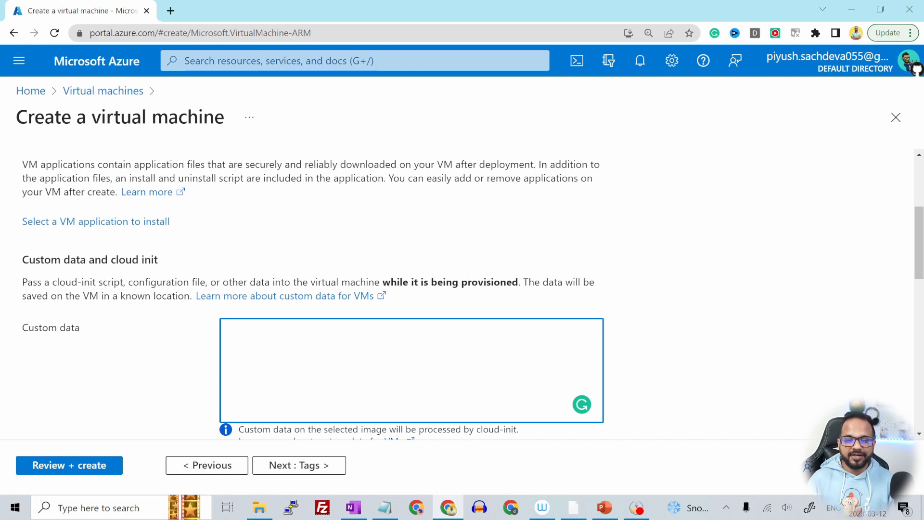
left_click(411, 370)
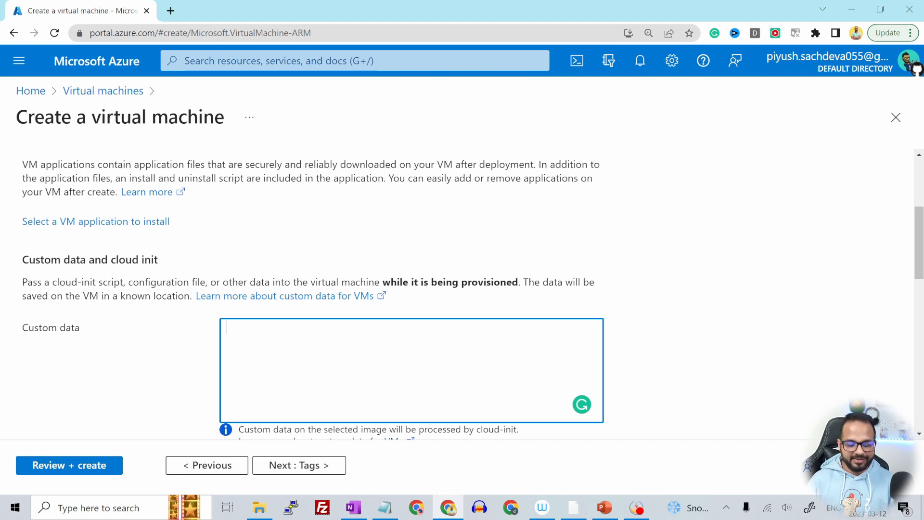
type("sudo apt-get")
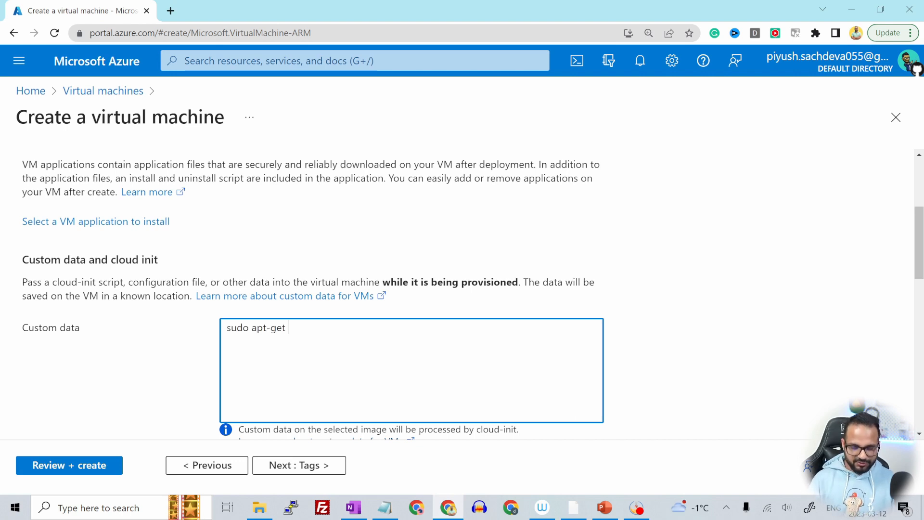
type("update")
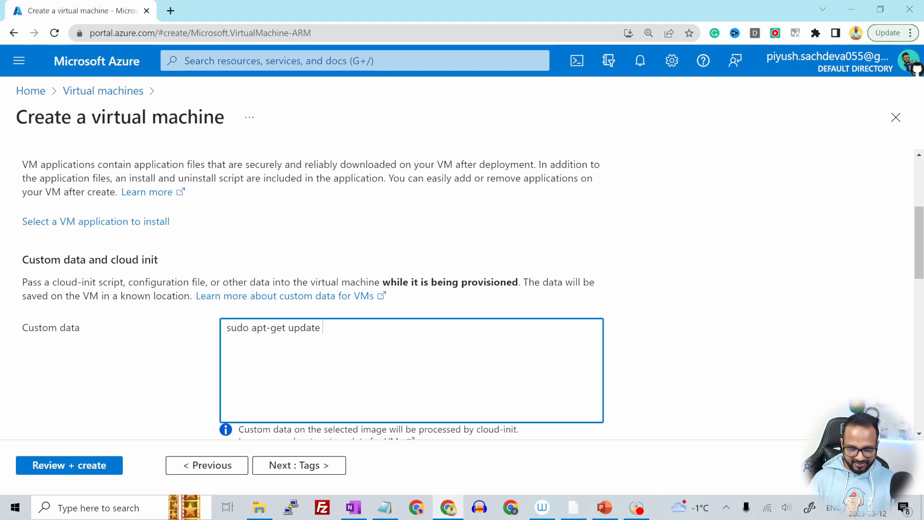
type("-y")
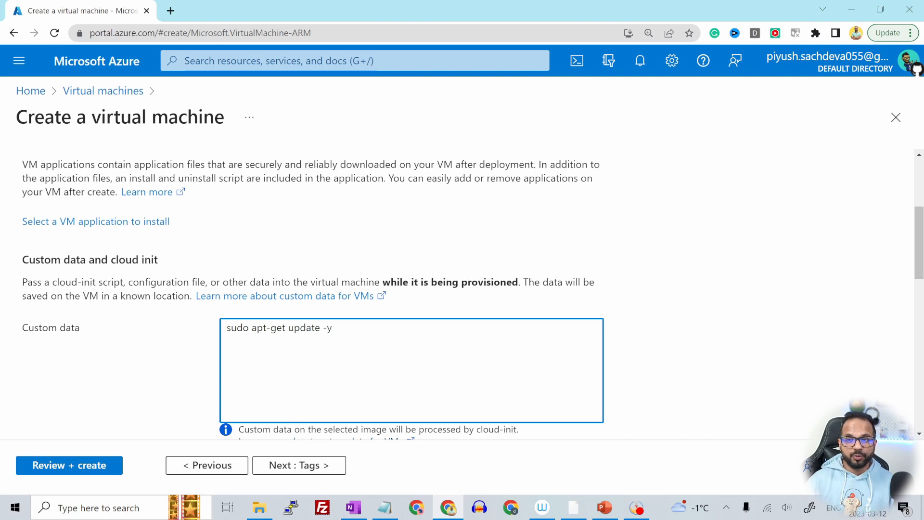
scroll("down", 3)
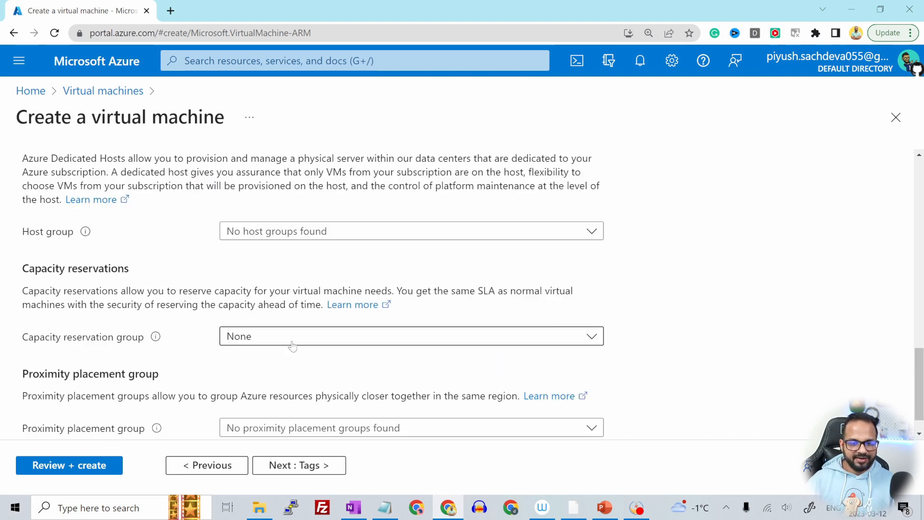
scroll("down", 3)
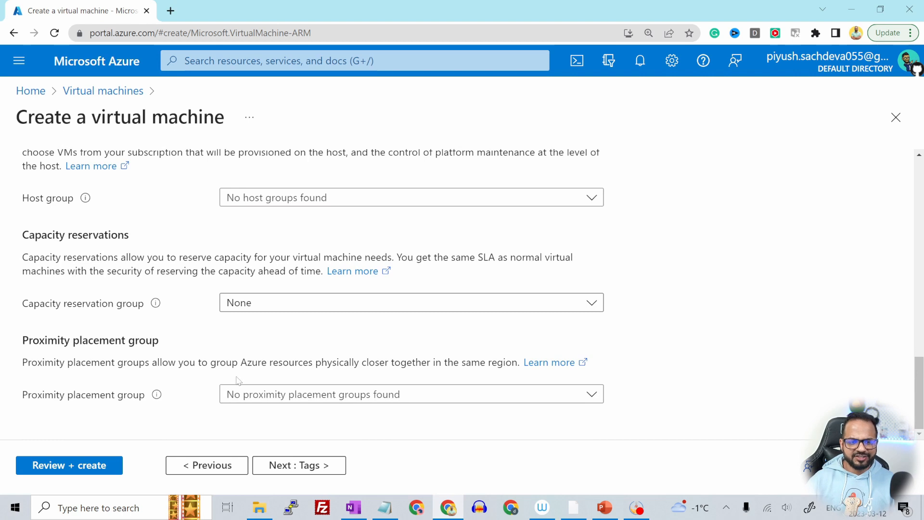
mouse_move(339, 458)
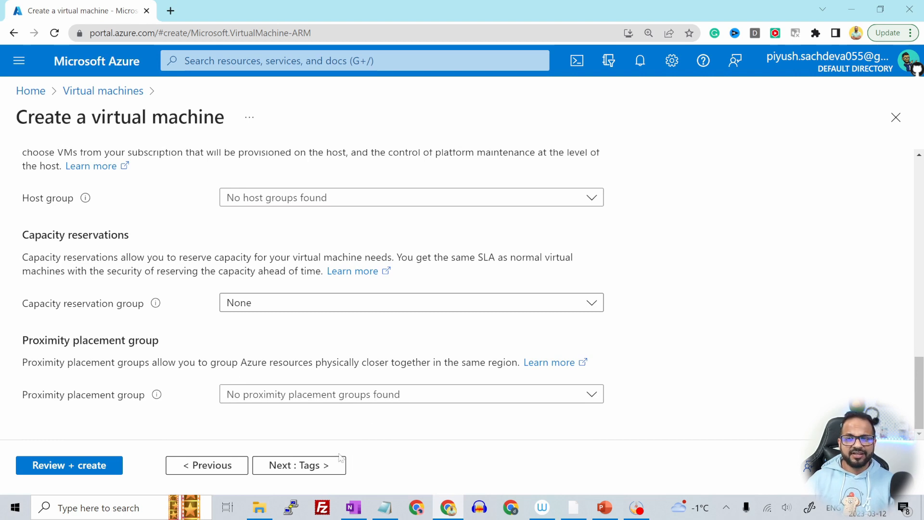
Reach the Tags step and leave the tag name and value empty.
left_click(299, 465)
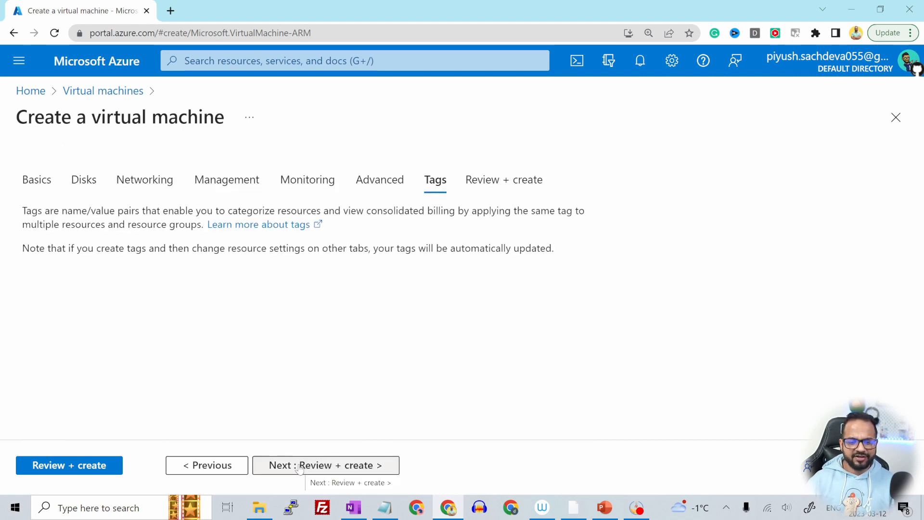
left_click(435, 180)
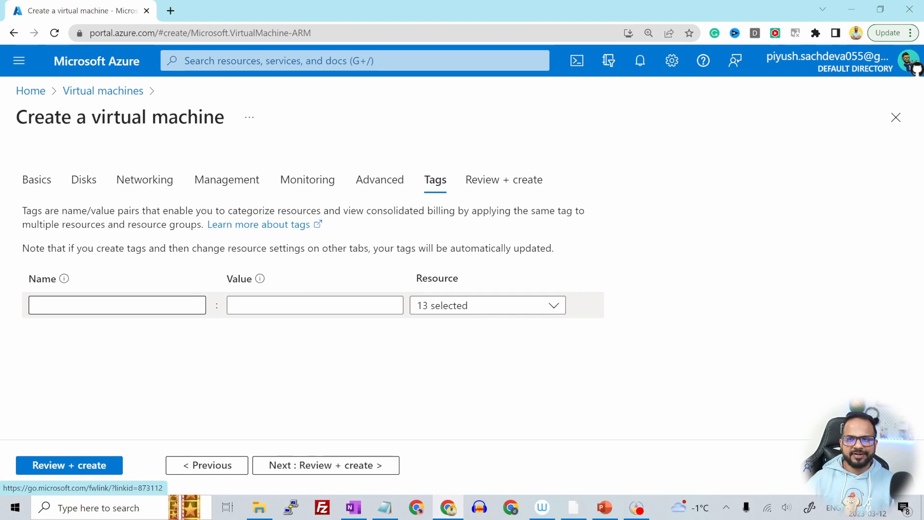
mouse_move(325, 464)
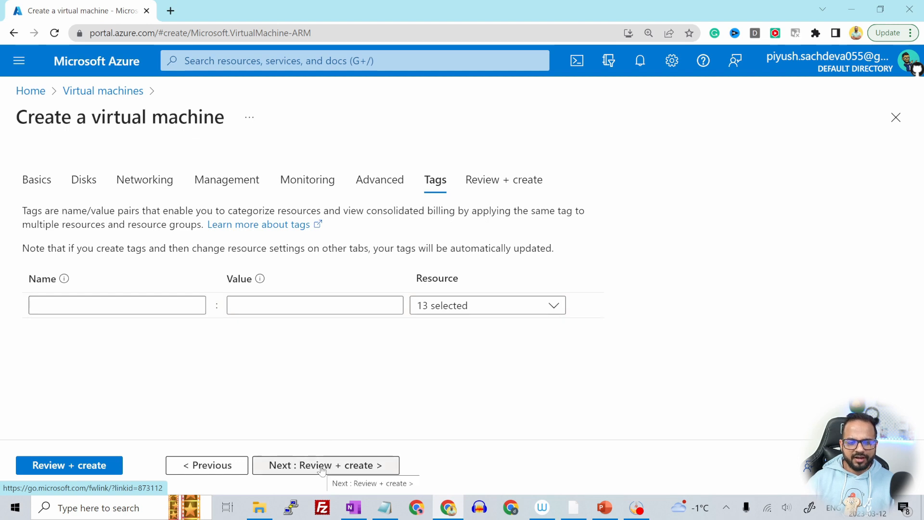
Confirm validation passed on Review + create, scan the summary, and submit creation.
left_click(325, 465)
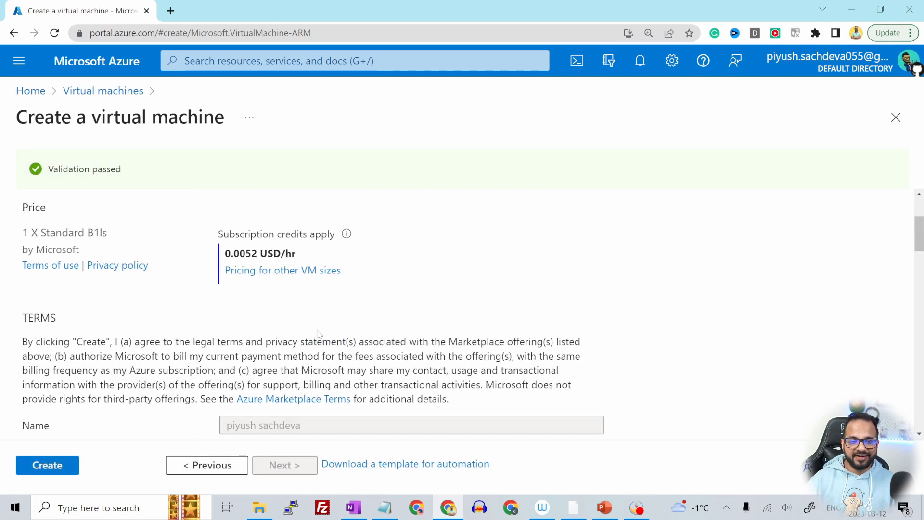
mouse_move(335, 261)
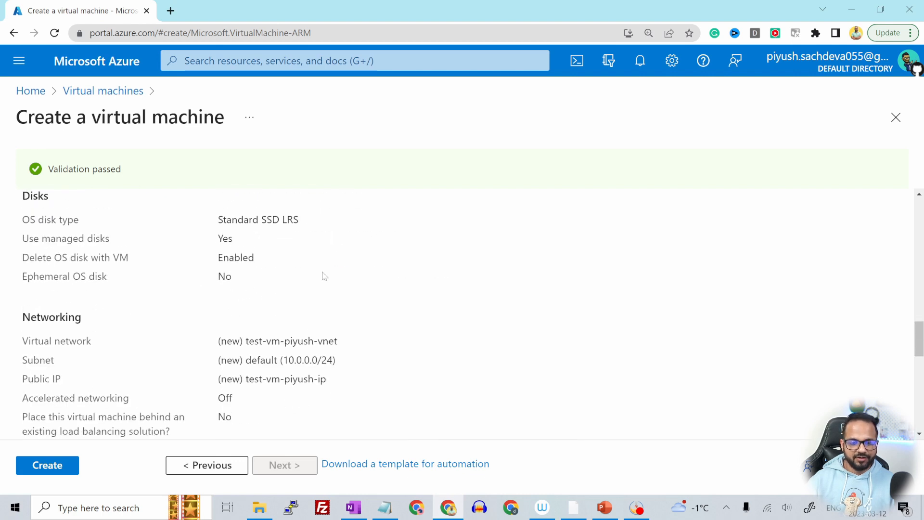
scroll("down", 3)
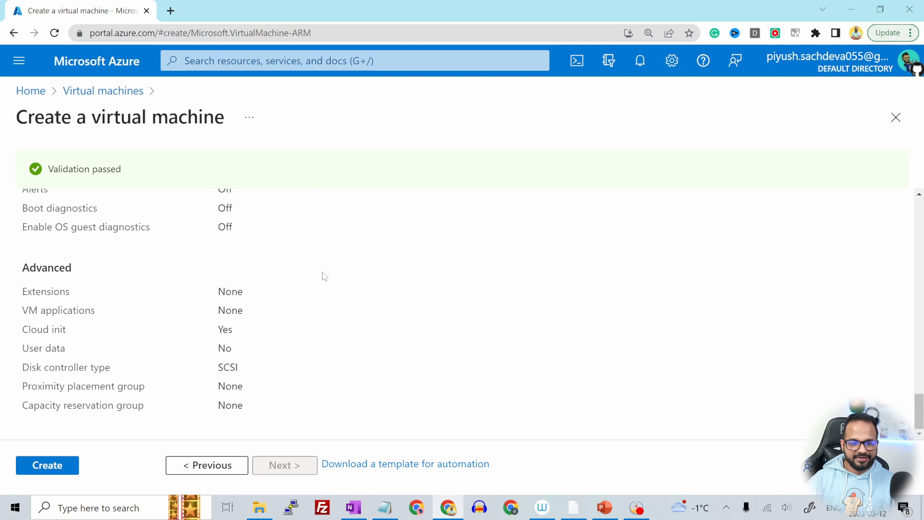
mouse_move(163, 429)
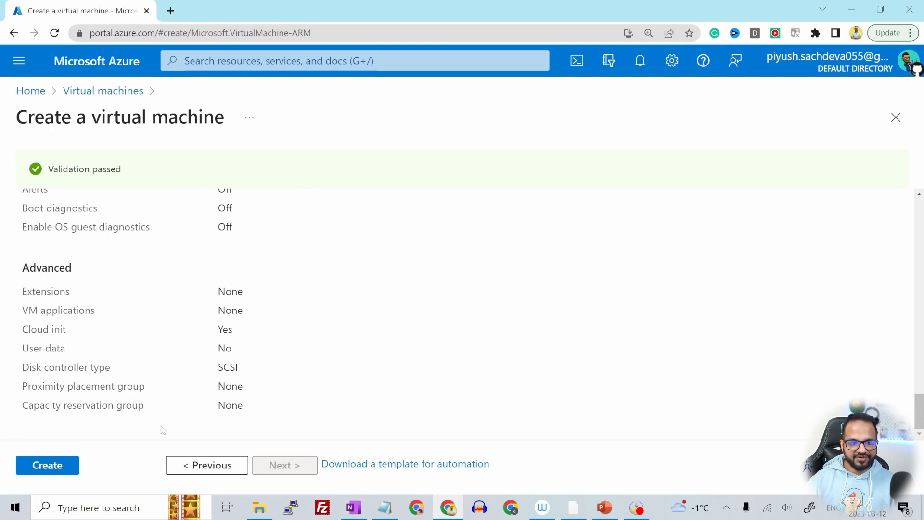
left_click(47, 465)
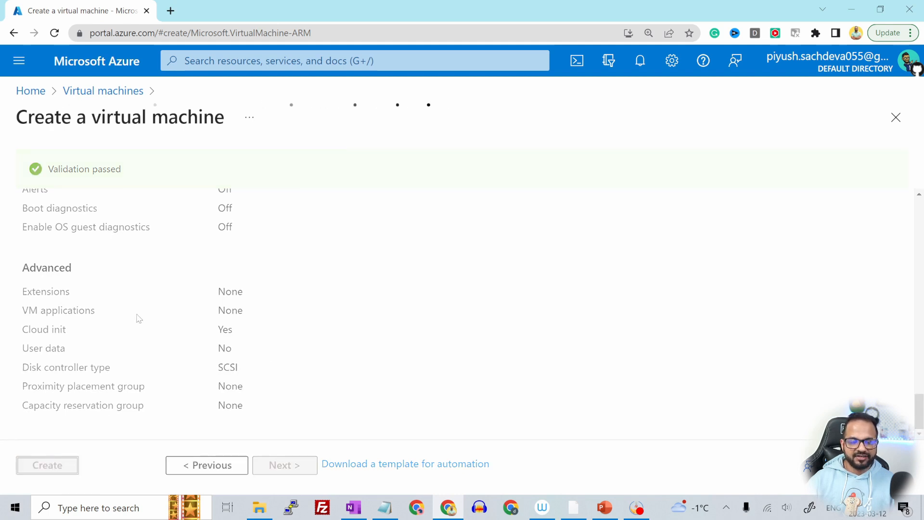
Download the private key test-vm-piyush_key.pem and start the VM deployment.
left_click(47, 465)
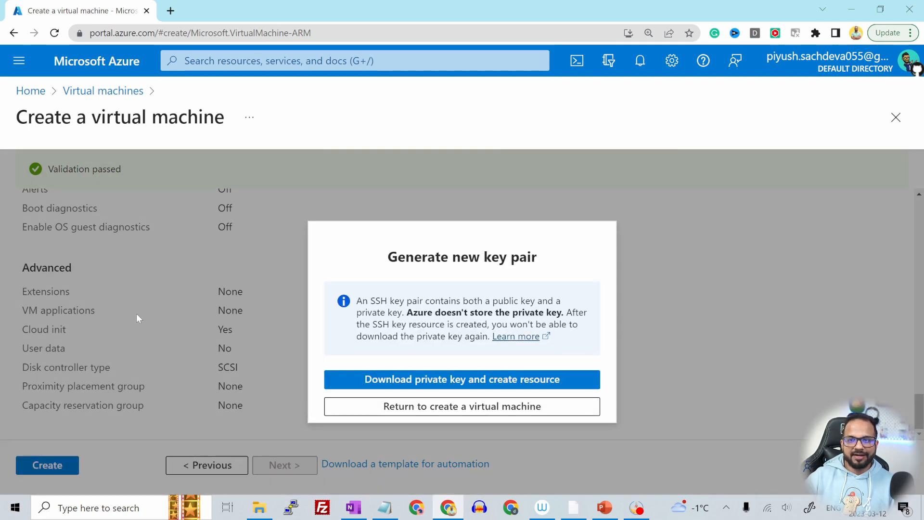
mouse_move(312, 391)
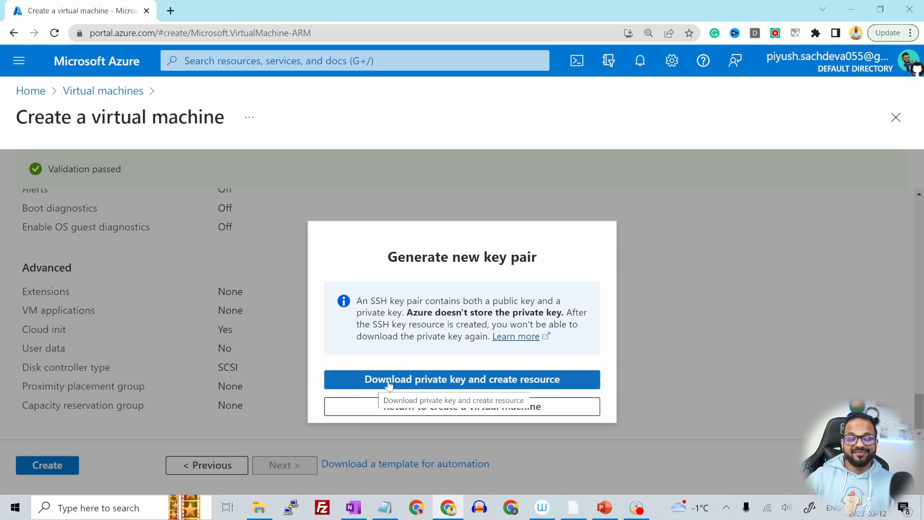
mouse_move(347, 383)
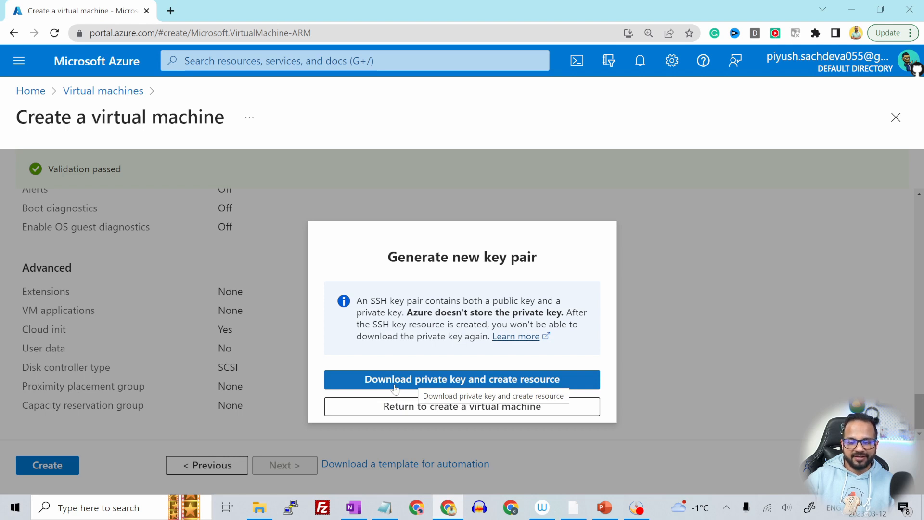
left_click(462, 379)
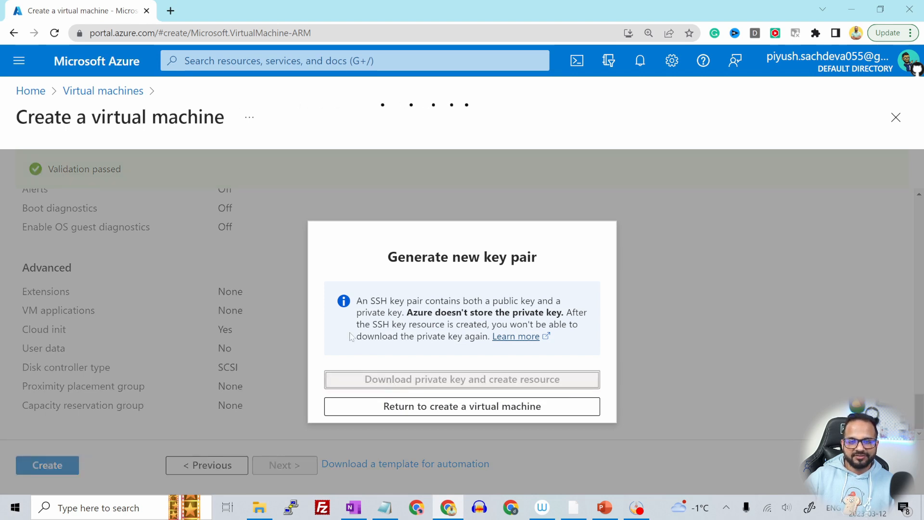
left_click(461, 379)
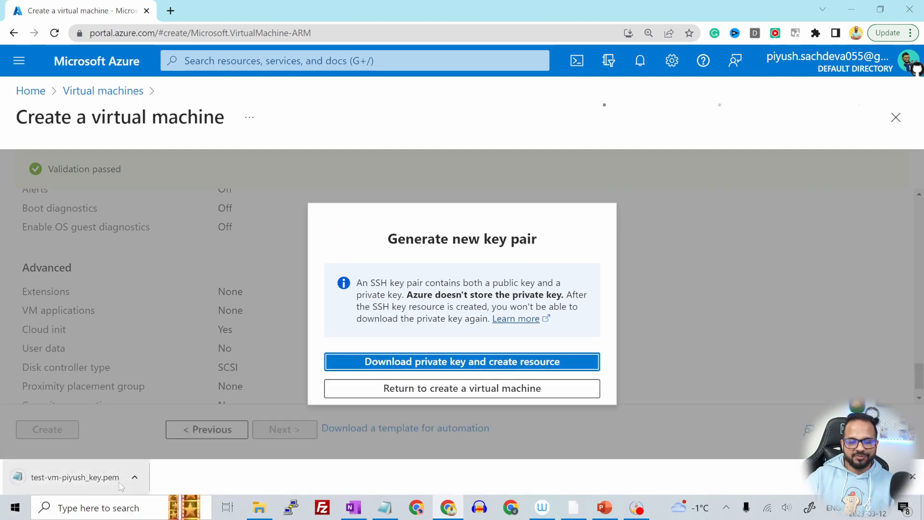
left_click(461, 361)
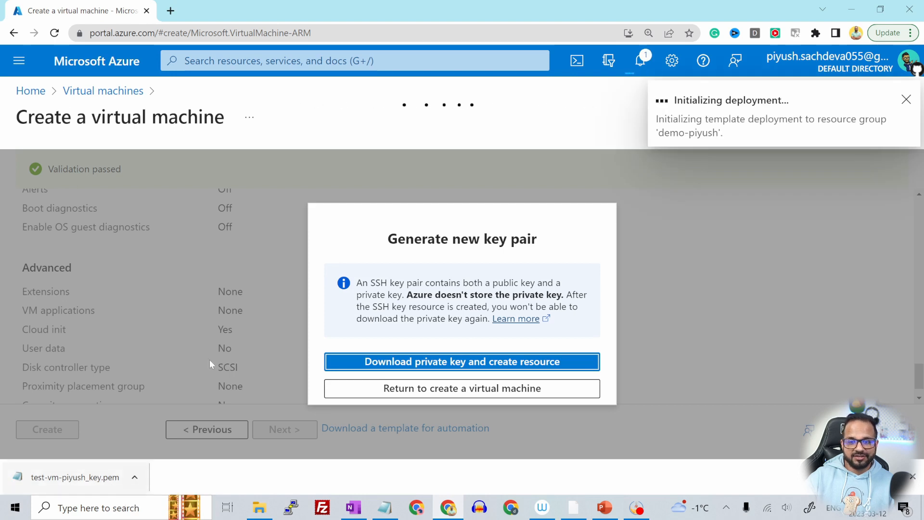
left_click(462, 362)
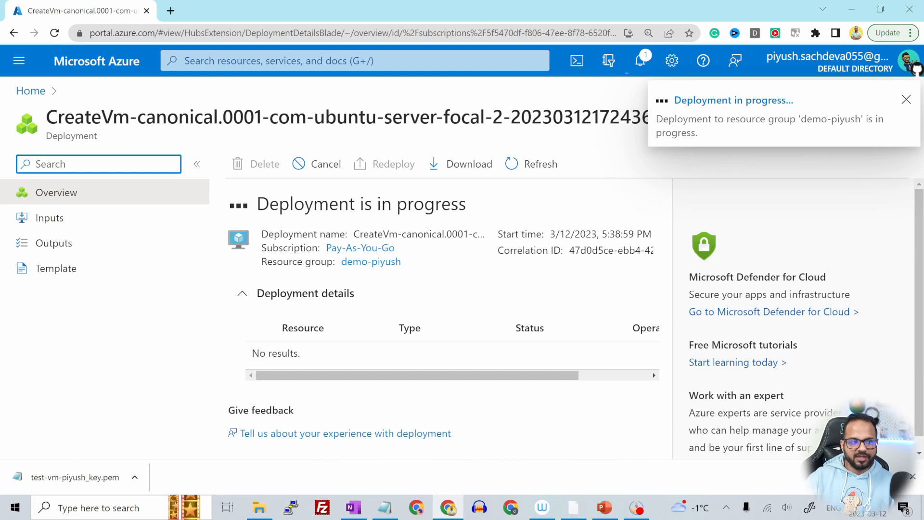
Wait for the Ubuntu VM deployment to demo-piyush to report succeeded.
left_click(906, 99)
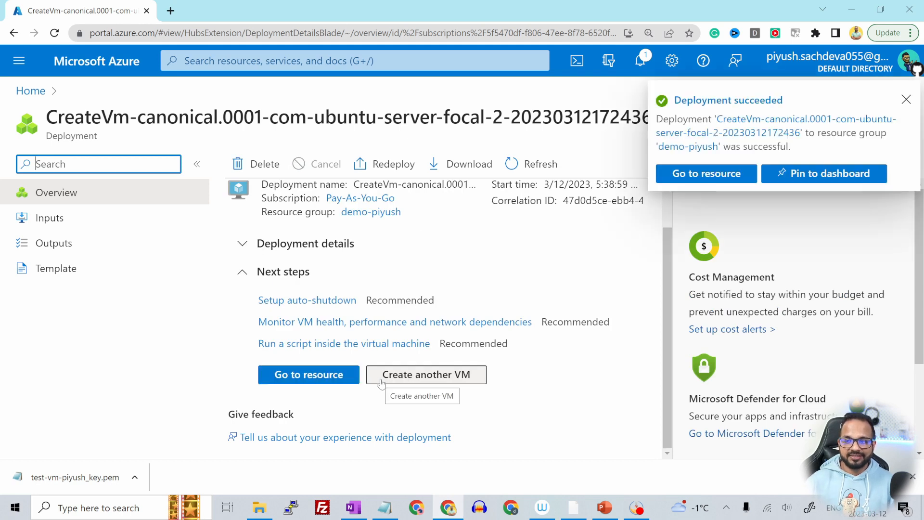
mouse_move(766, 119)
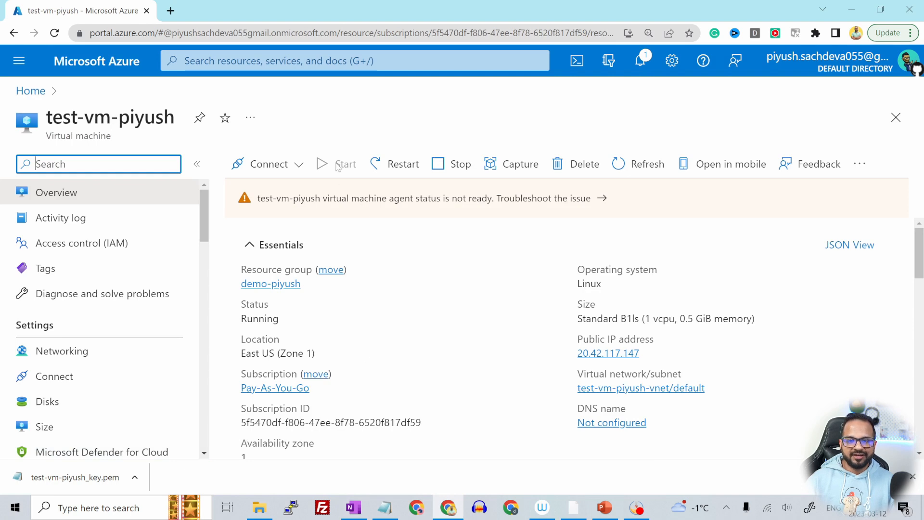
mouse_move(345, 164)
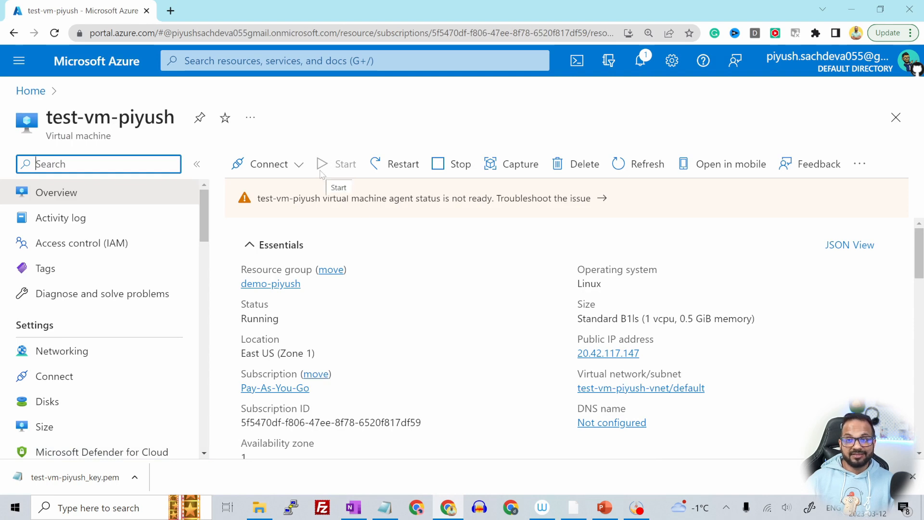
mouse_move(331, 171)
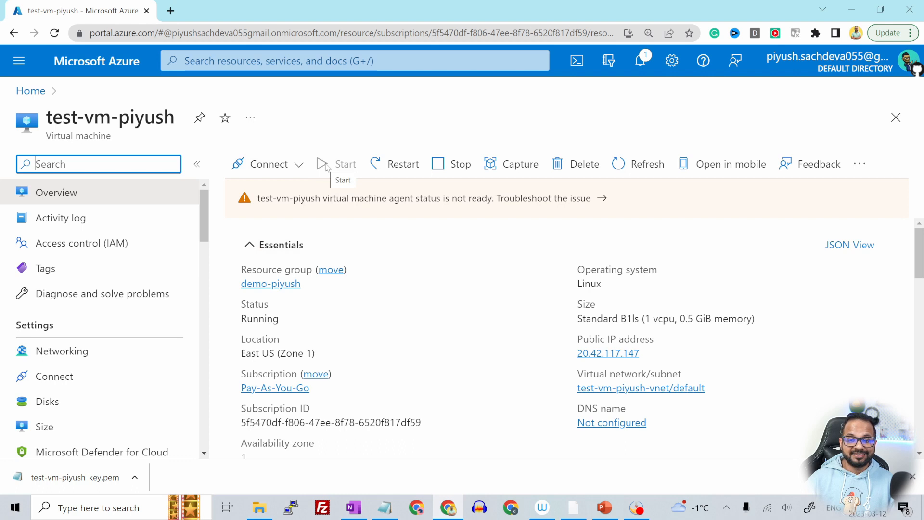
mouse_move(451, 164)
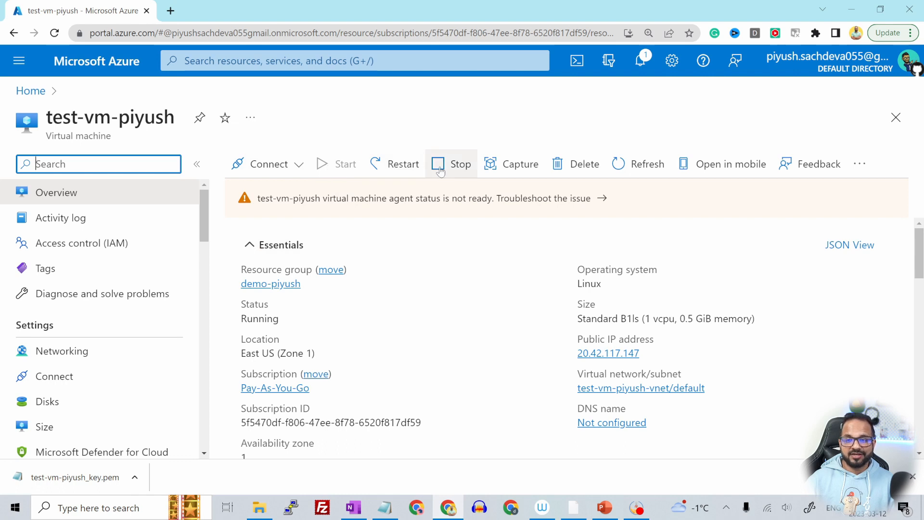
mouse_move(572, 168)
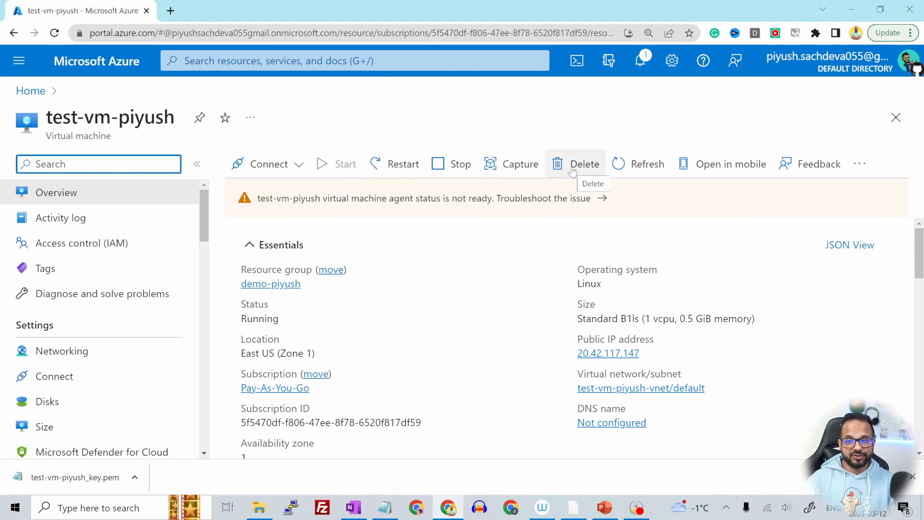
Scroll the overview, confirming Running status and public IP 20.42.117.147.
scroll("down", 3)
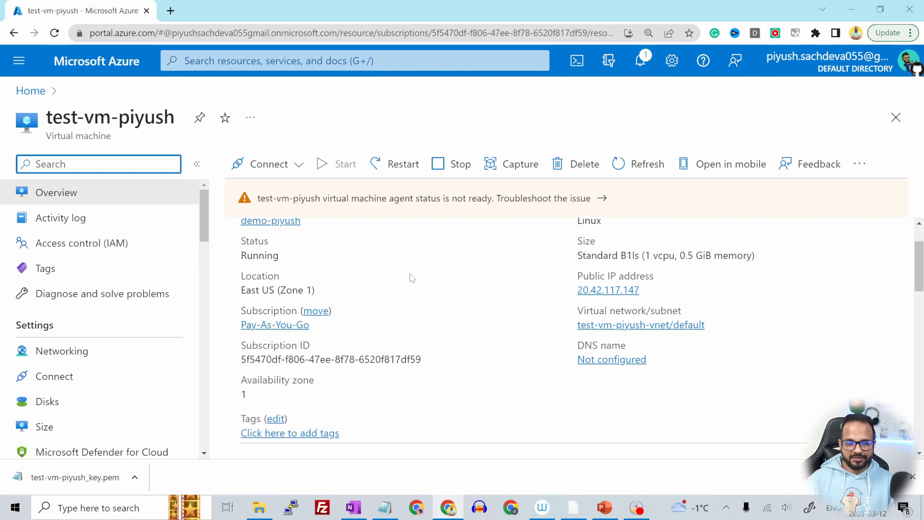
scroll("down", 3)
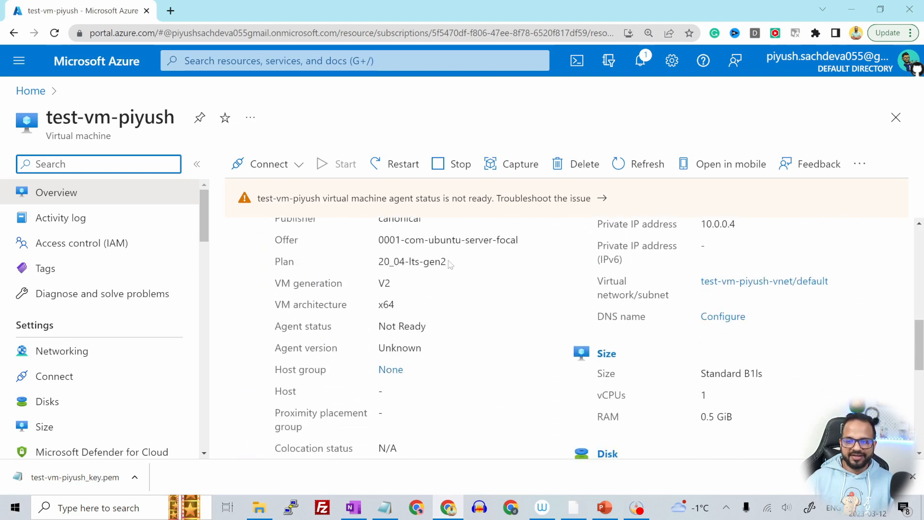
scroll("down", 3)
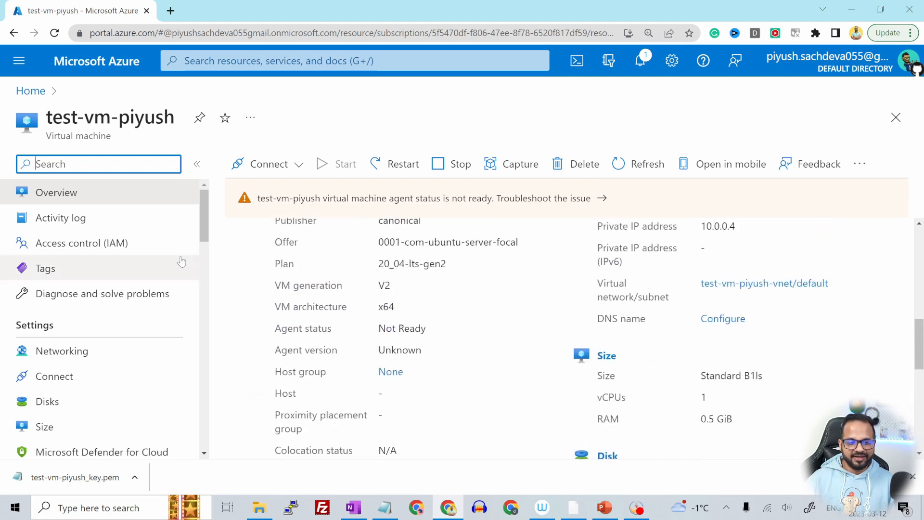
scroll("down", 3)
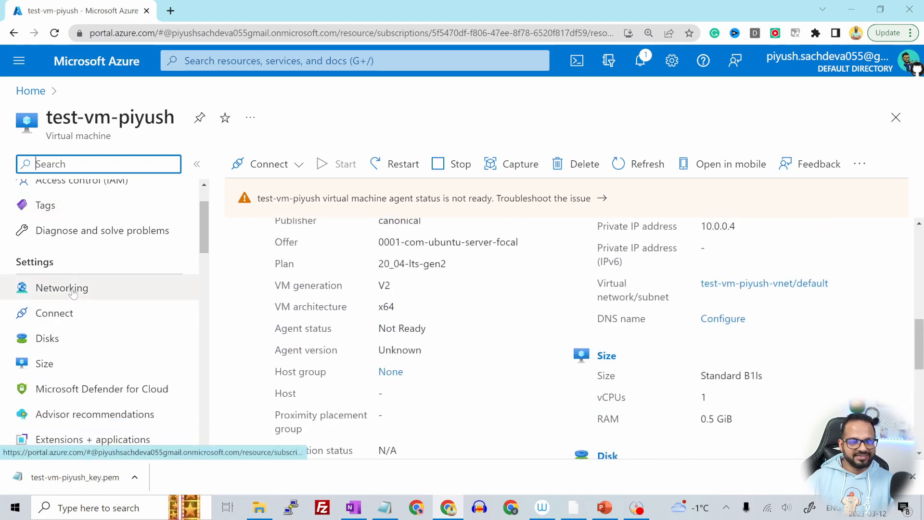
left_click(61, 288)
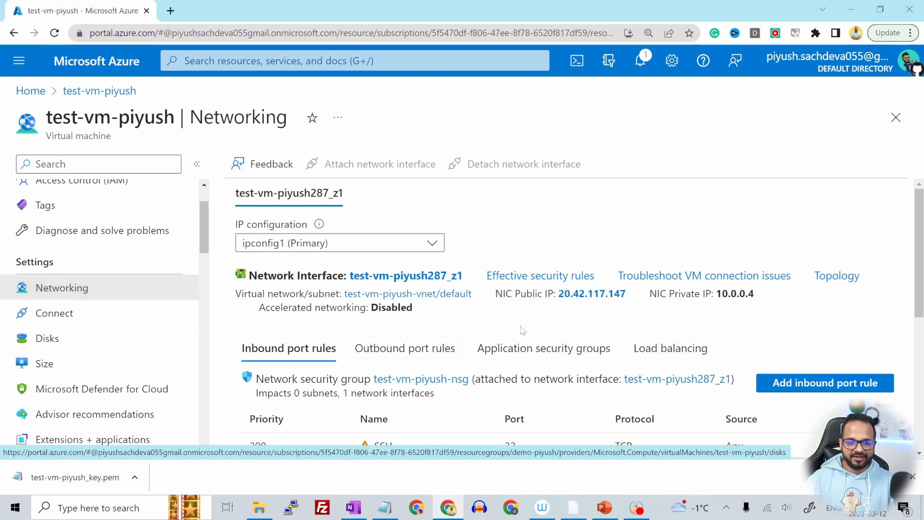
scroll("down", 3)
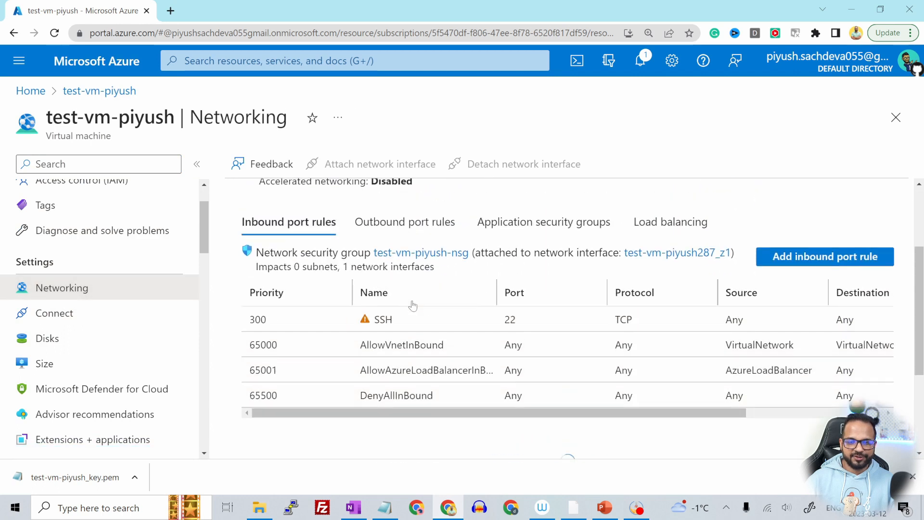
mouse_move(298, 319)
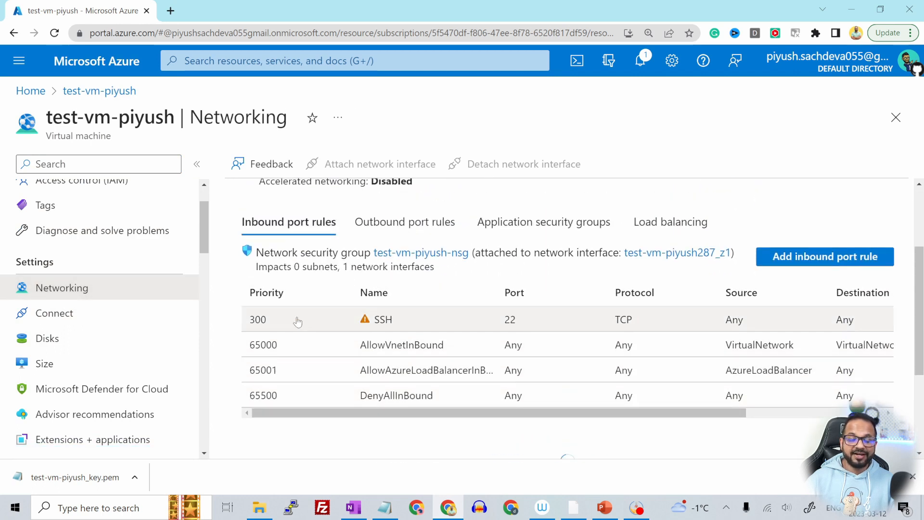
left_click(383, 319)
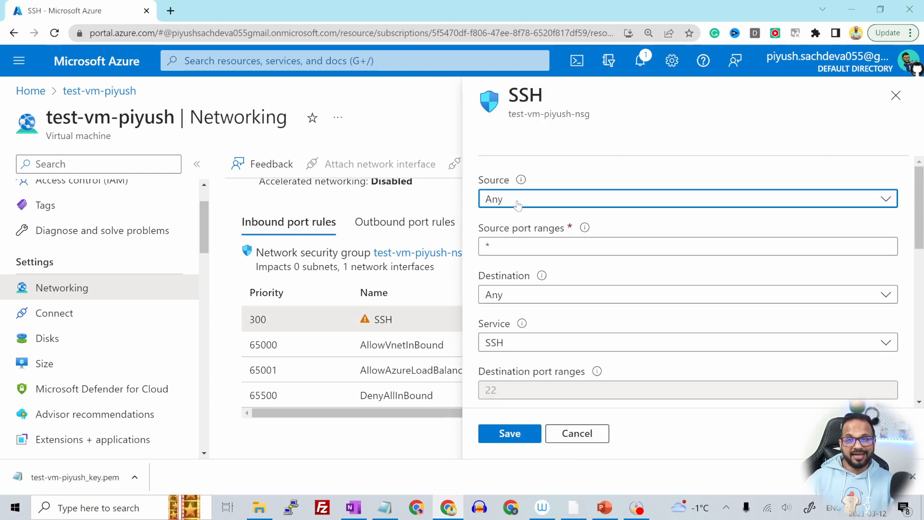
mouse_move(526, 205)
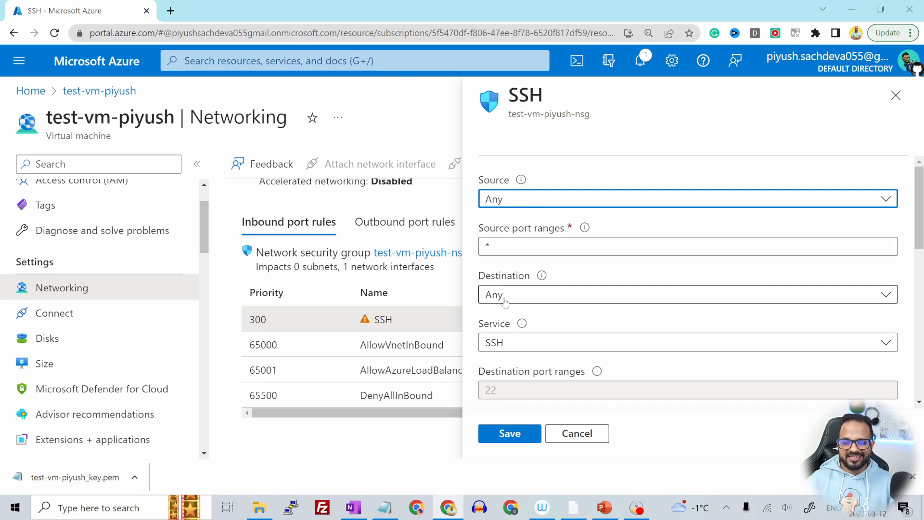
mouse_move(516, 346)
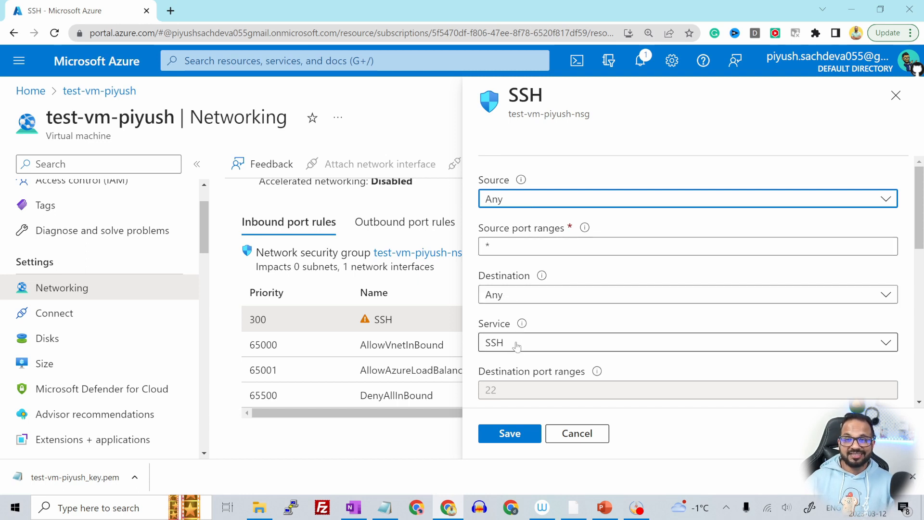
left_click(577, 433)
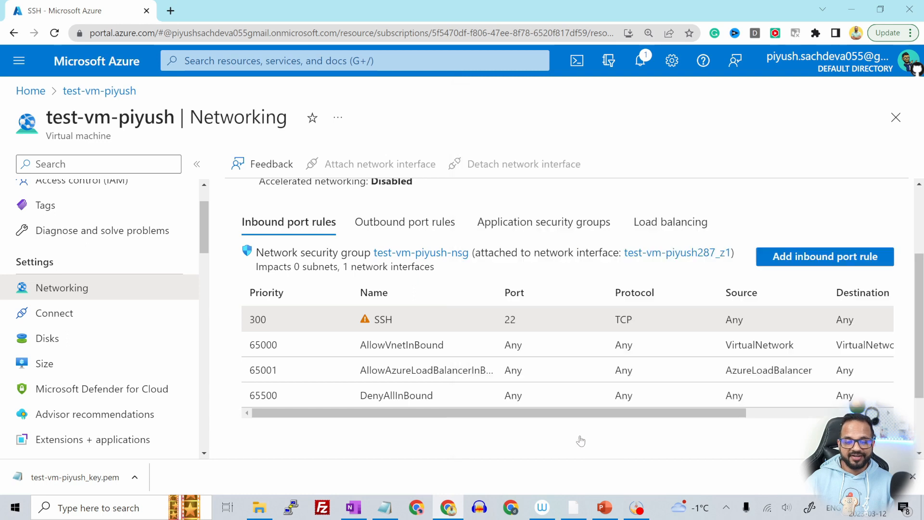
mouse_move(302, 328)
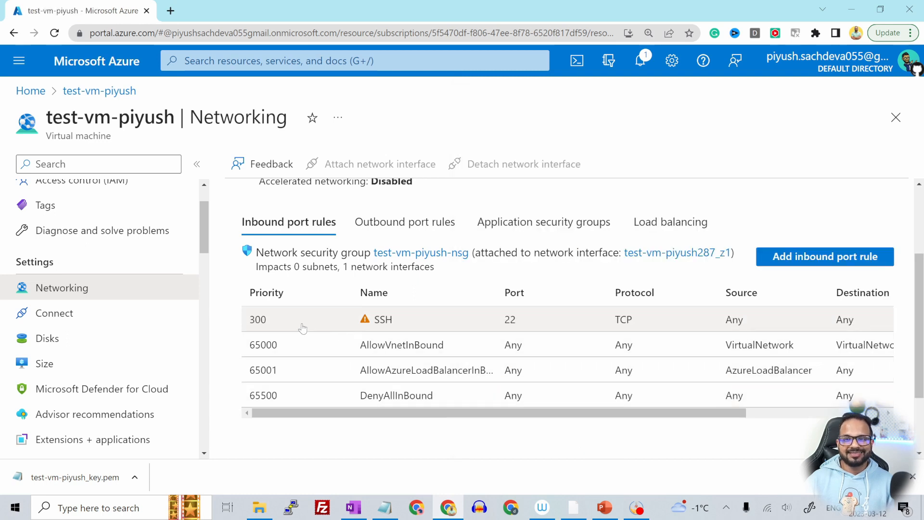
scroll("right", 3)
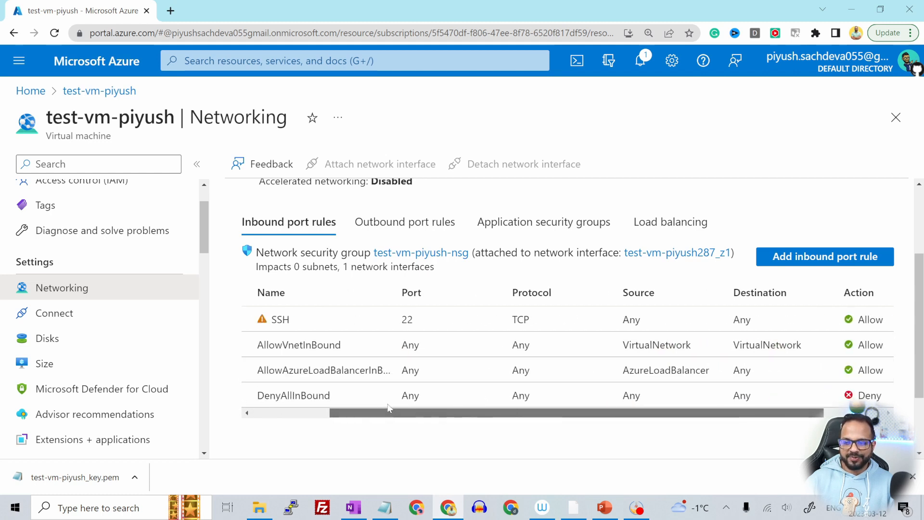
scroll("left", 3)
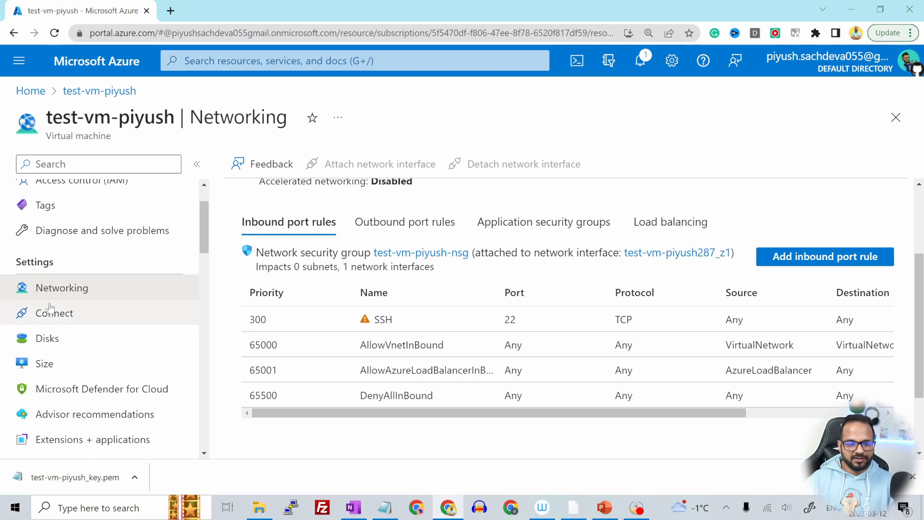
left_click(53, 313)
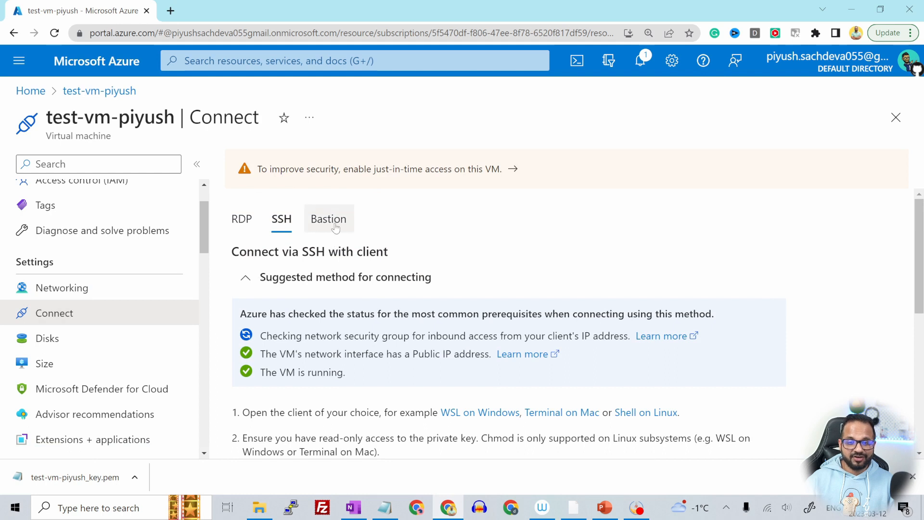
scroll("down", 3)
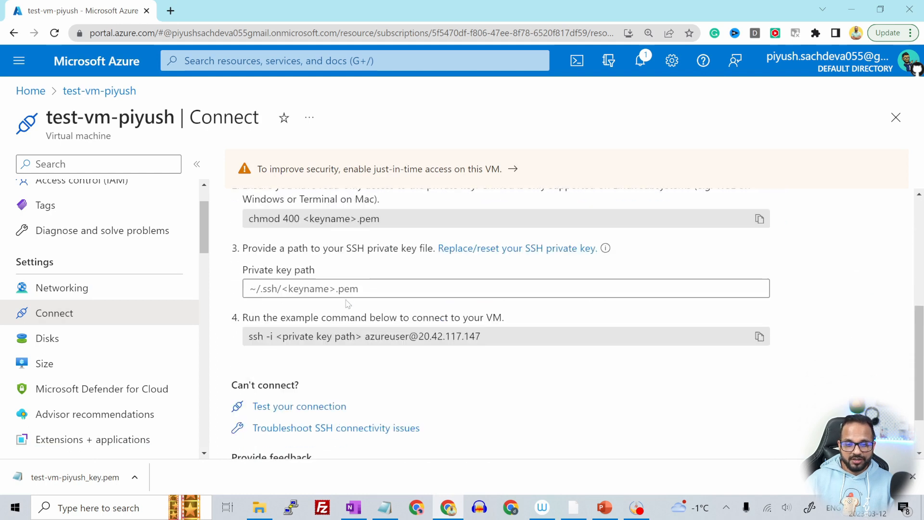
scroll("up", 3)
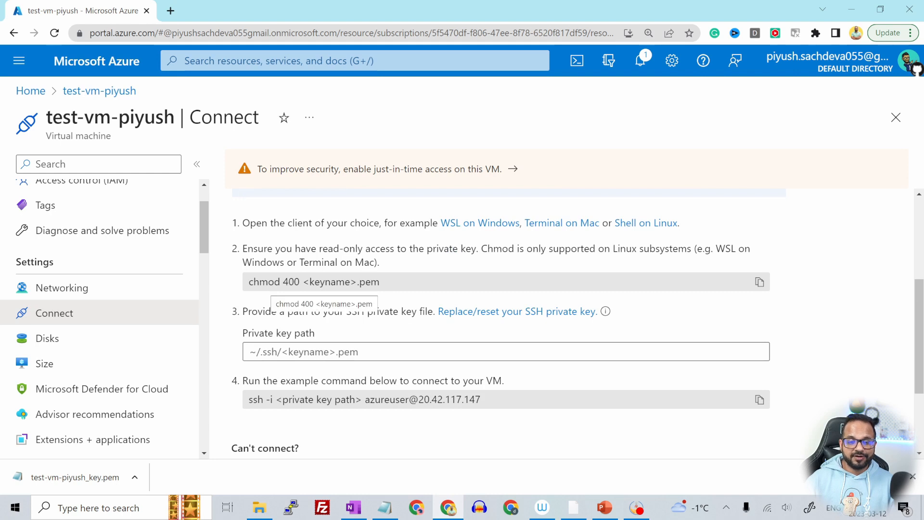
double_click(291, 281)
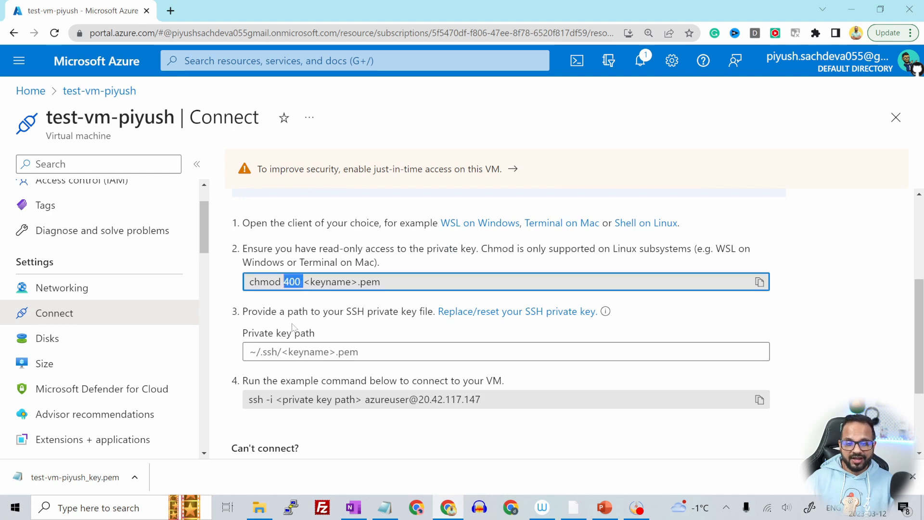
scroll("down", 3)
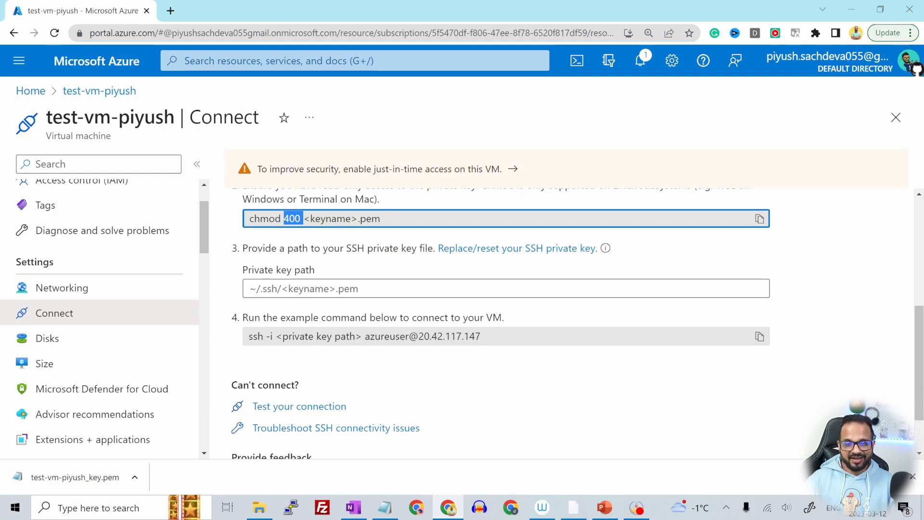
triple_click(363, 336)
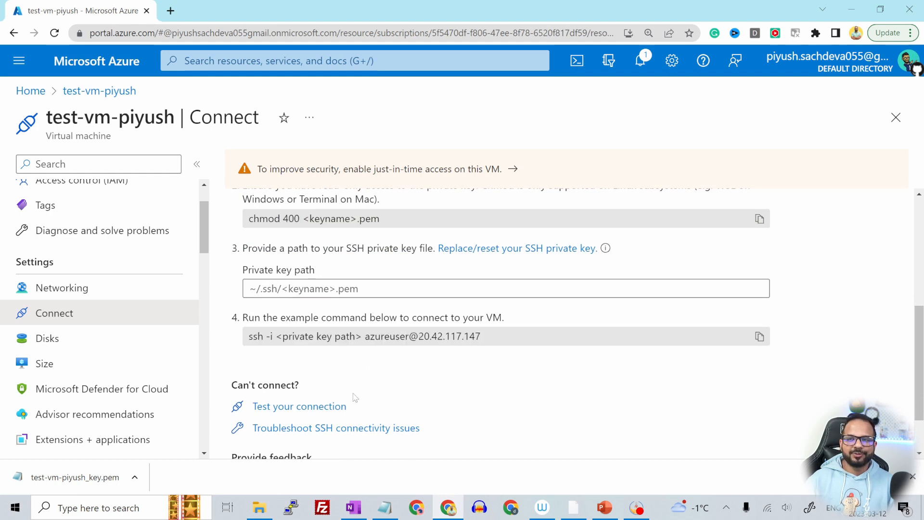
mouse_move(356, 395)
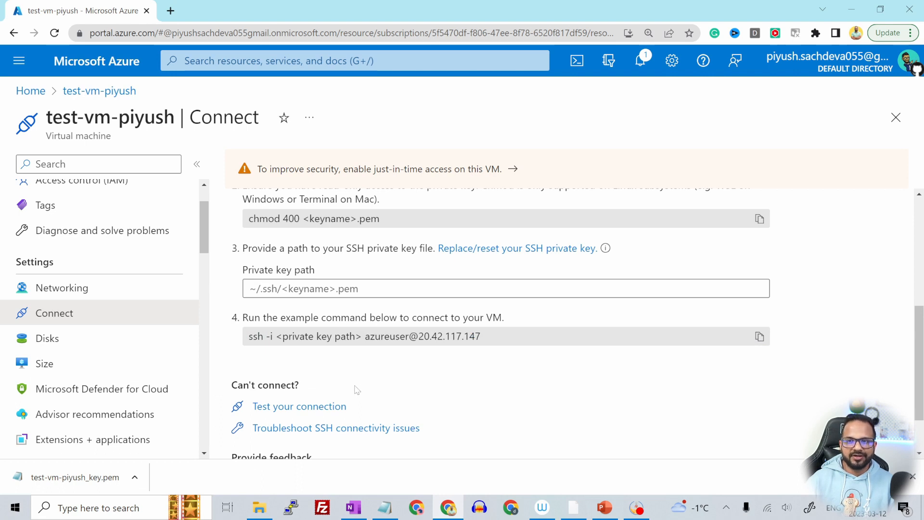
scroll("up", 3)
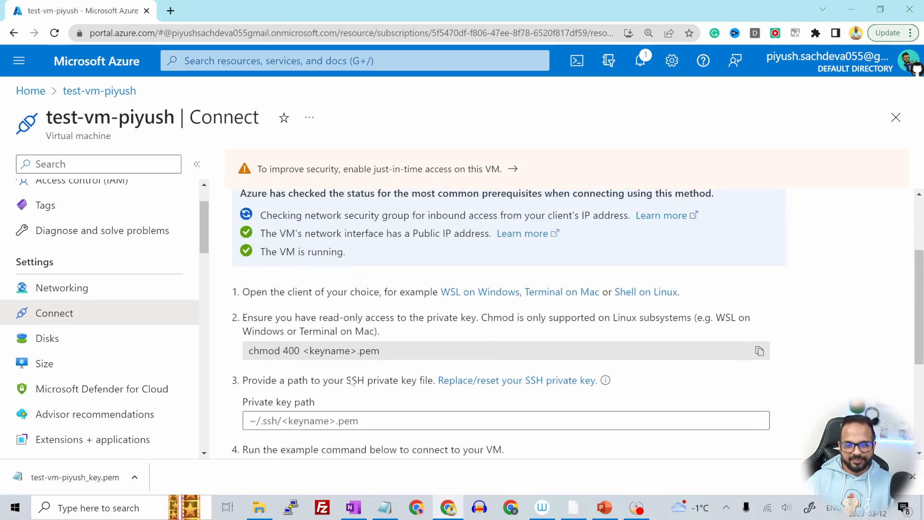
scroll("down", 3)
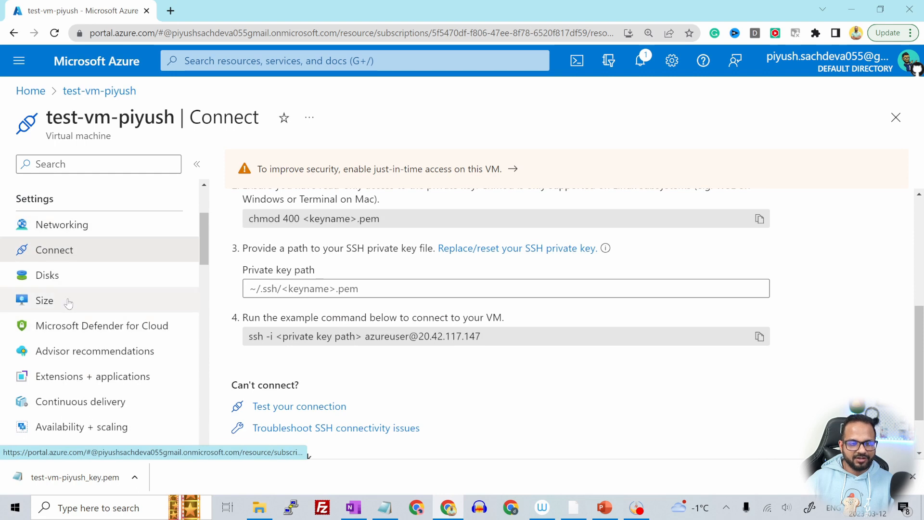
Check the 30 GiB Standard SSD LRS OS disk and confirm no data disks are attached.
left_click(47, 275)
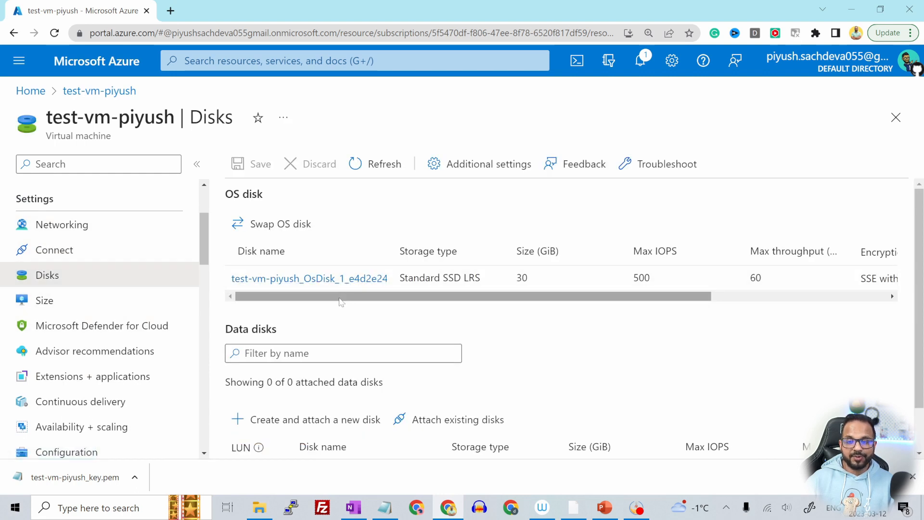
scroll("right", 3)
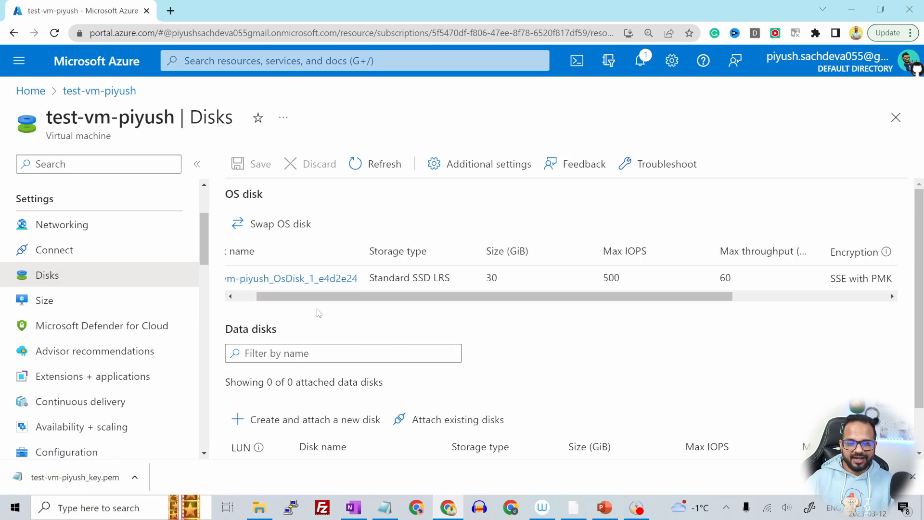
scroll("down", 3)
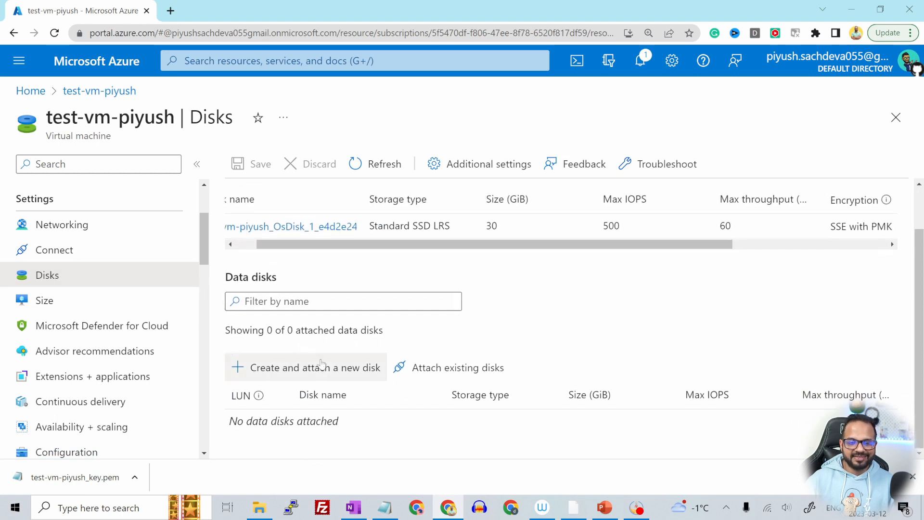
mouse_move(162, 364)
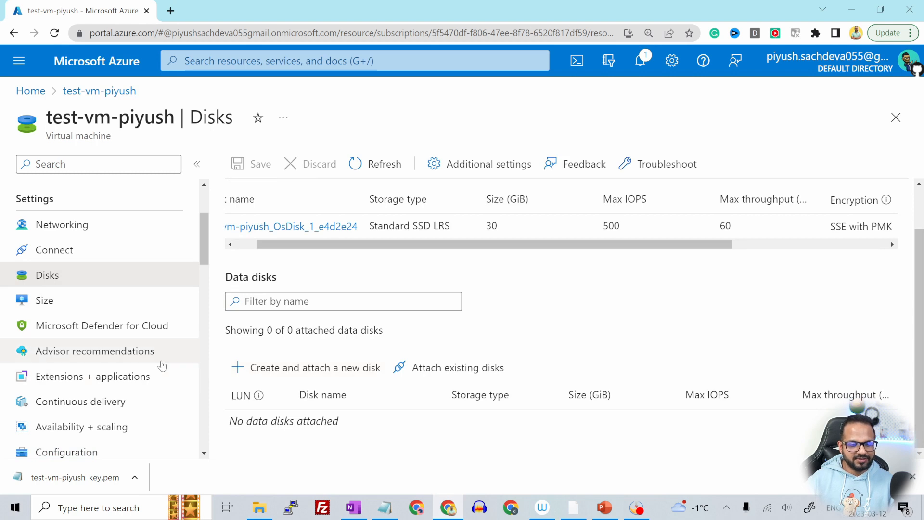
scroll("down", 3)
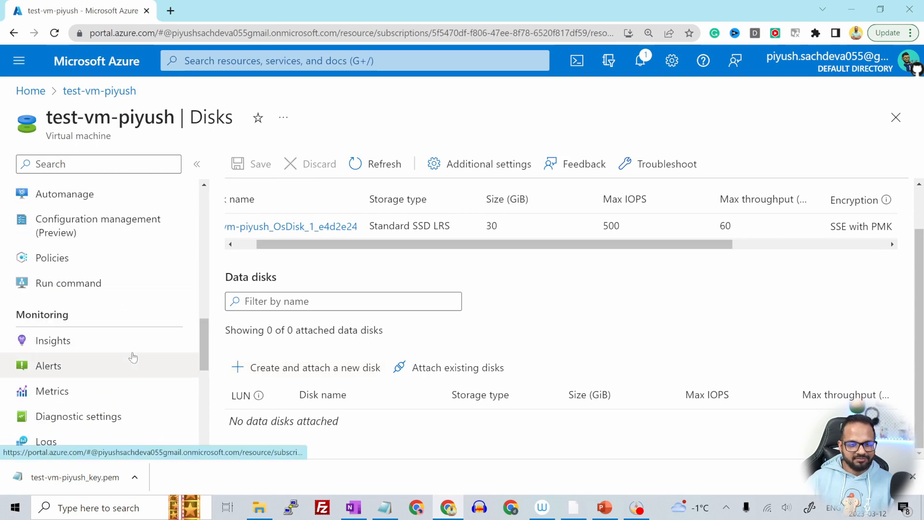
scroll("down", 3)
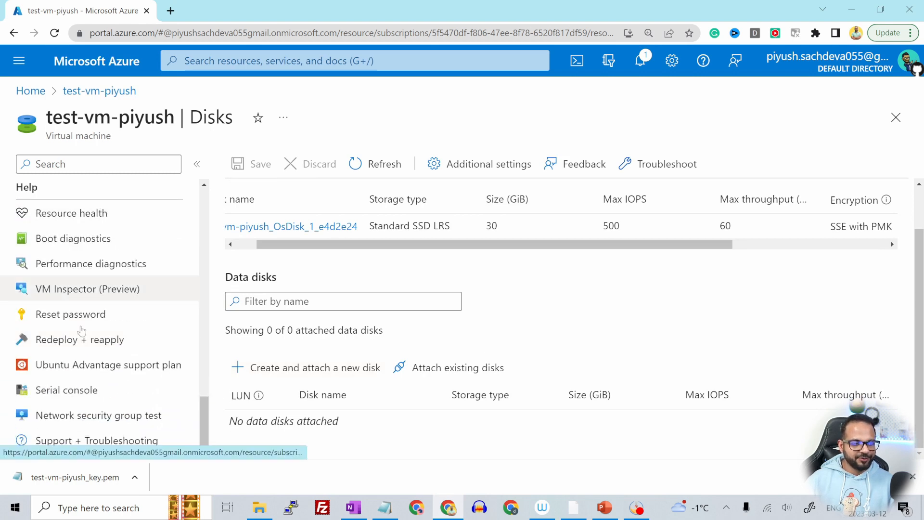
mouse_move(112, 362)
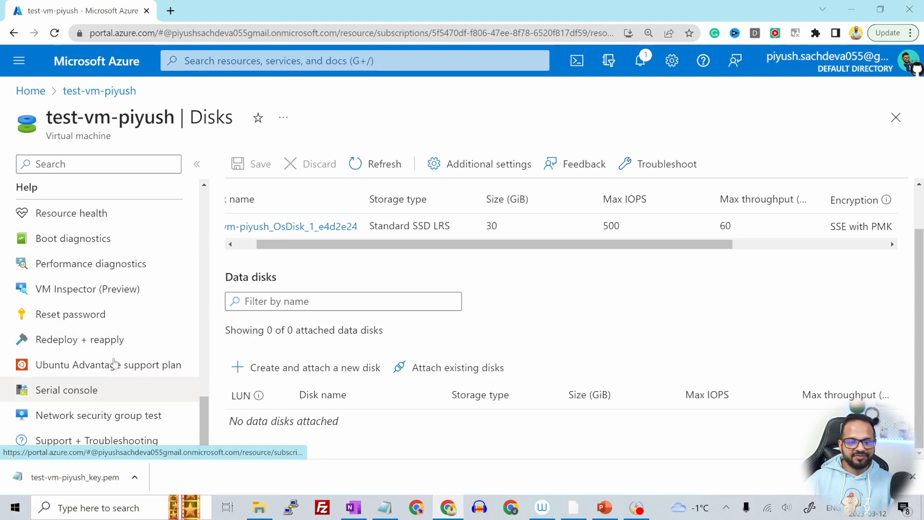
scroll("up", 3)
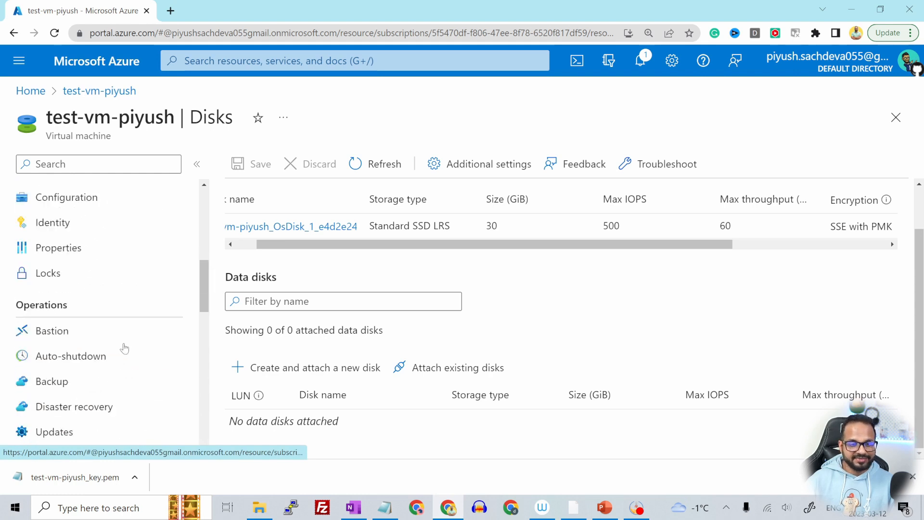